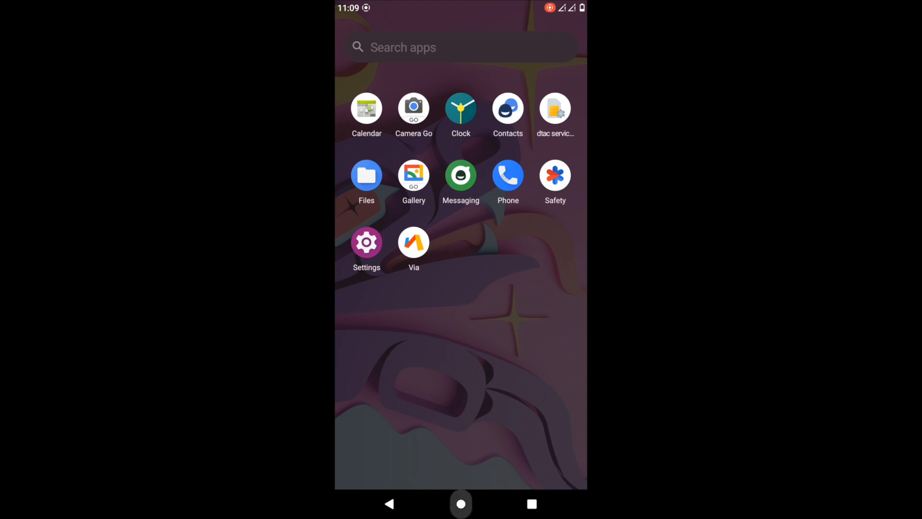
Open the Phone app, switch to Messaging, then launch the Via browser.
click(507, 175)
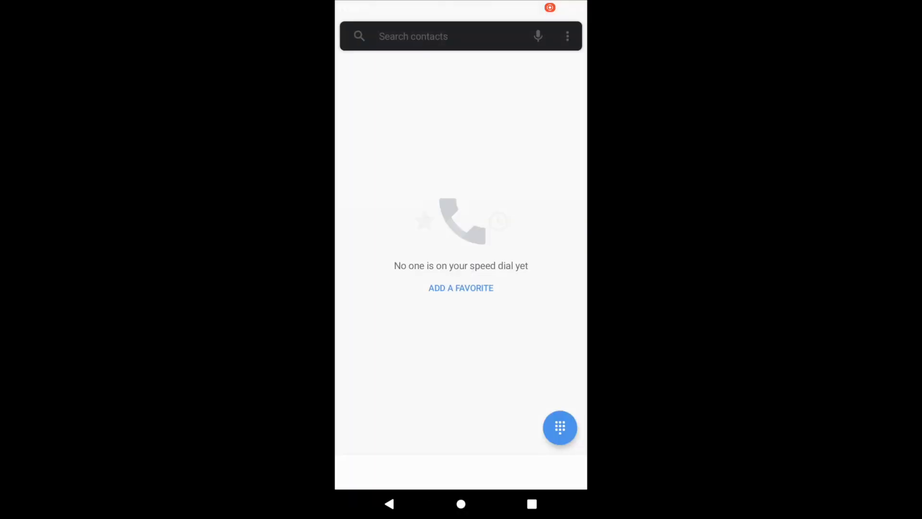
click(559, 426)
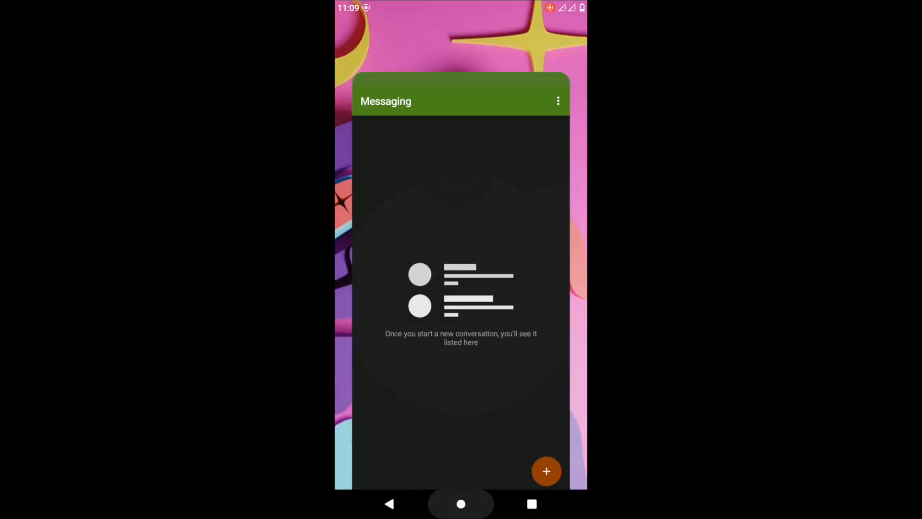
click(461, 504)
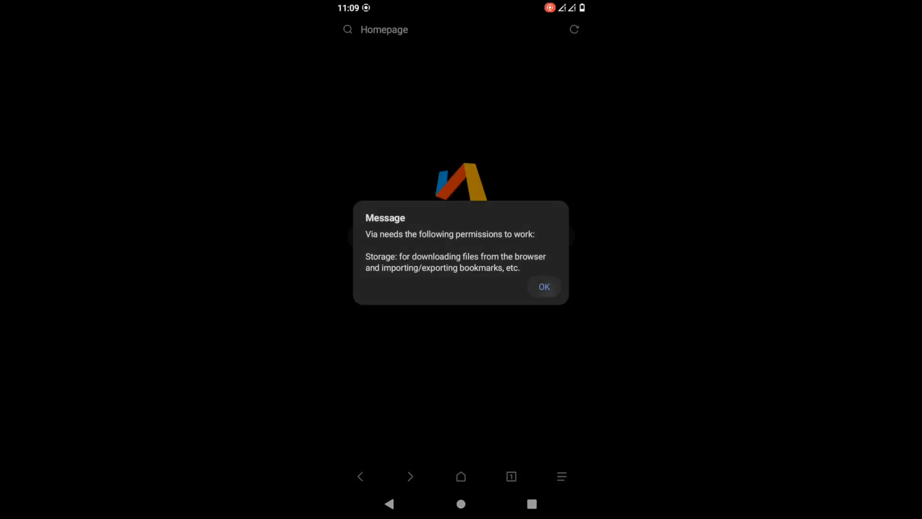
Acknowledge Via's storage-permission notice with OK.
click(541, 287)
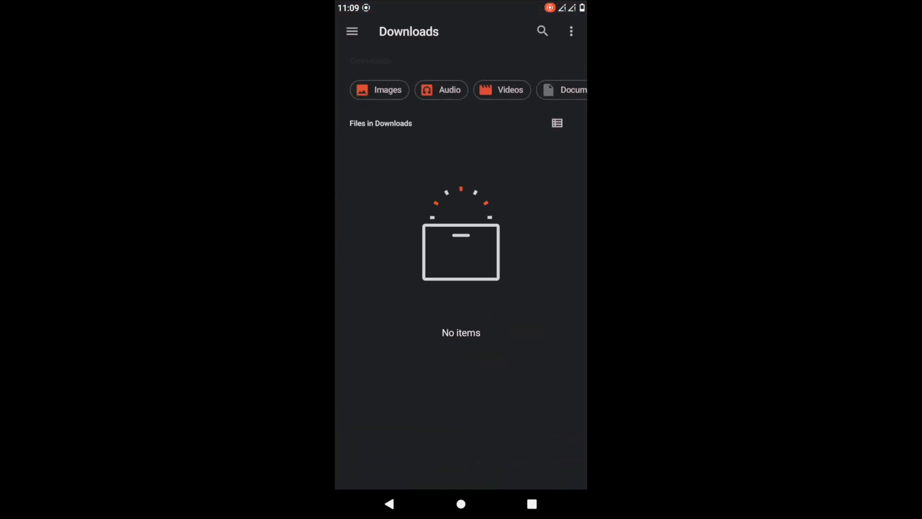
Leave the empty Downloads folder in Files.
click(461, 504)
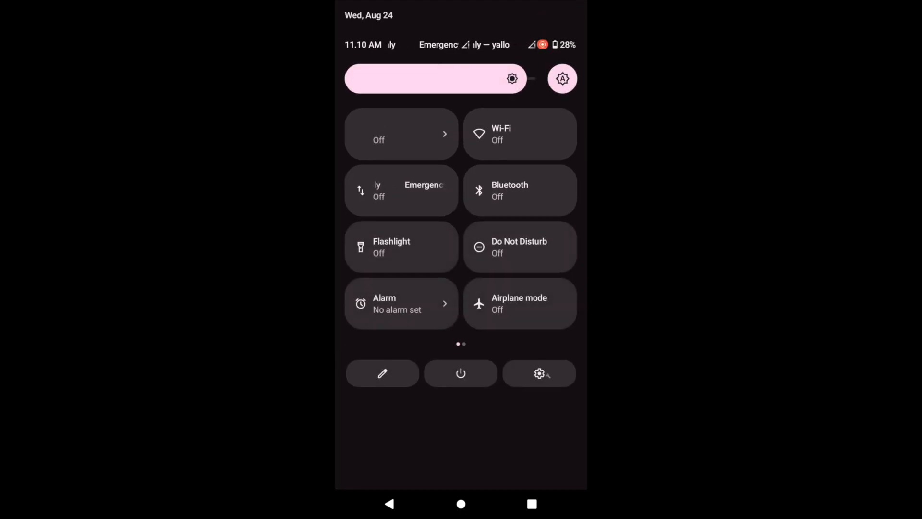
scroll(left, 3)
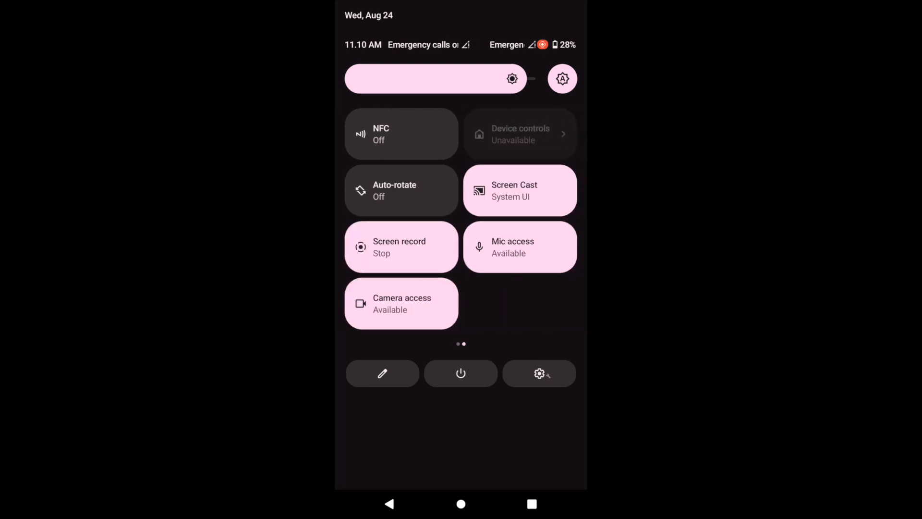
scroll(left, 3)
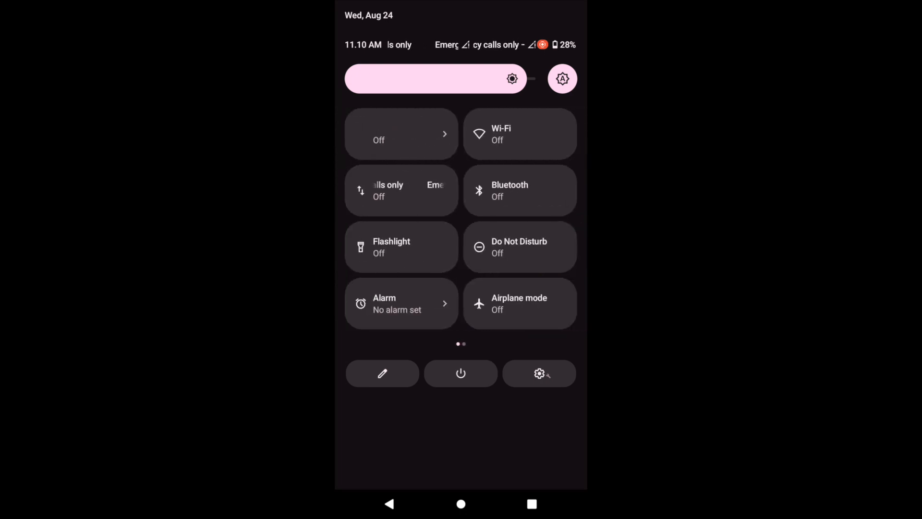
scroll(left, 3)
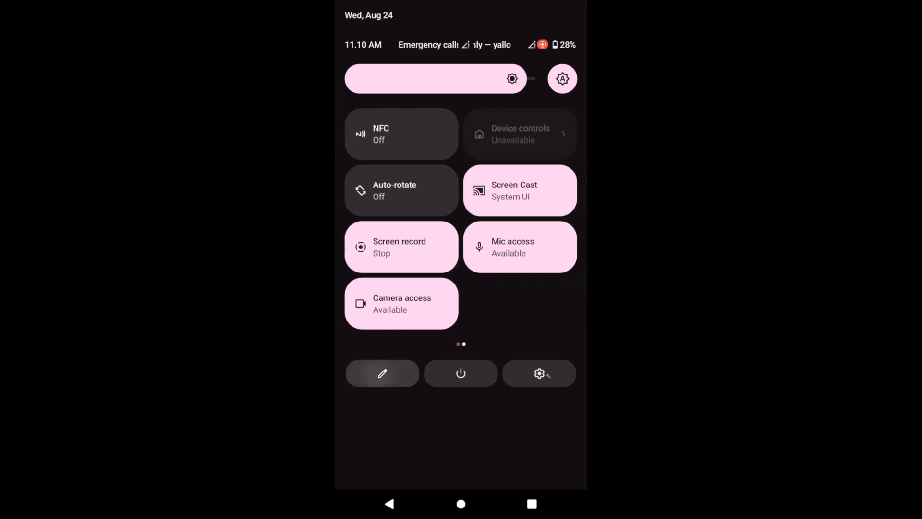
click(381, 373)
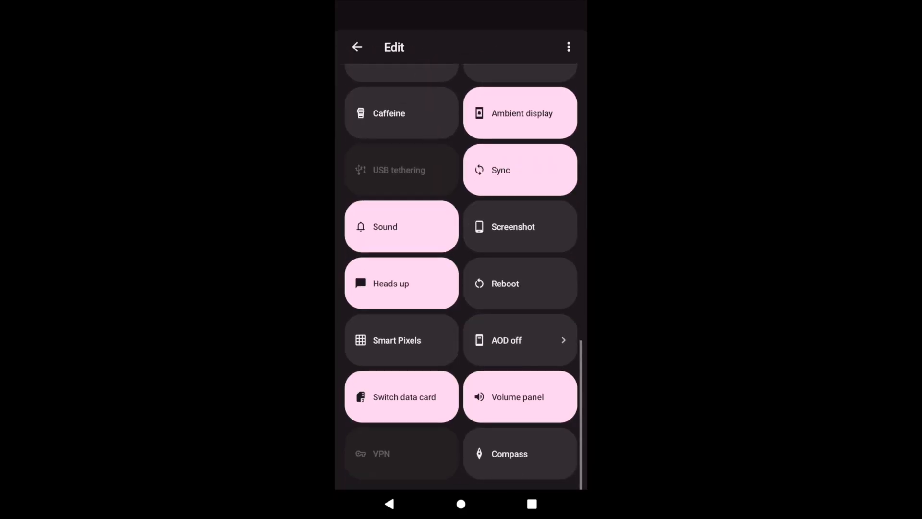
scroll(up, 3)
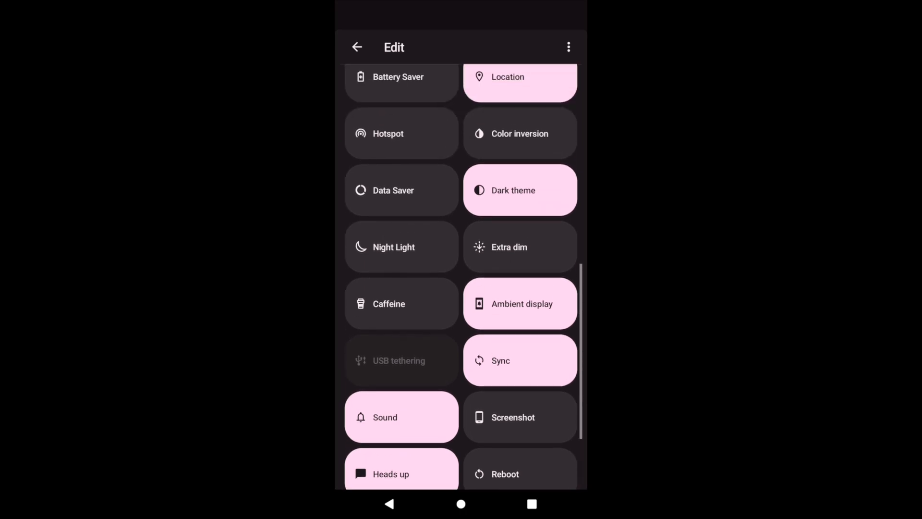
scroll(down, 3)
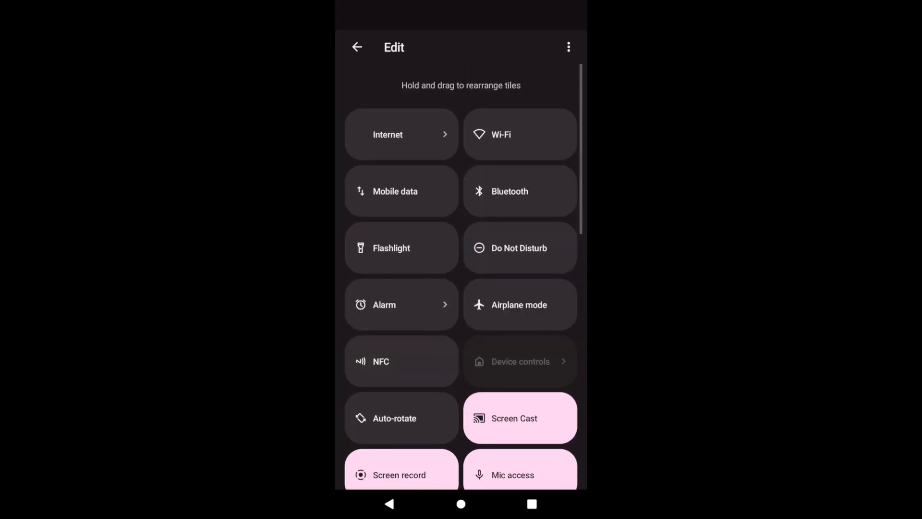
click(357, 47)
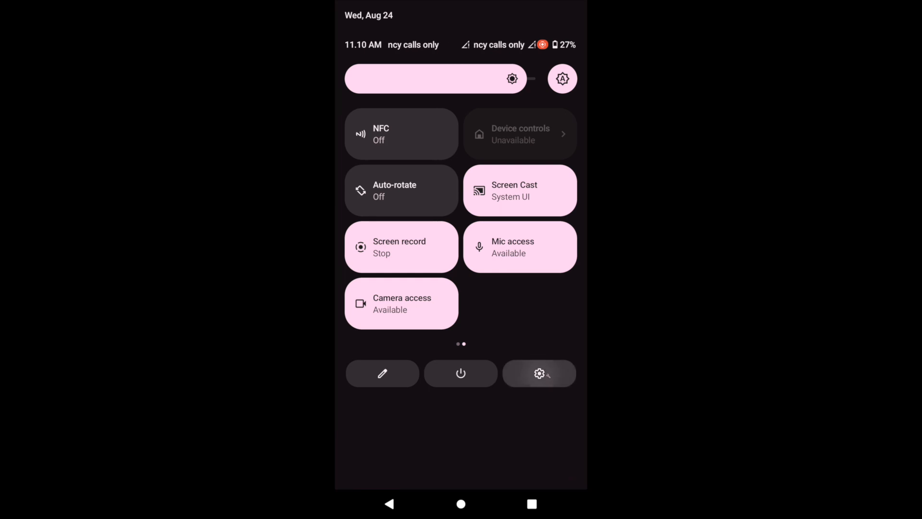
Enter Phh Treble Settings, view the Doze features page, then browse the Misc features page.
click(538, 373)
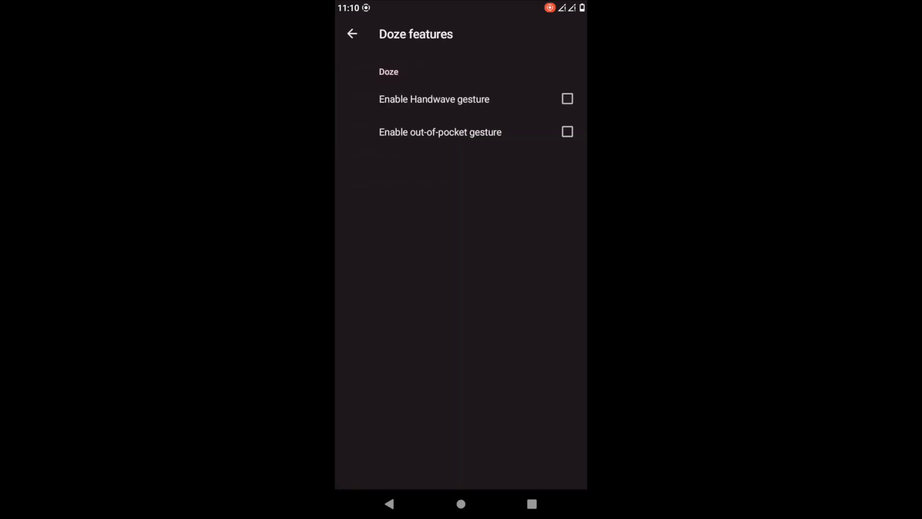
click(352, 34)
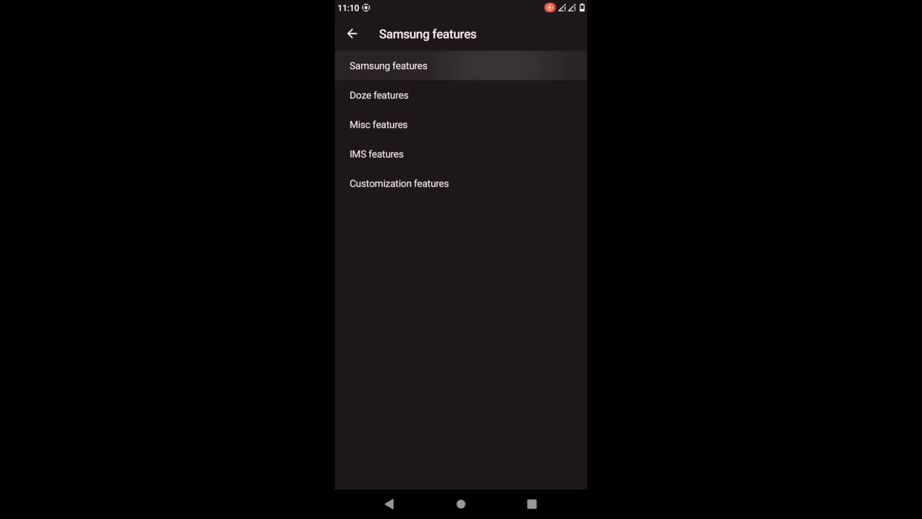
click(351, 34)
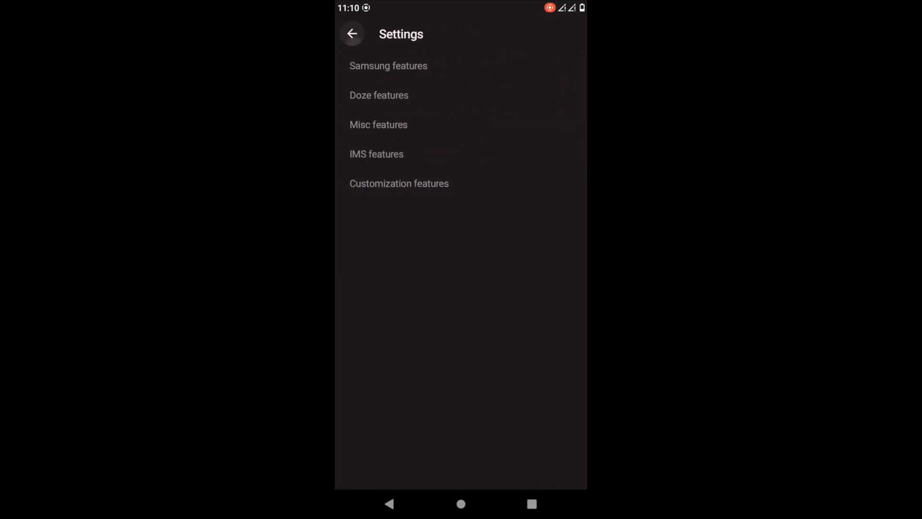
click(378, 124)
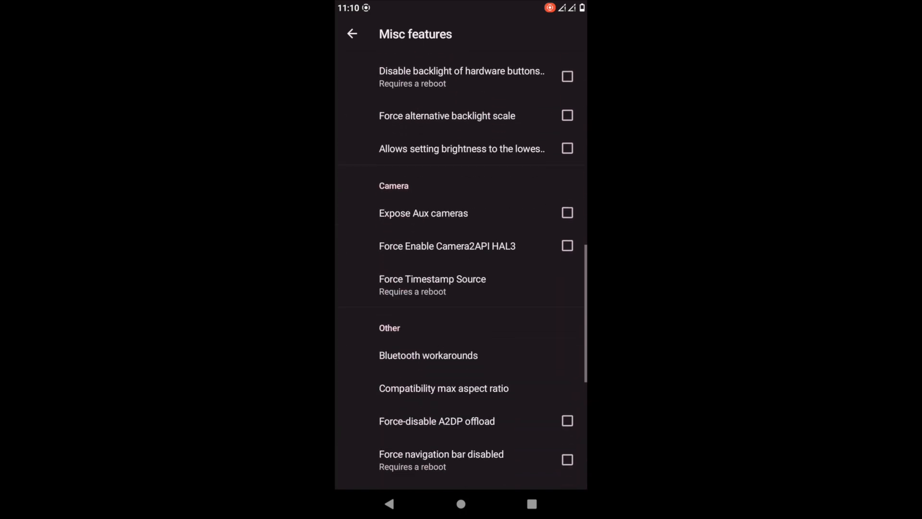
scroll(down, 3)
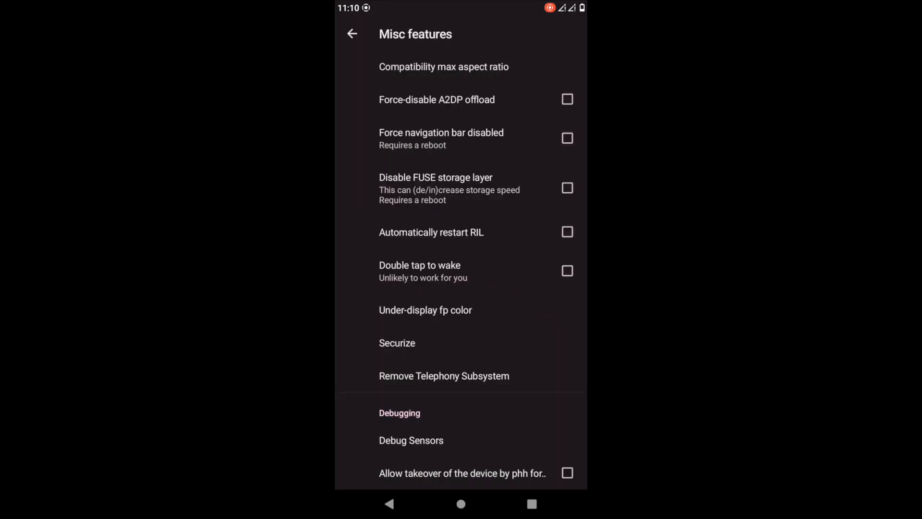
View the IMS and Customization feature pages, then return to the main Settings list.
click(351, 33)
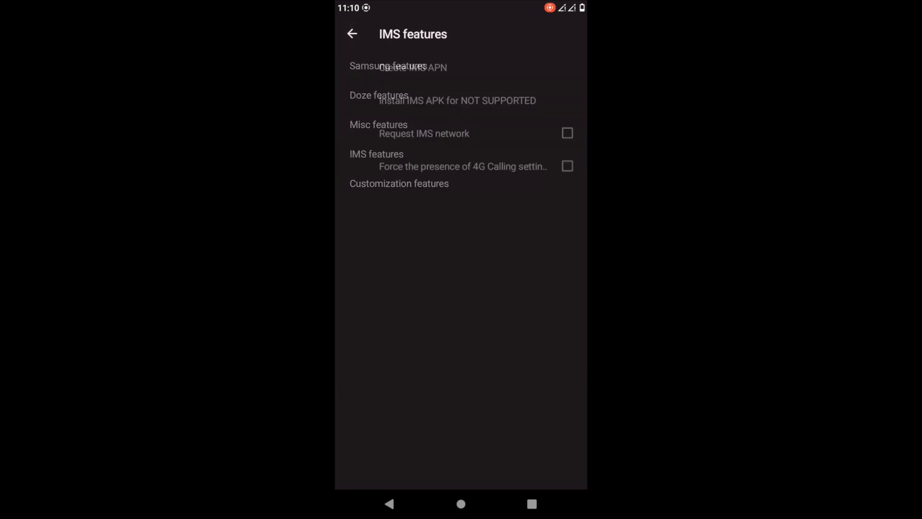
click(398, 182)
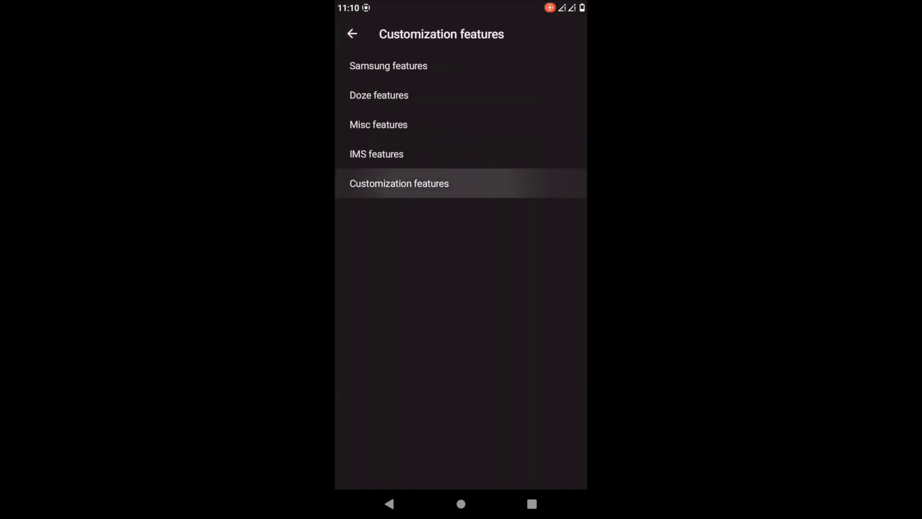
click(398, 183)
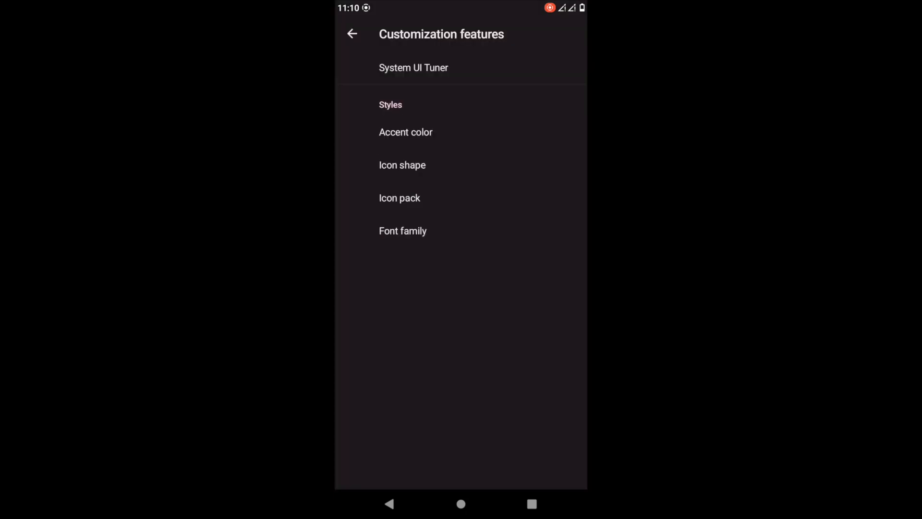
click(352, 33)
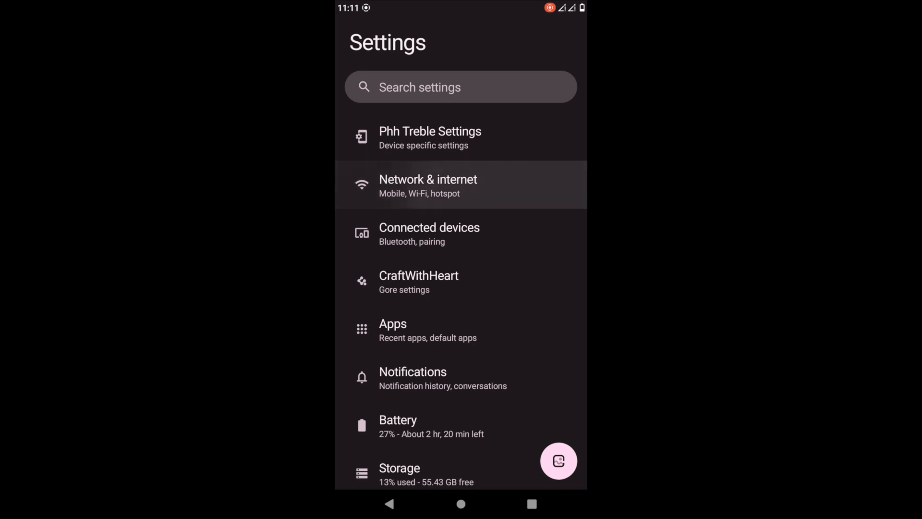
View the Network & internet and Connected devices pages, then scroll down the Settings list.
click(428, 185)
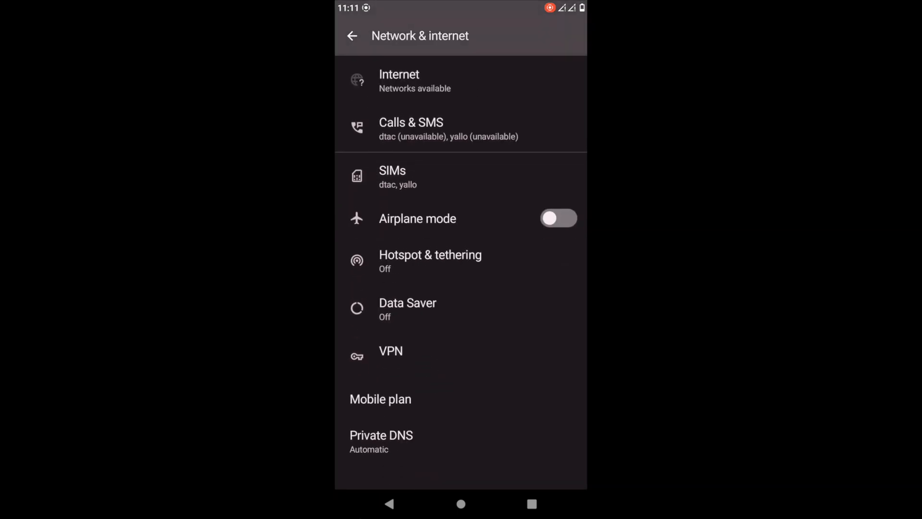
click(352, 35)
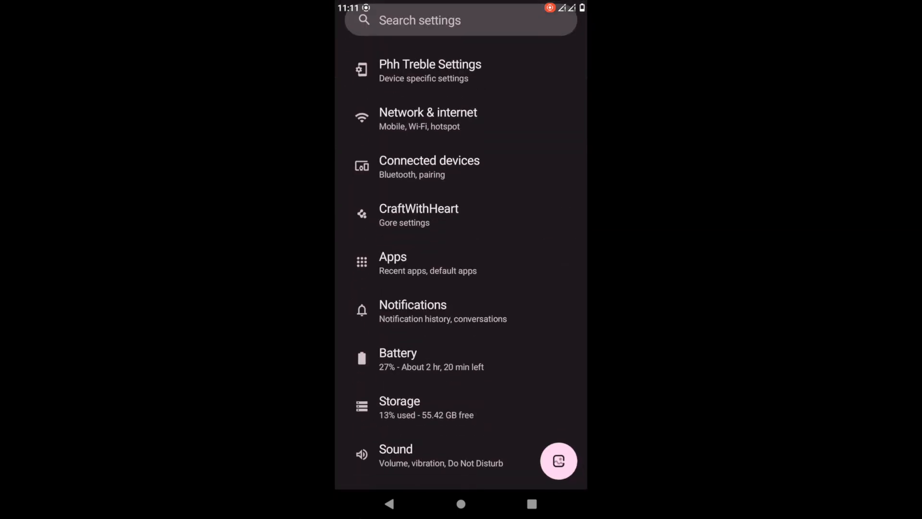
click(429, 168)
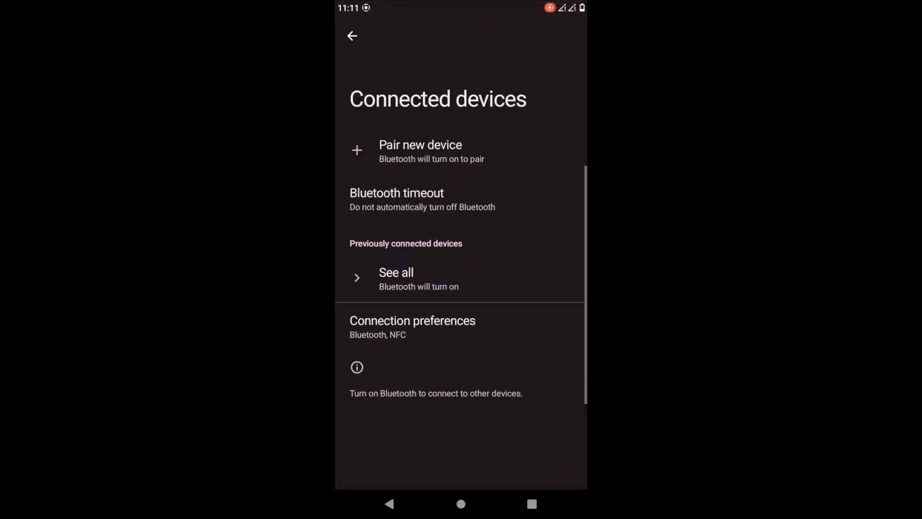
click(352, 36)
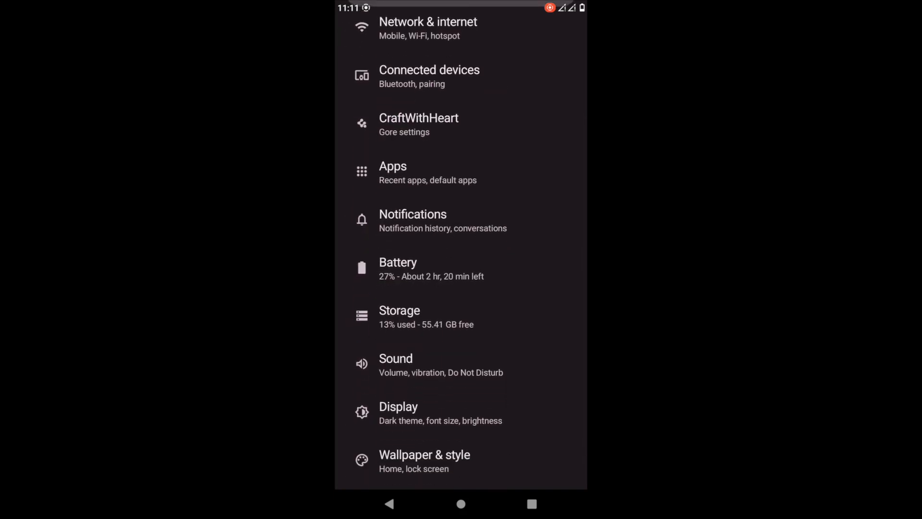
scroll(down, 3)
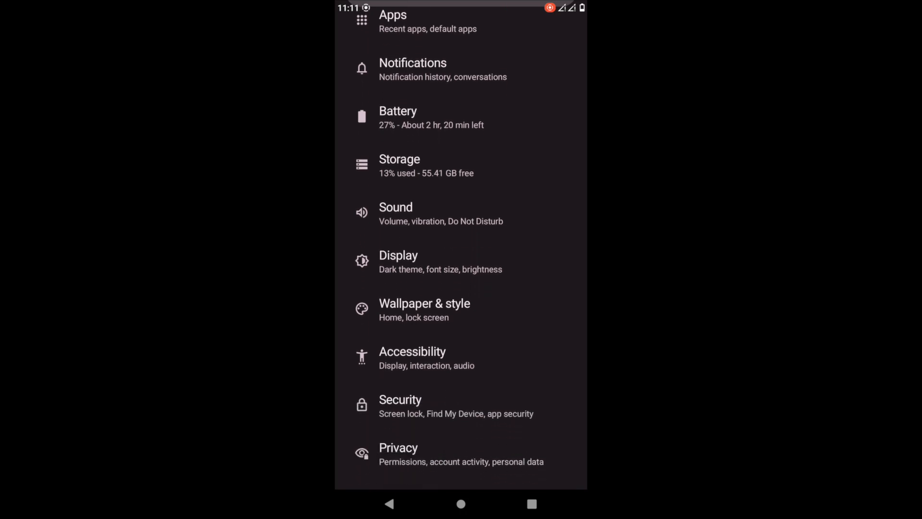
scroll(down, 3)
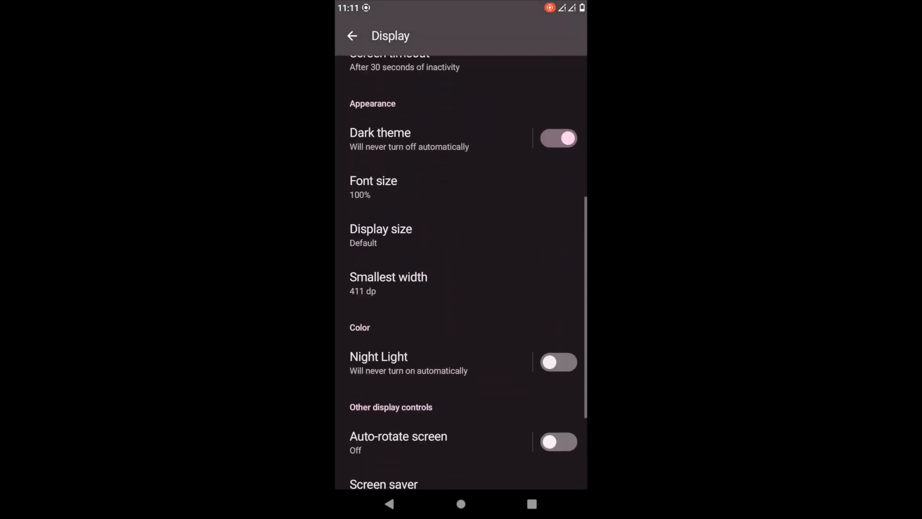
scroll(down, 3)
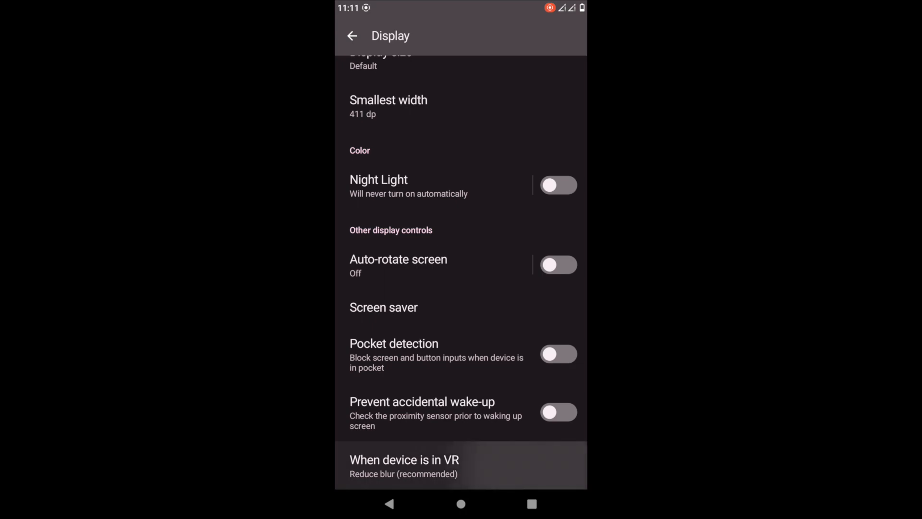
click(404, 465)
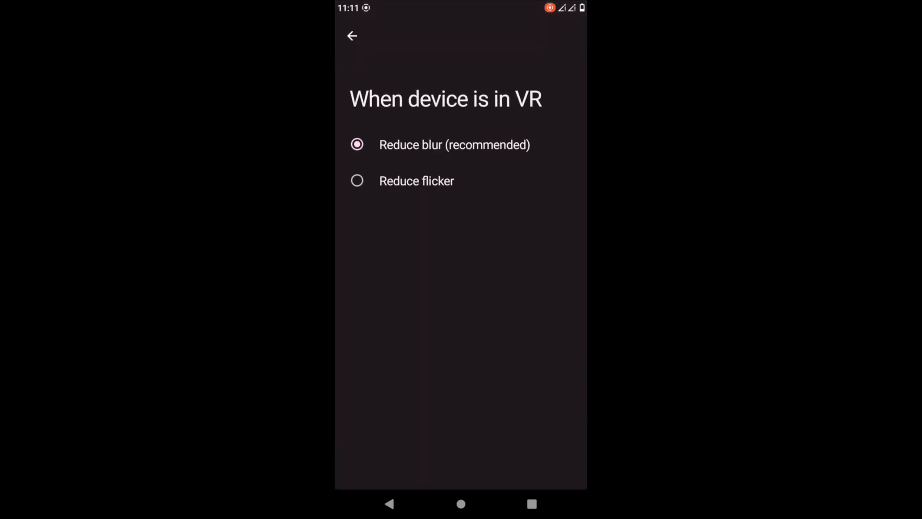
click(352, 35)
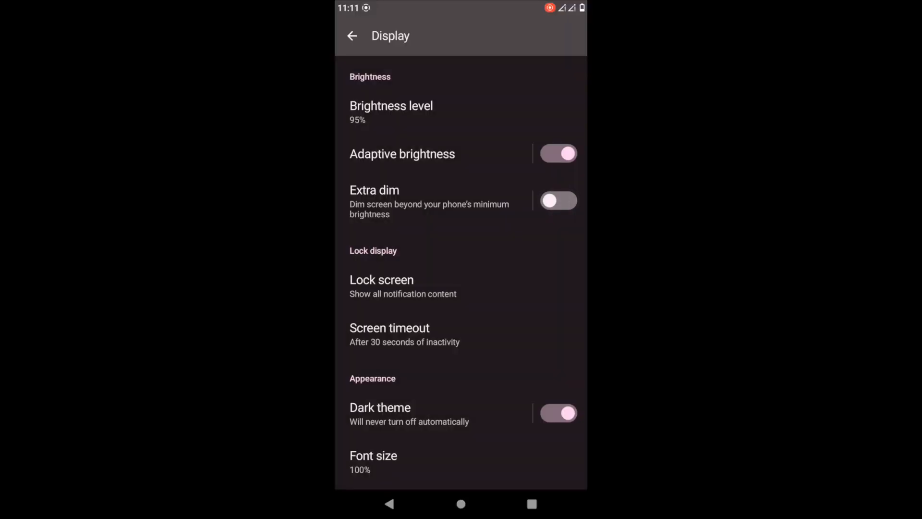
click(557, 412)
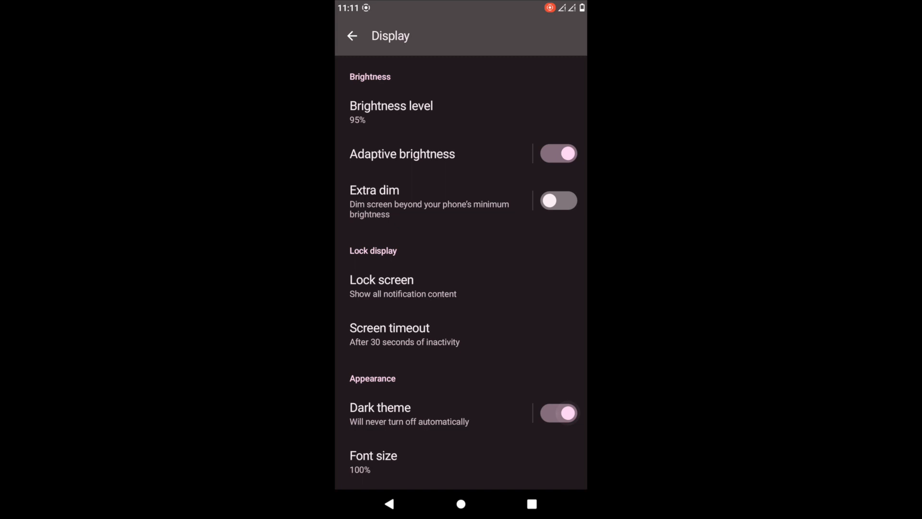
click(557, 412)
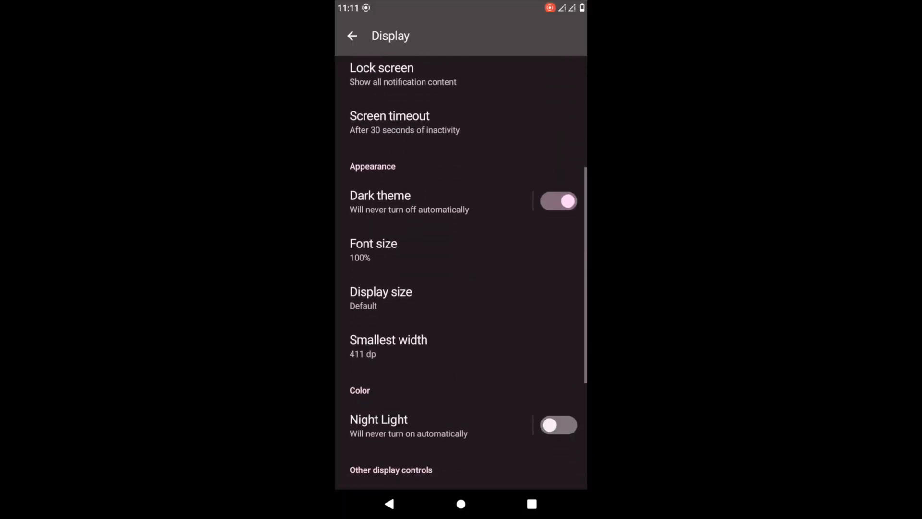
click(381, 291)
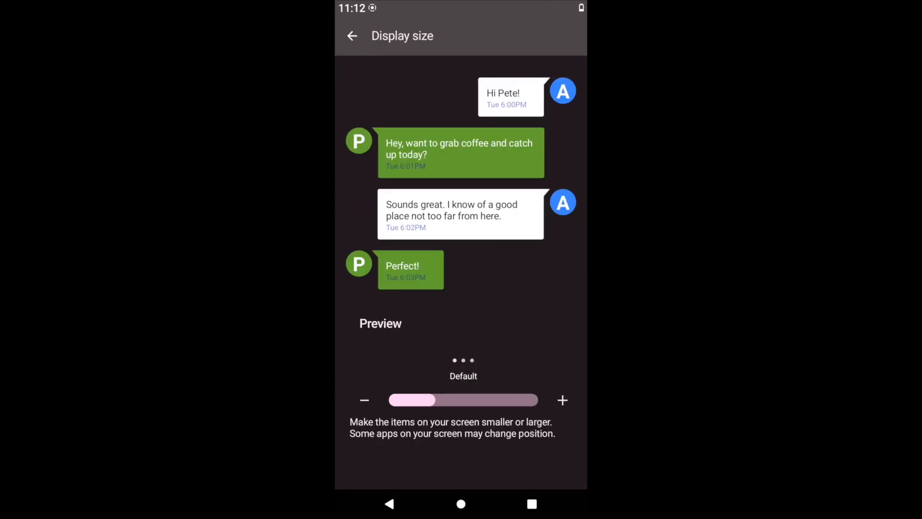
click(351, 35)
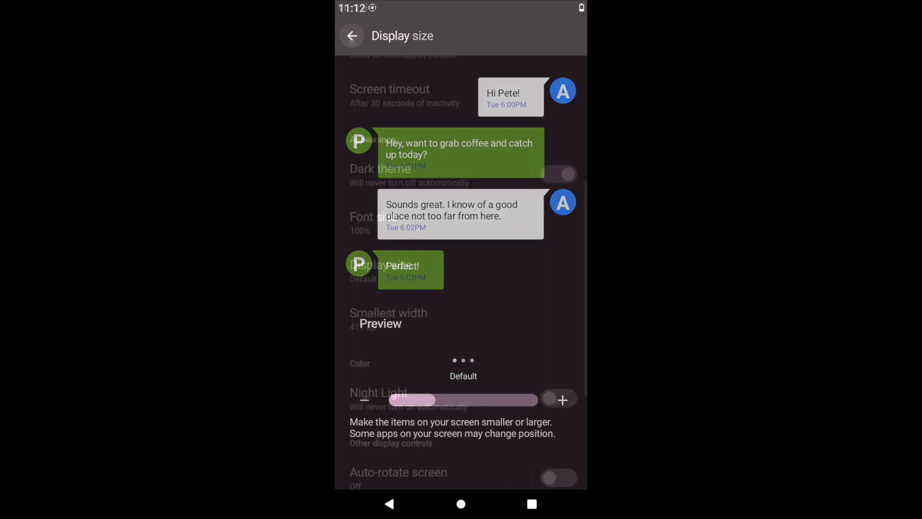
click(351, 36)
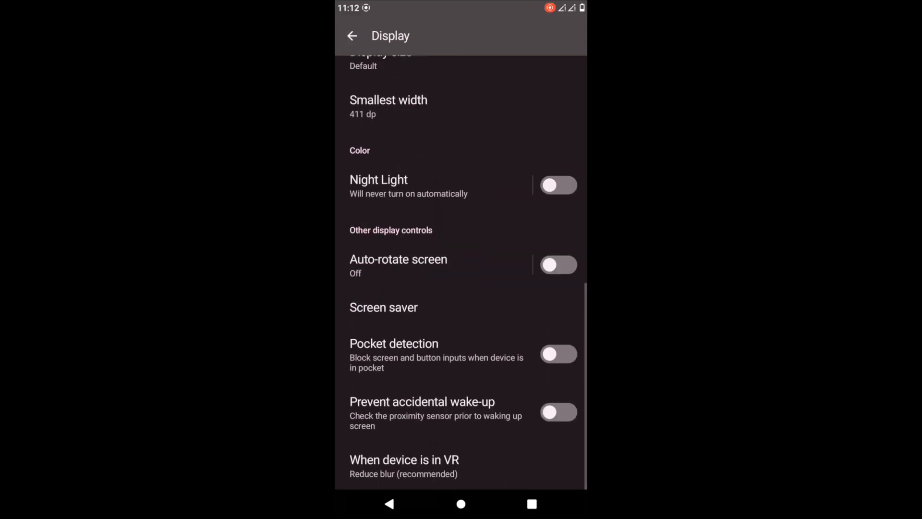
Return from Display to Settings, view the Wallpaper & style page, then go back.
click(351, 36)
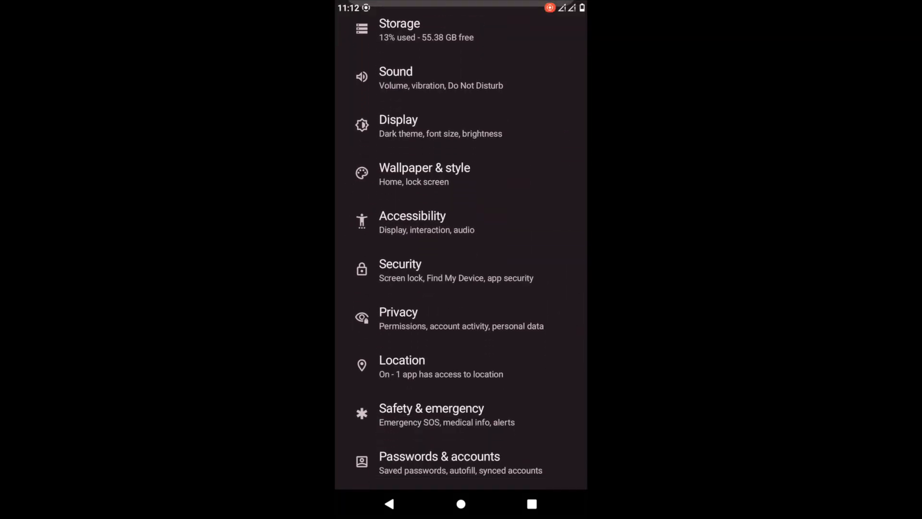
click(400, 268)
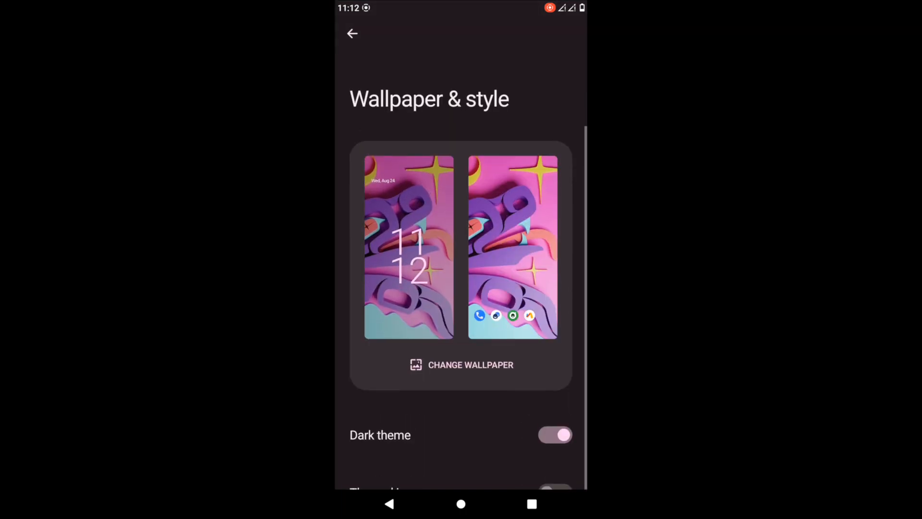
click(461, 365)
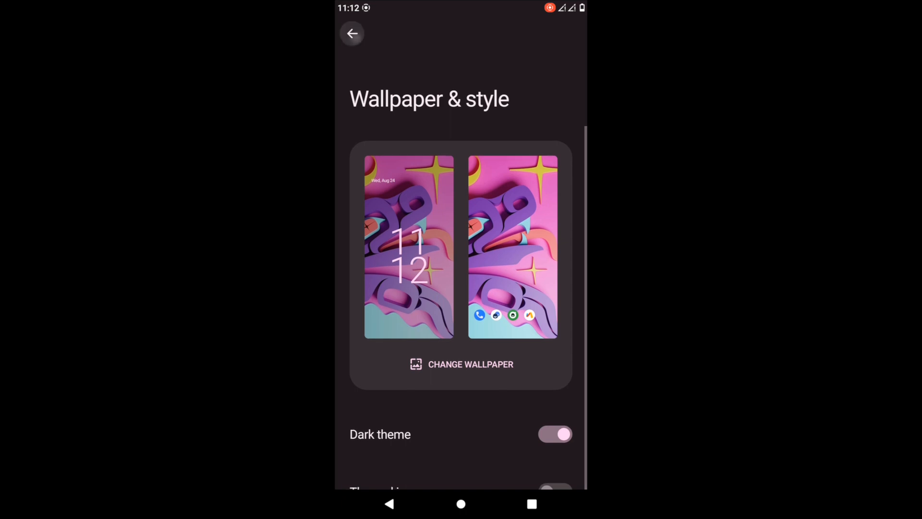
click(352, 32)
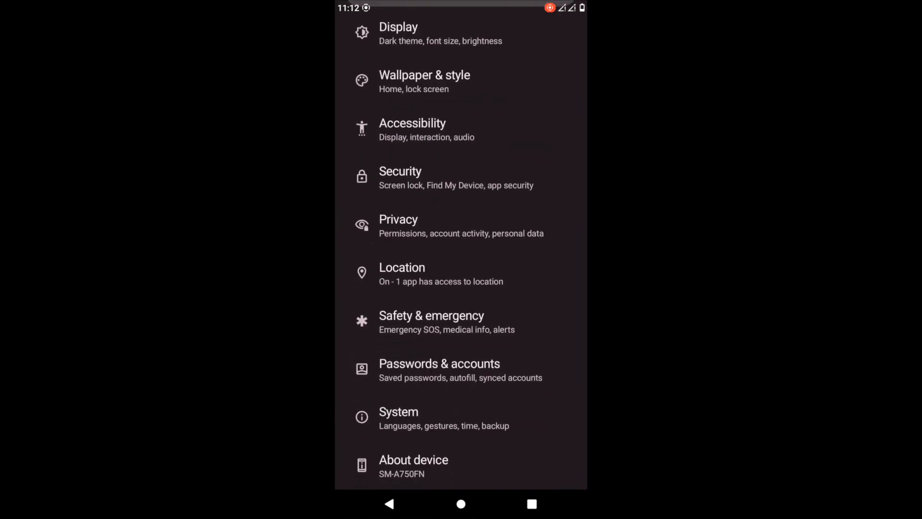
Scroll the Settings list and open the Ancient Features menu.
click(397, 418)
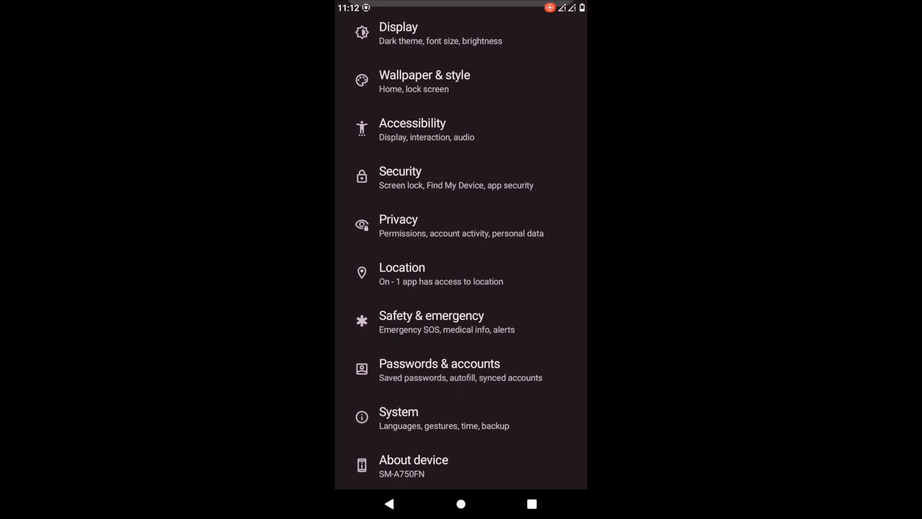
scroll(down, 3)
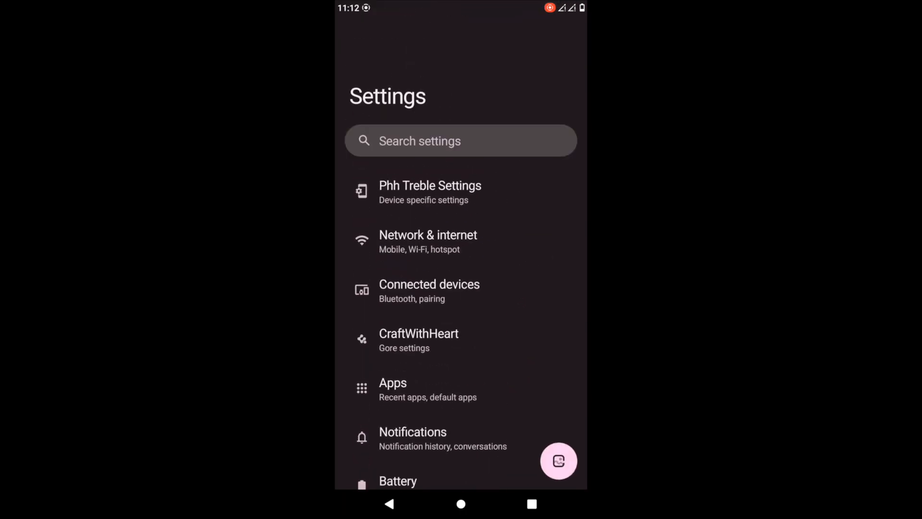
click(419, 340)
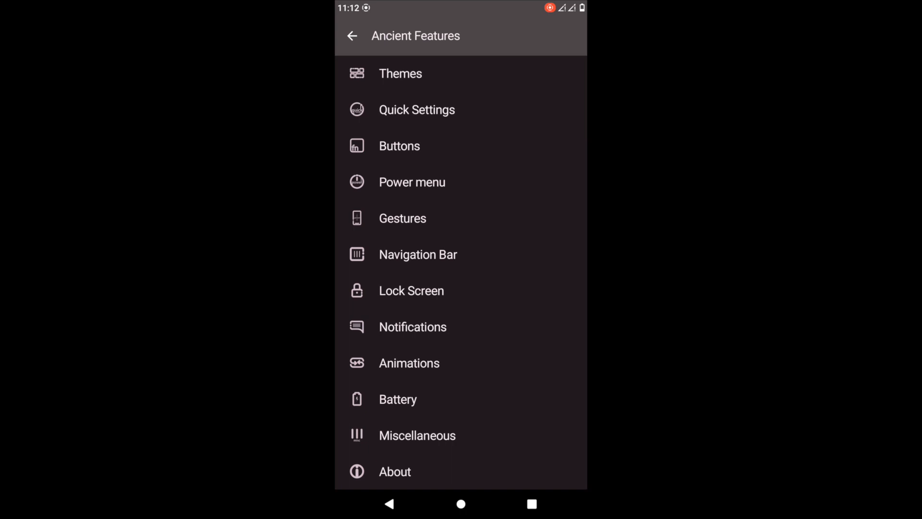
Open the Quick Settings Addon page and preview the quick settings panel before dismissing it.
click(416, 110)
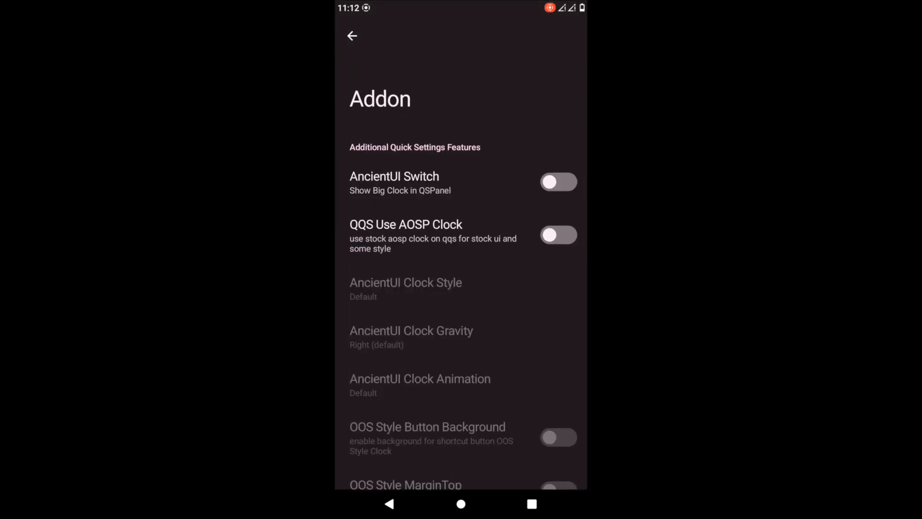
click(558, 181)
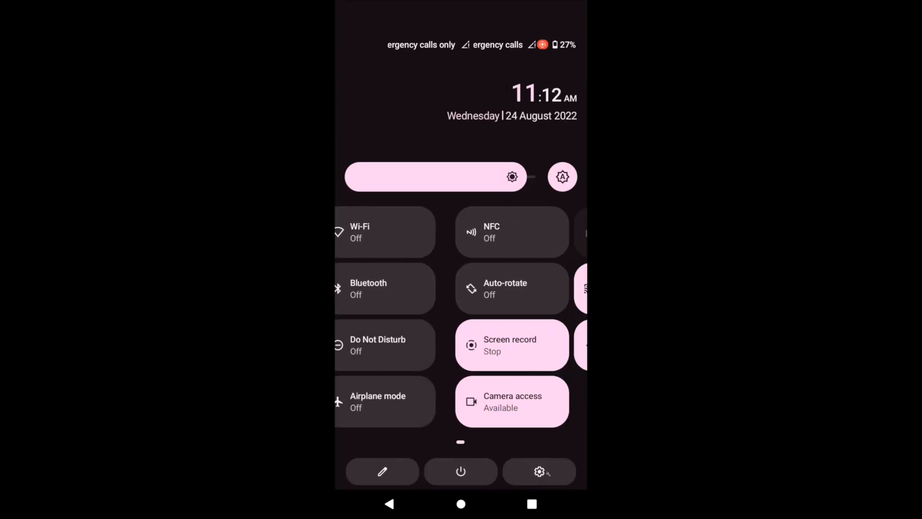
scroll(left, 3)
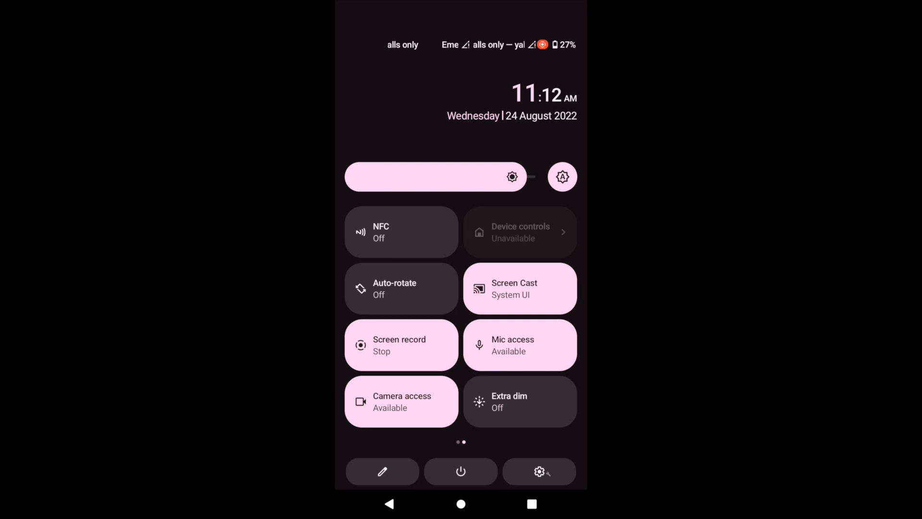
click(538, 470)
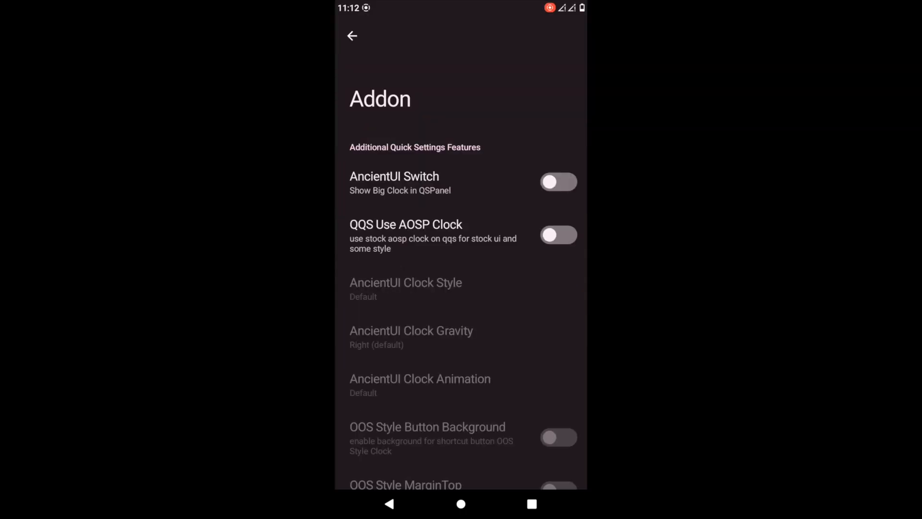
Set Data Usage Placement to Bottom of Notification Panel.
scroll(down, 3)
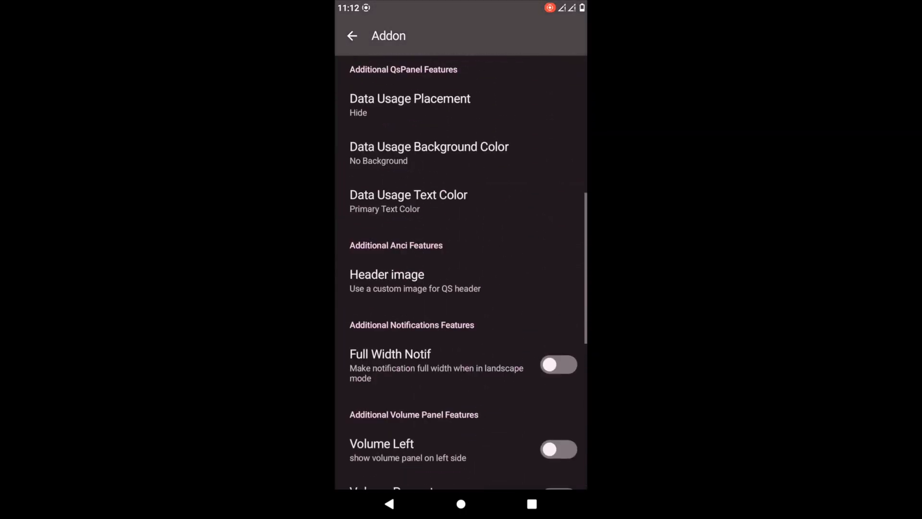
scroll(down, 3)
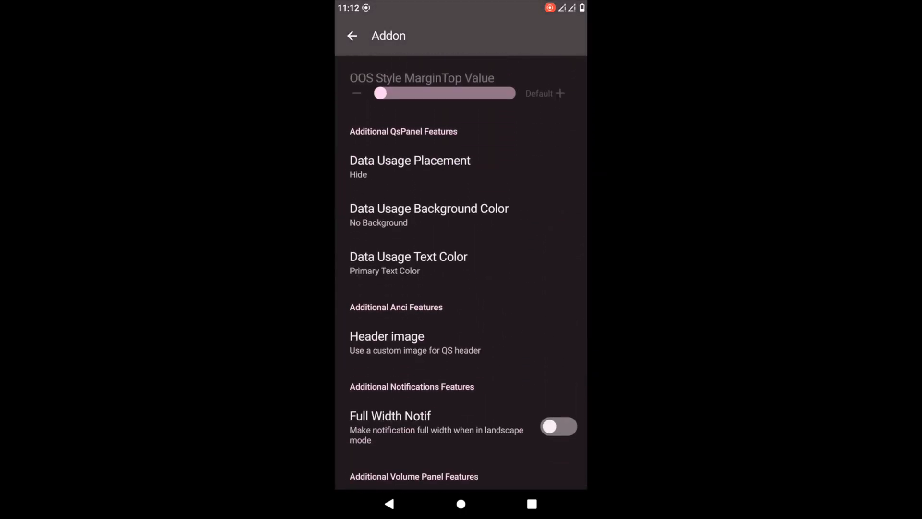
click(410, 166)
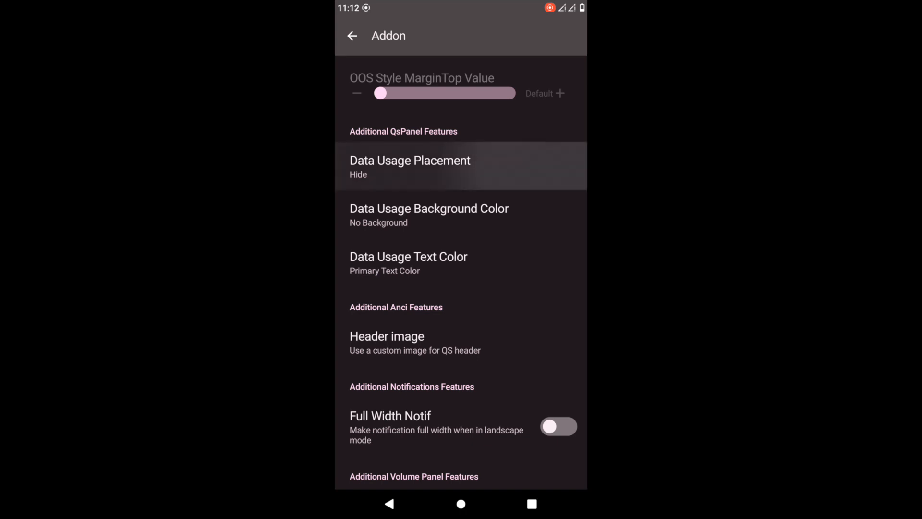
click(409, 167)
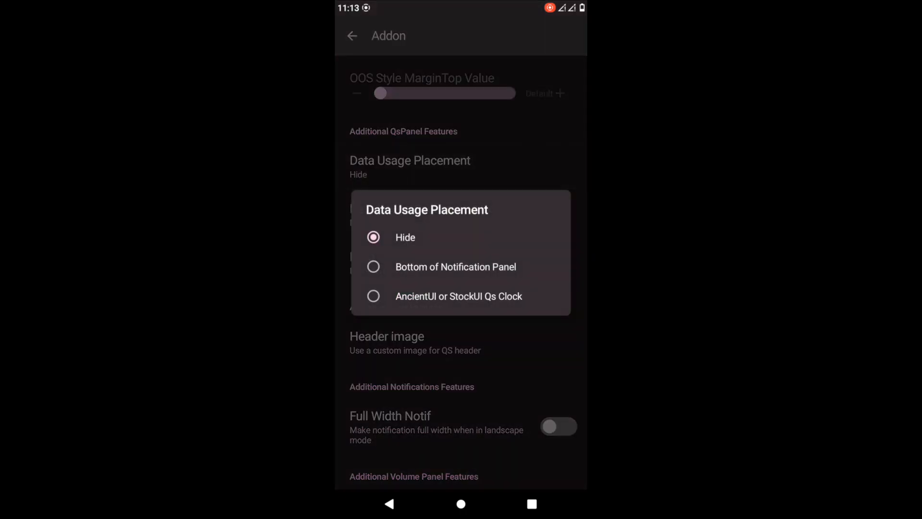
click(455, 266)
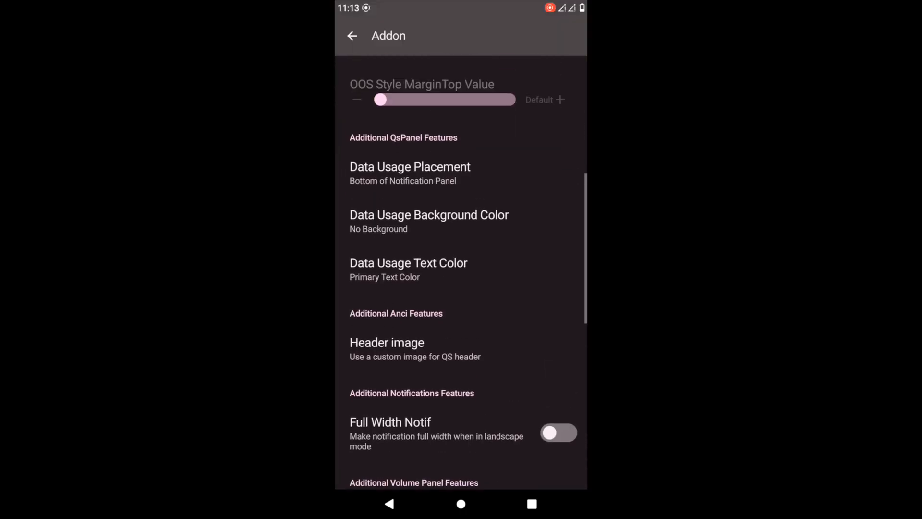
Scroll down the Addon page, view the Header image options, then return to Addon.
scroll(down, 3)
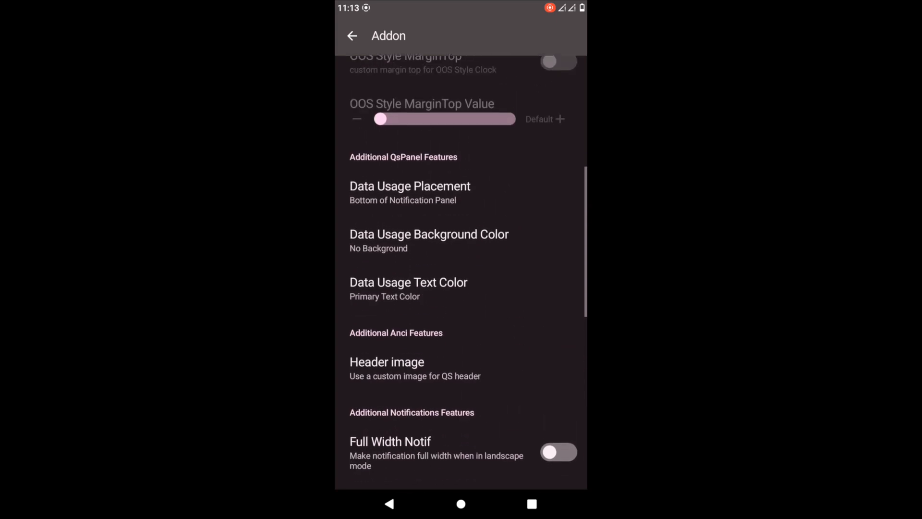
scroll(down, 3)
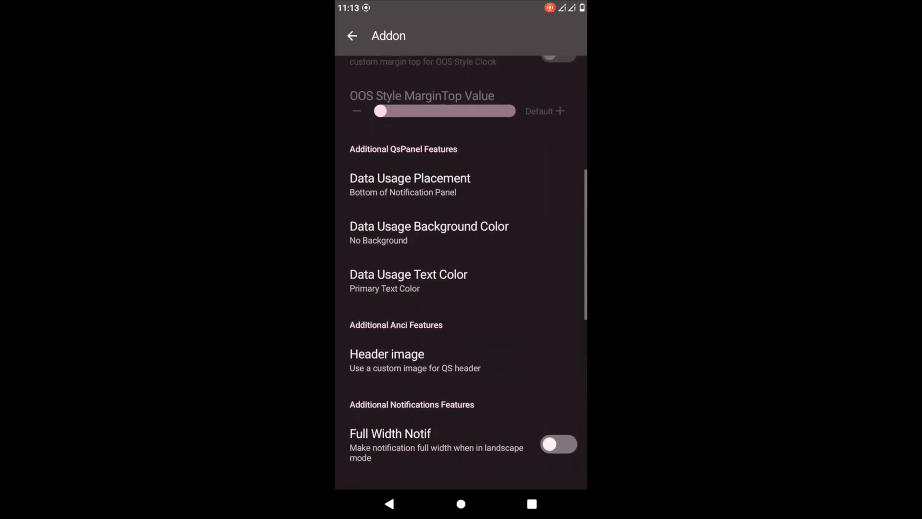
scroll(down, 3)
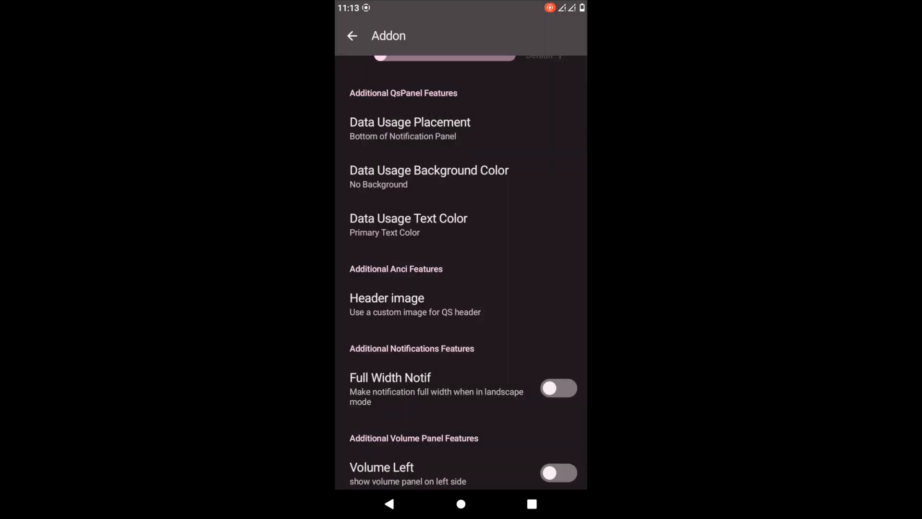
scroll(down, 3)
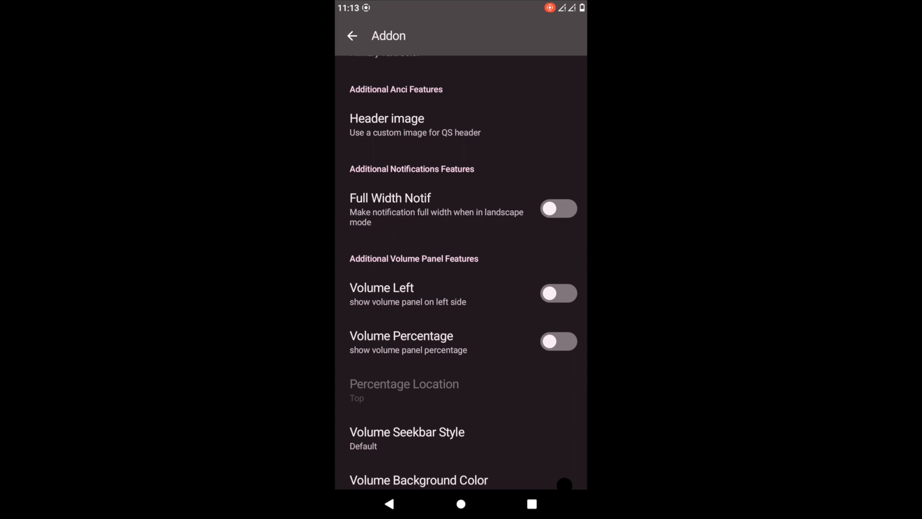
click(387, 124)
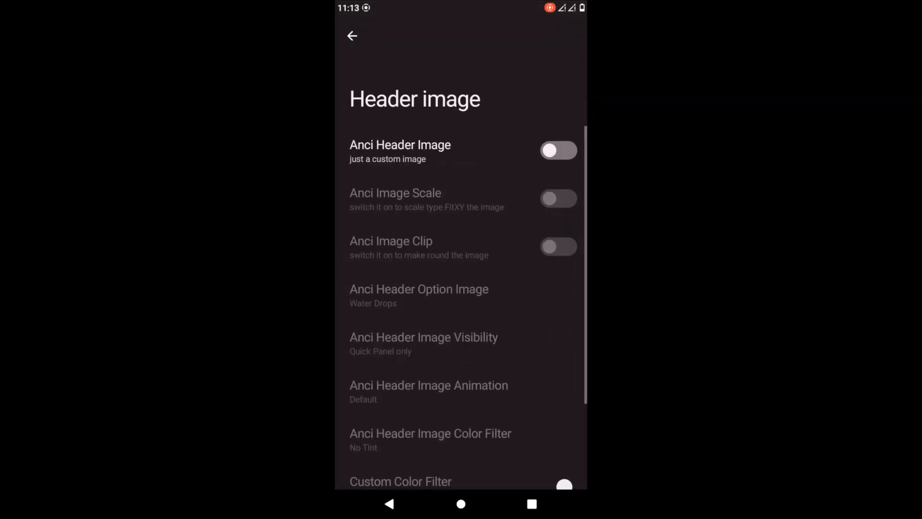
click(352, 35)
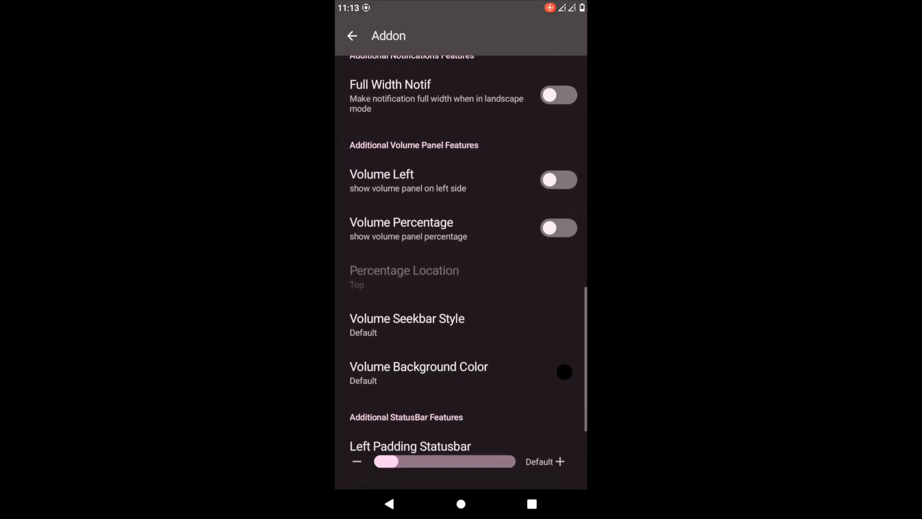
Toggle Volume Left and Volume Percentage, previewing the volume panel.
click(556, 180)
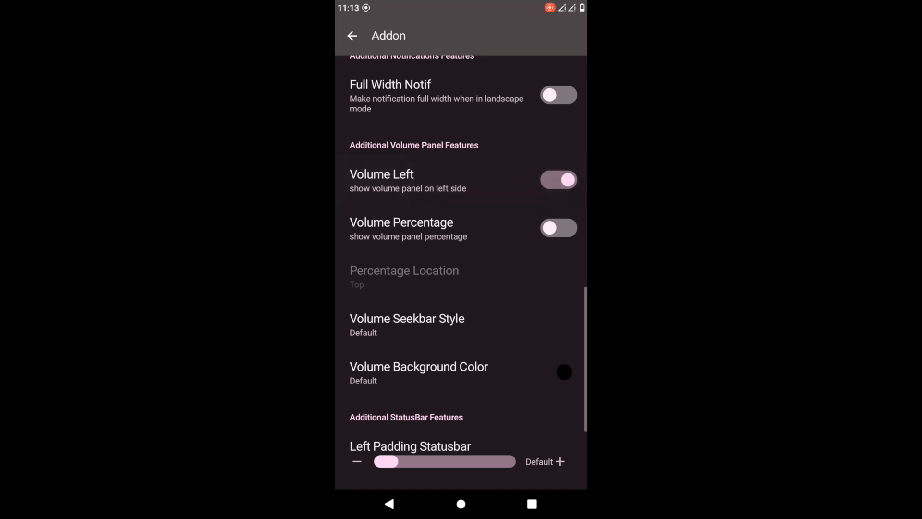
click(557, 179)
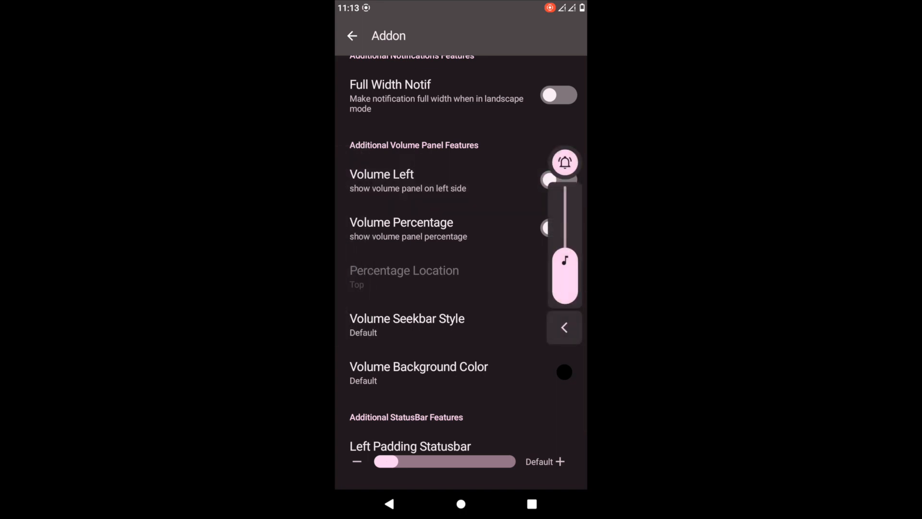
scroll(down, 3)
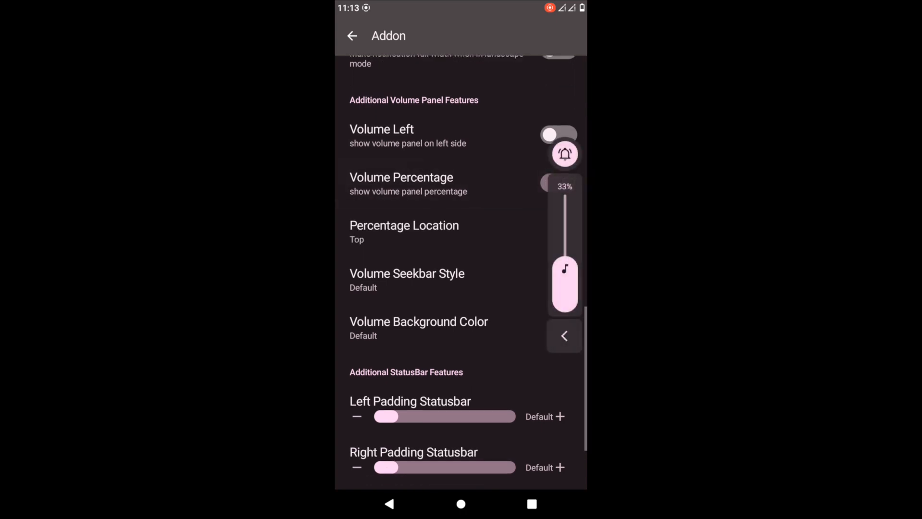
click(557, 182)
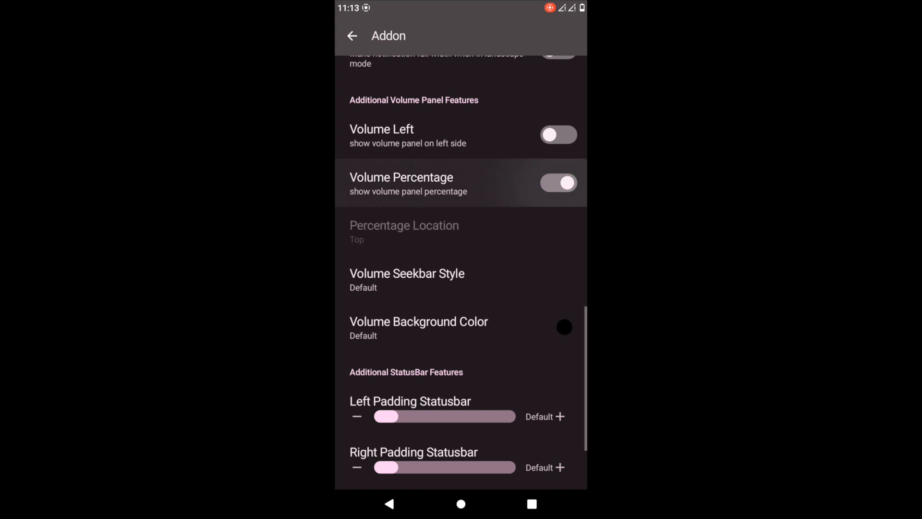
click(557, 182)
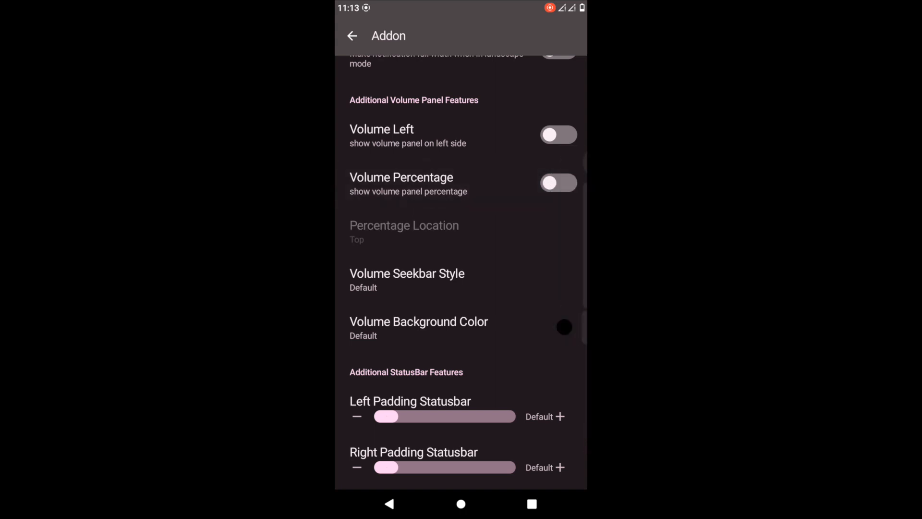
Try Volume Seekbar Style 1 and Style 2, then set it back to Default.
click(406, 273)
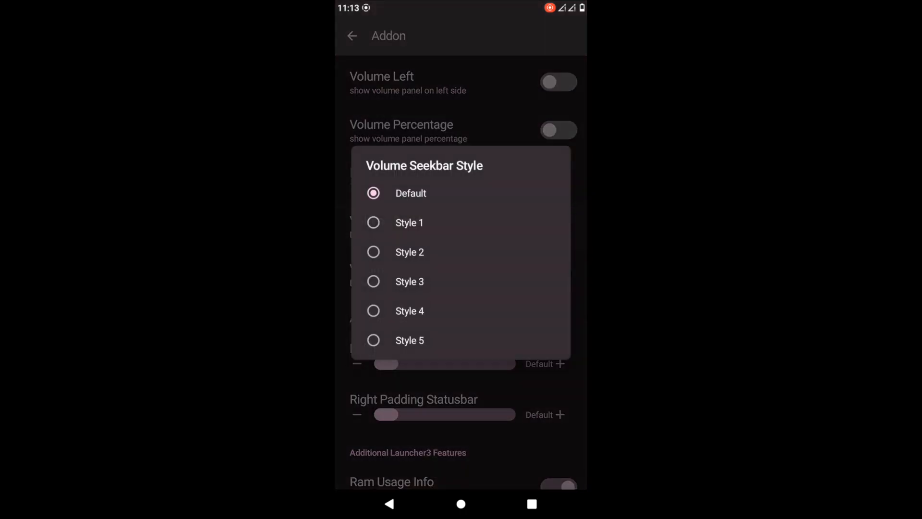
click(408, 222)
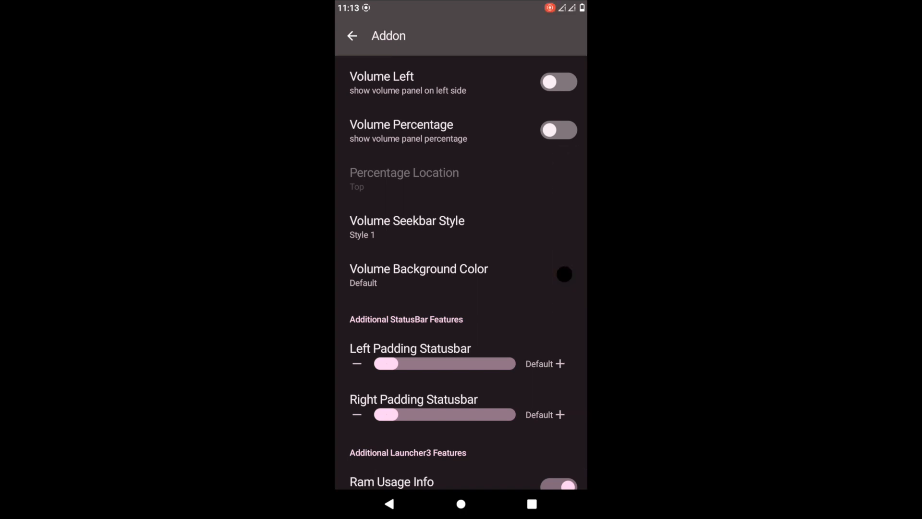
click(406, 226)
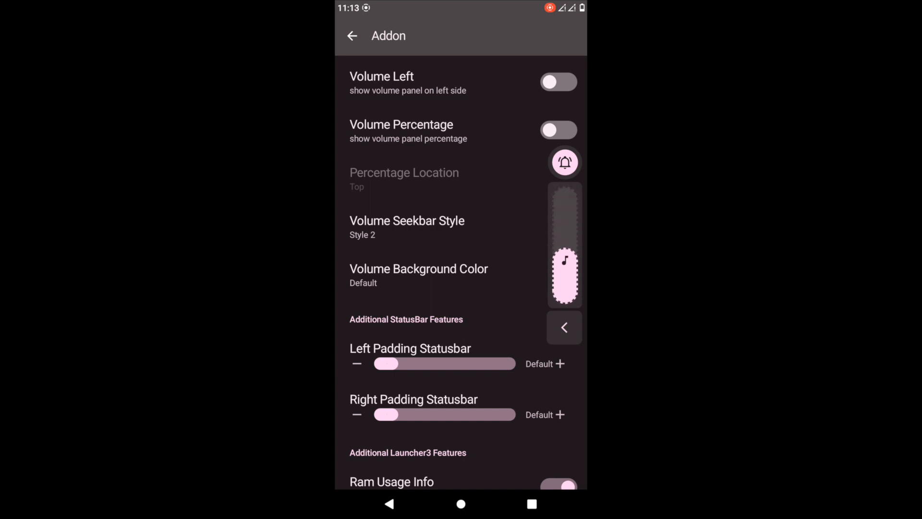
click(406, 227)
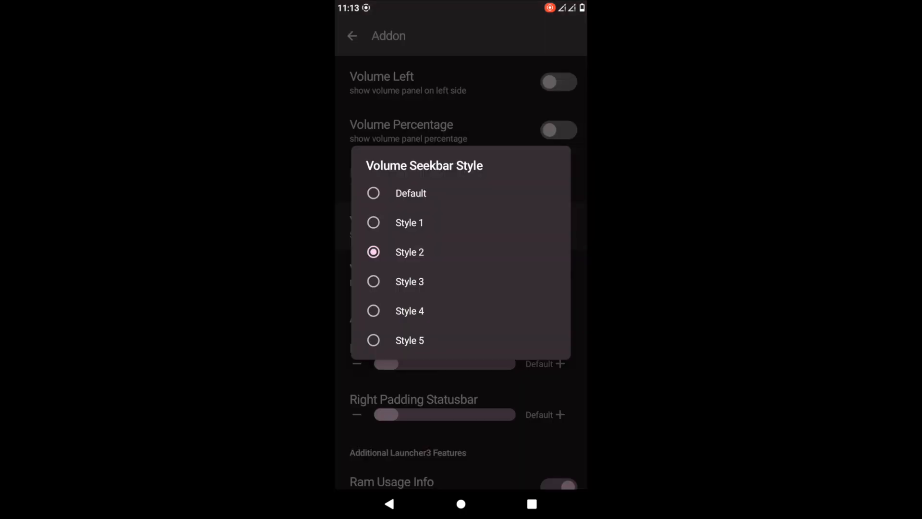
click(373, 222)
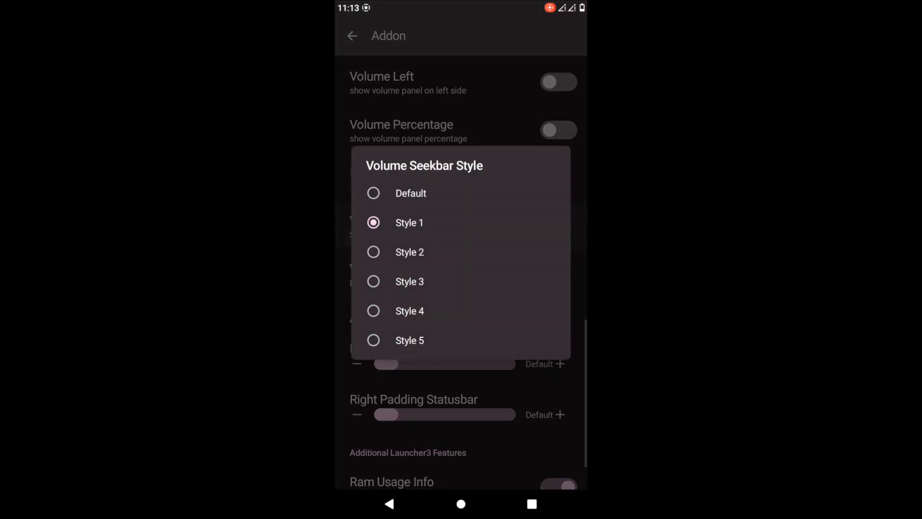
click(410, 193)
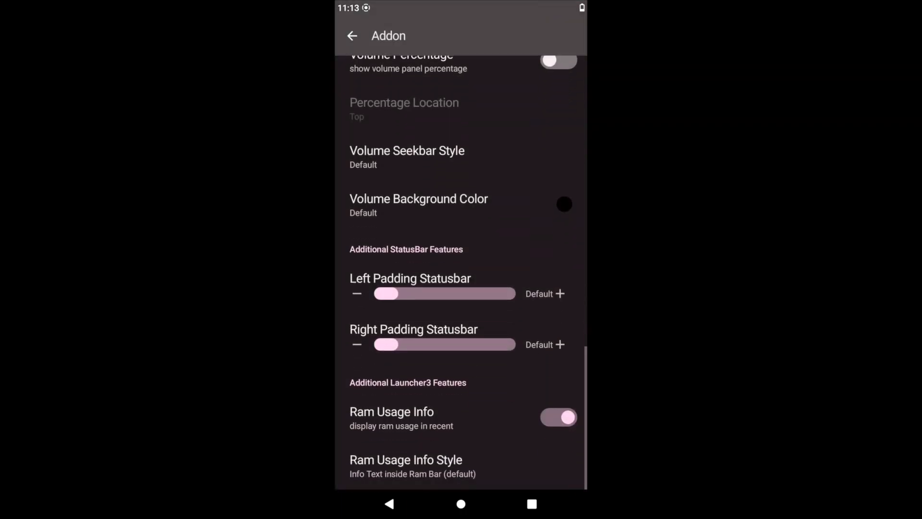
Set Ram Usage Info Style to Ram Circle Progress and return to the Ancient Features list.
scroll(down, 3)
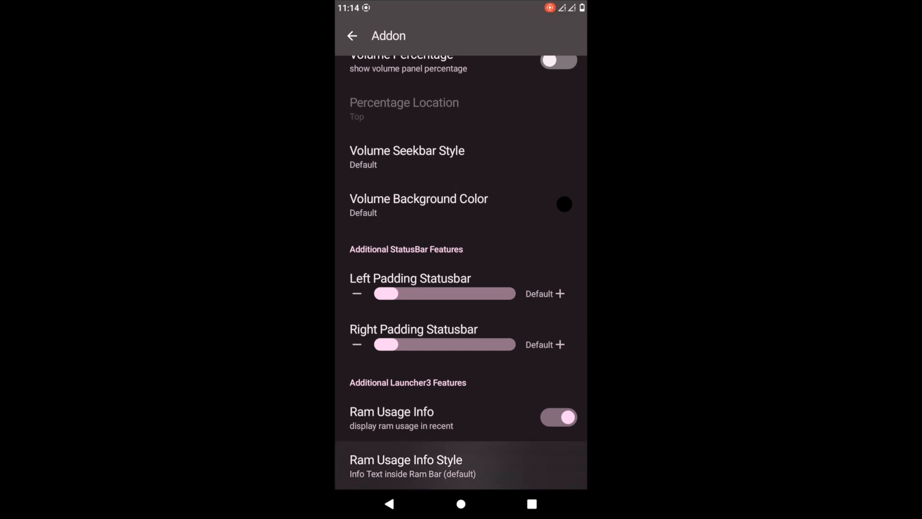
click(405, 466)
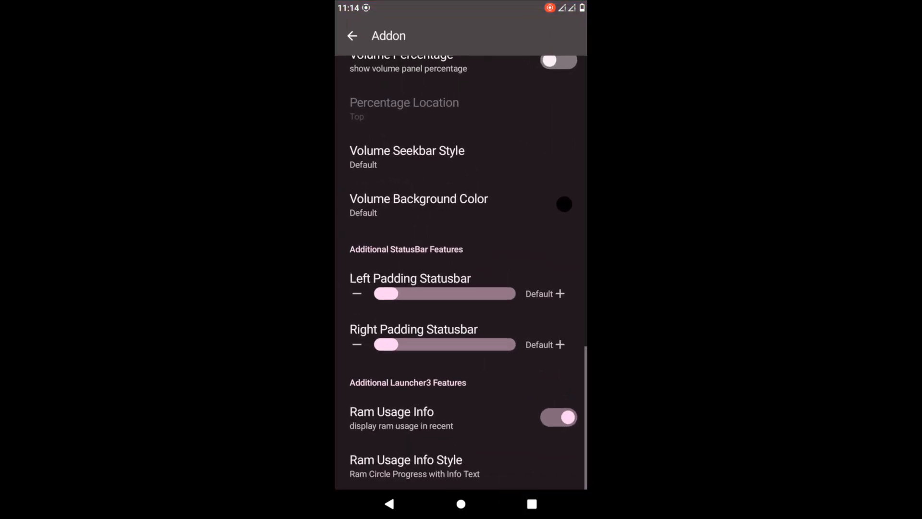
click(352, 35)
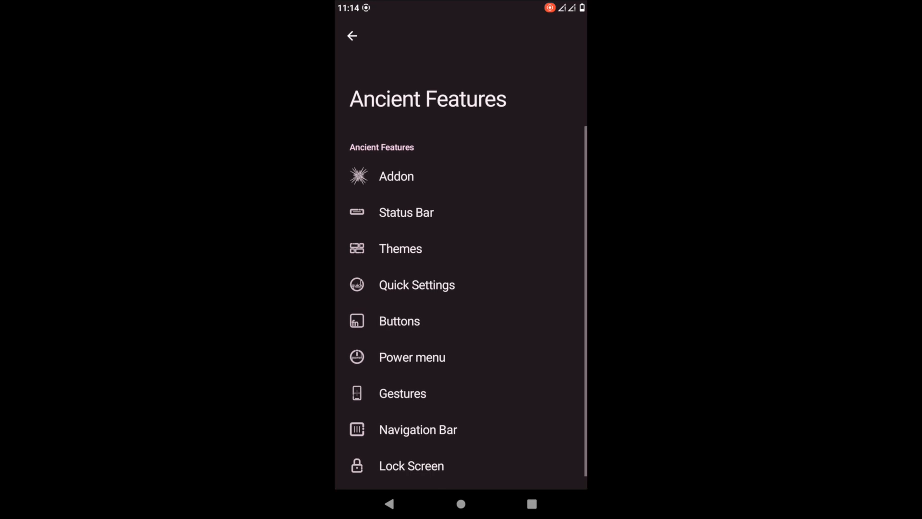
Enter the Status Bar settings and view the status bar icons list.
click(405, 212)
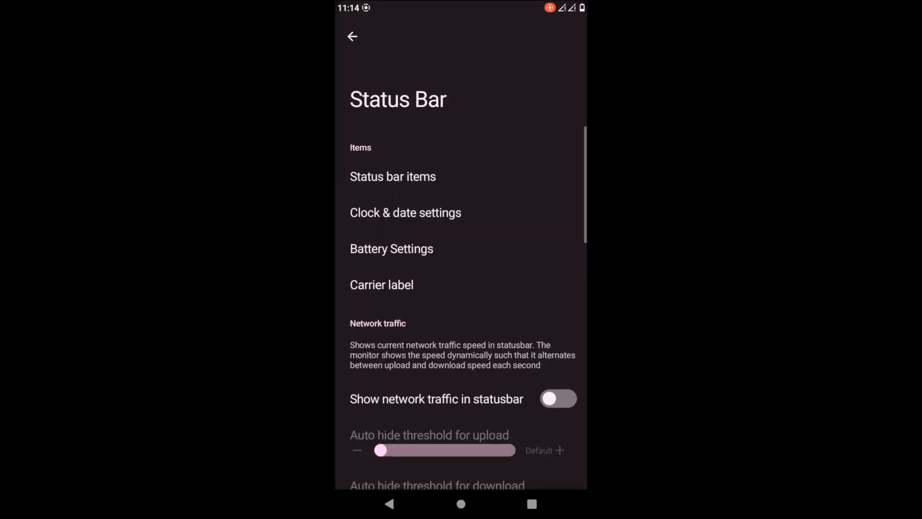
click(392, 176)
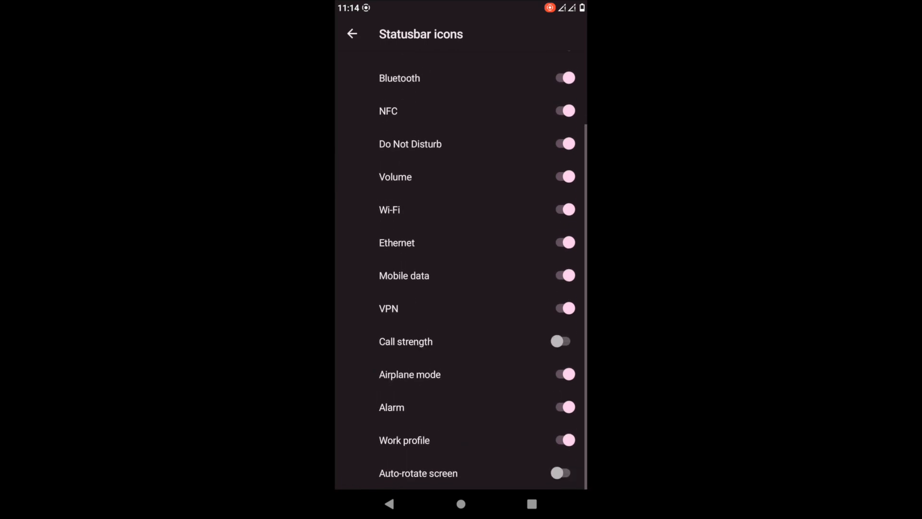
click(352, 34)
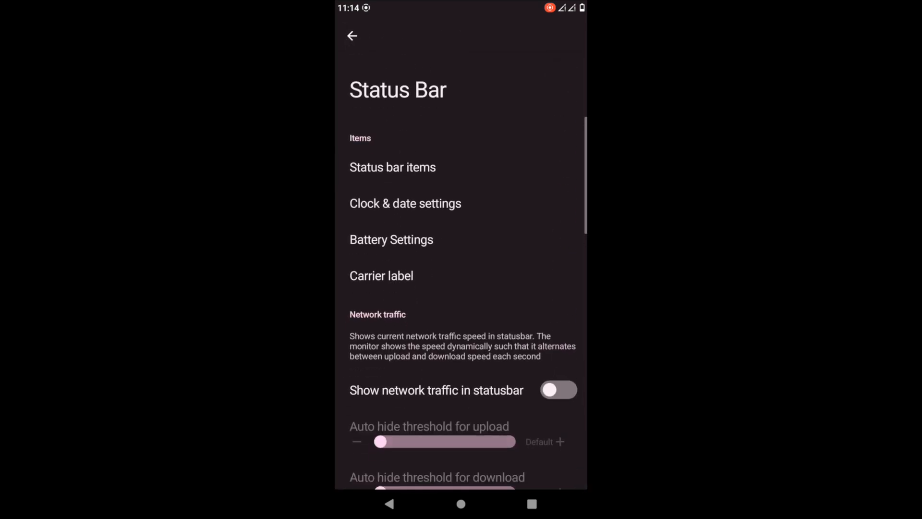
In Clock & date, center the clock, show seconds, and toggle the transparent clock off and on.
click(405, 203)
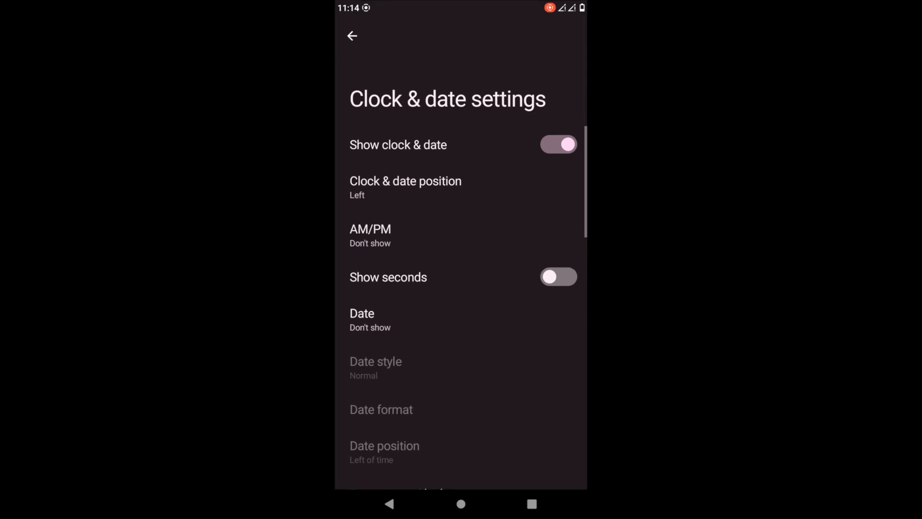
click(406, 187)
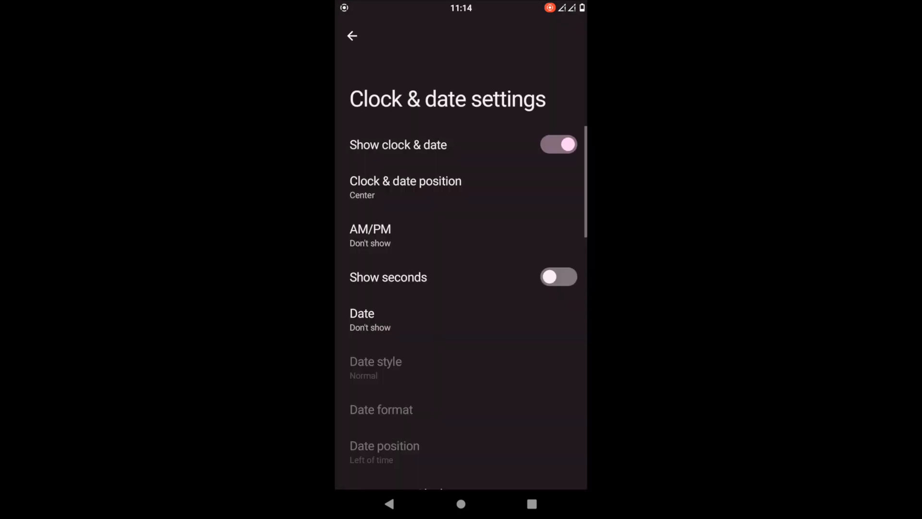
click(557, 277)
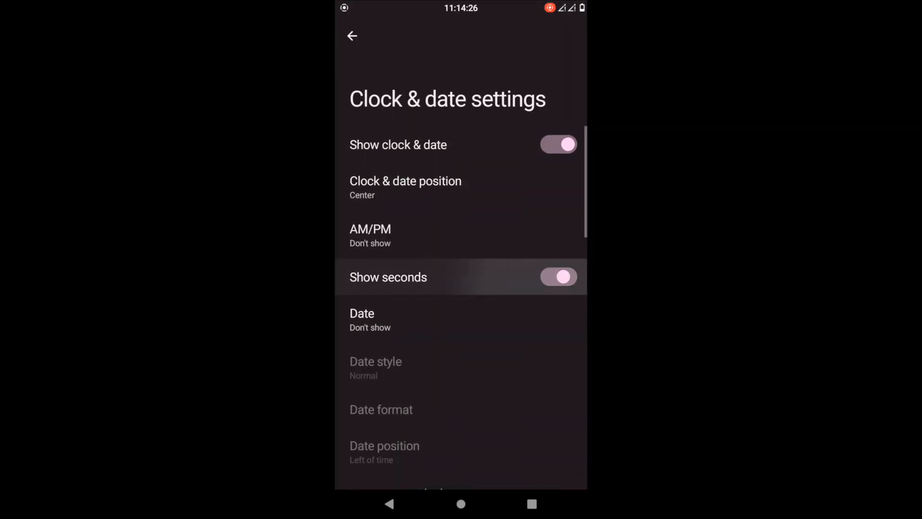
scroll(down, 3)
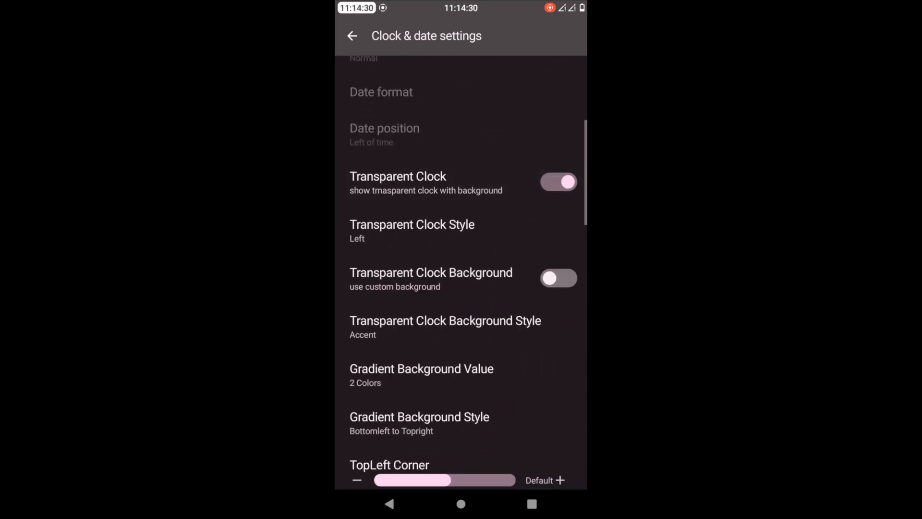
click(557, 182)
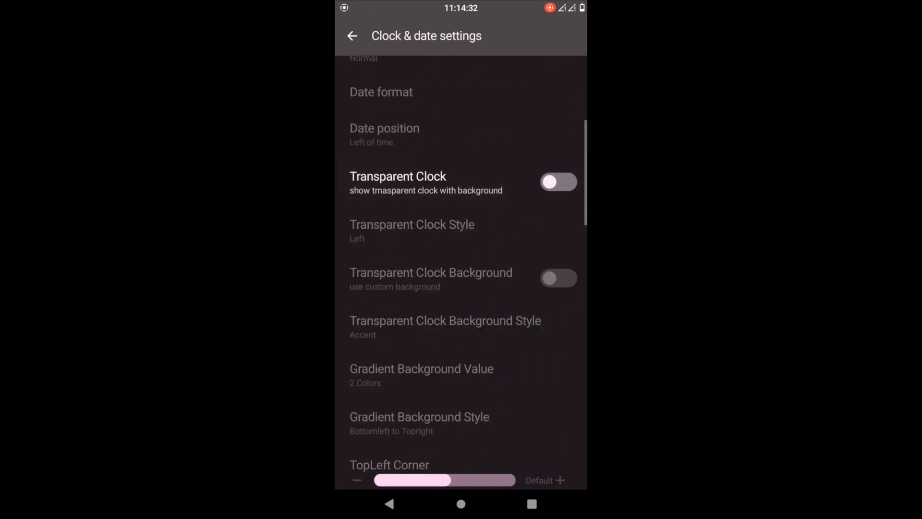
click(558, 181)
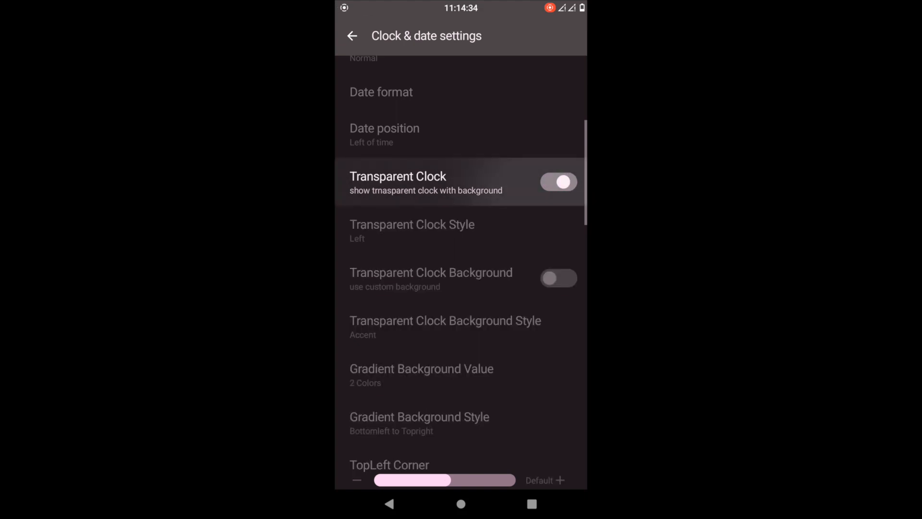
Enable StatusBar Clock Background and return to the Status Bar settings.
scroll(down, 3)
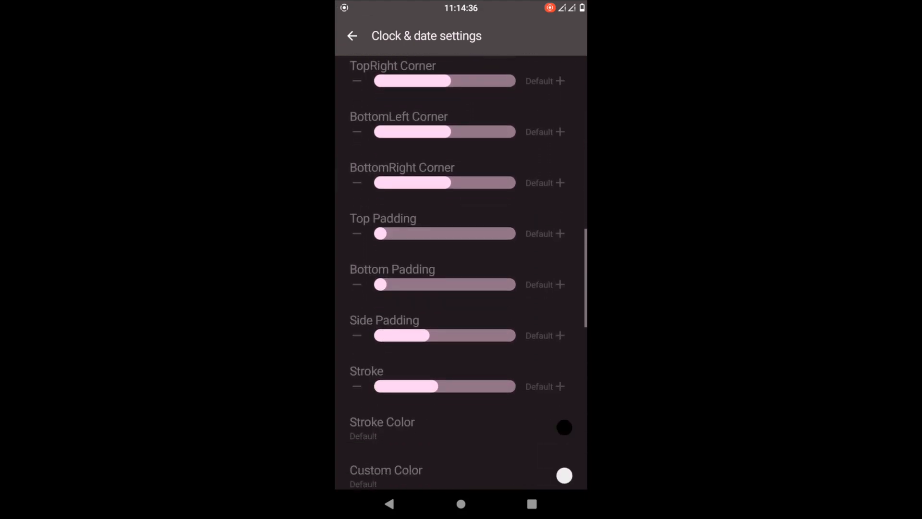
scroll(down, 3)
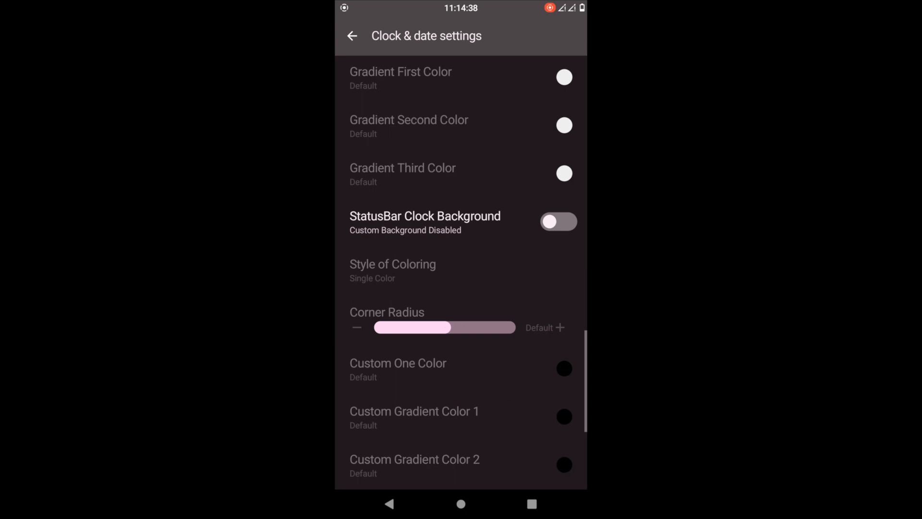
scroll(down, 3)
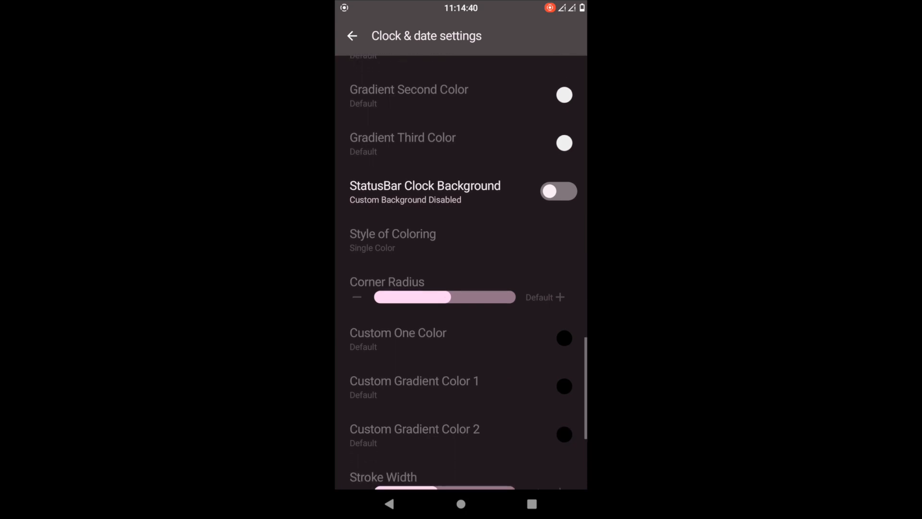
click(557, 190)
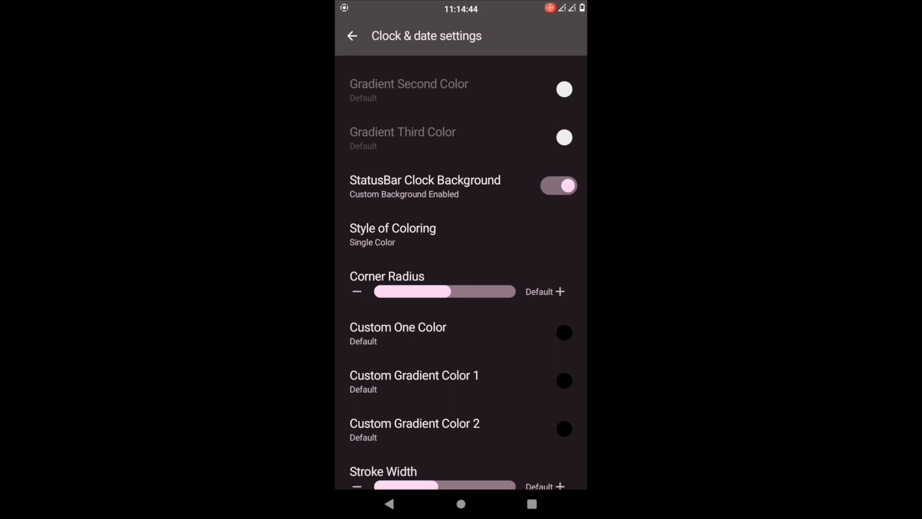
click(351, 36)
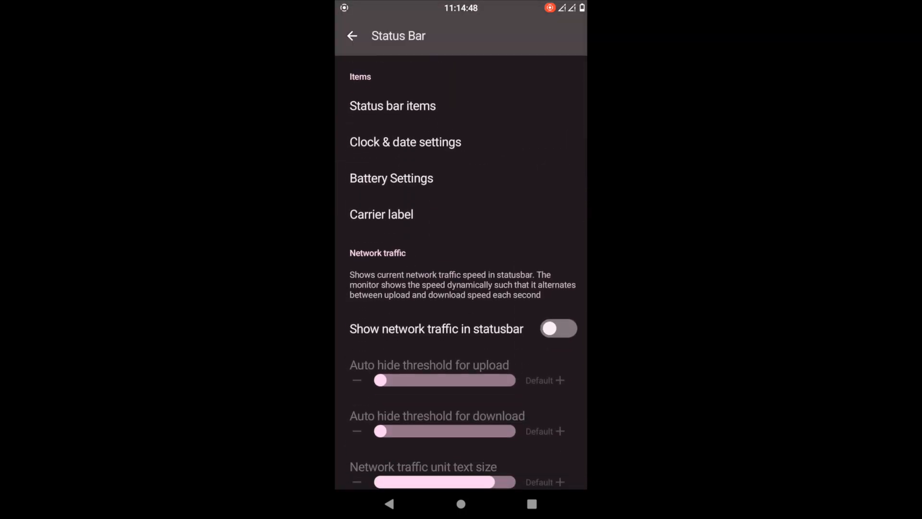
View the Battery Settings and Carrier label pages, returning to Status Bar.
click(391, 178)
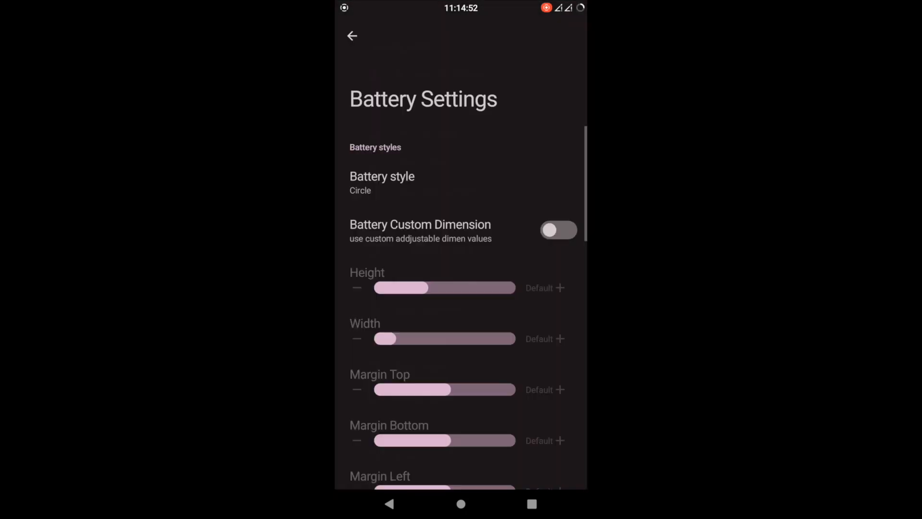
click(352, 35)
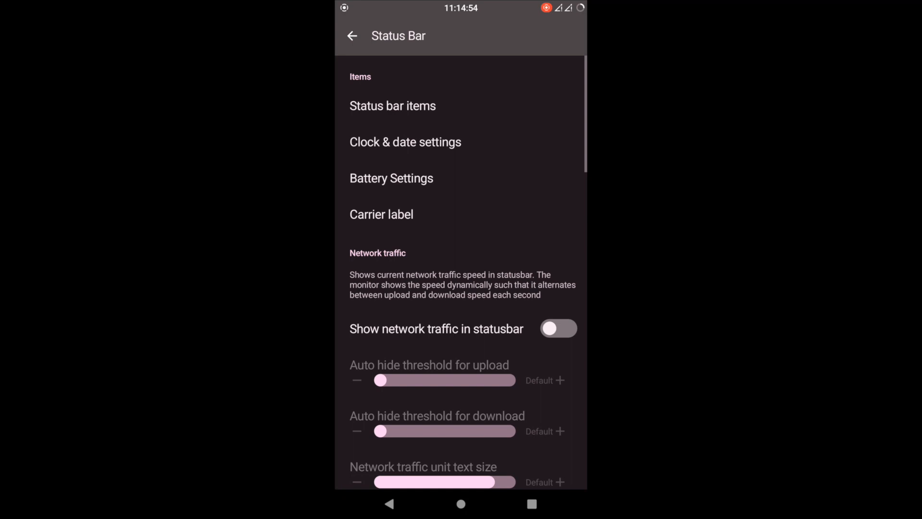
click(381, 214)
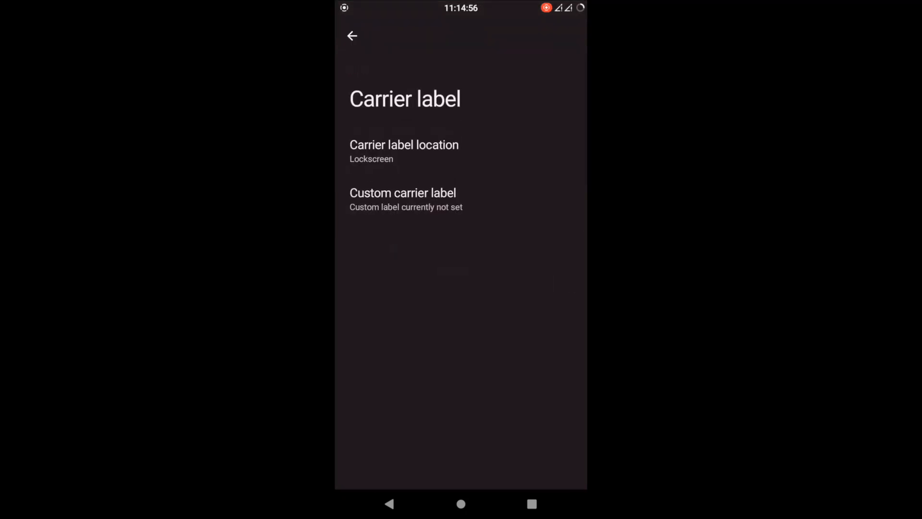
click(351, 36)
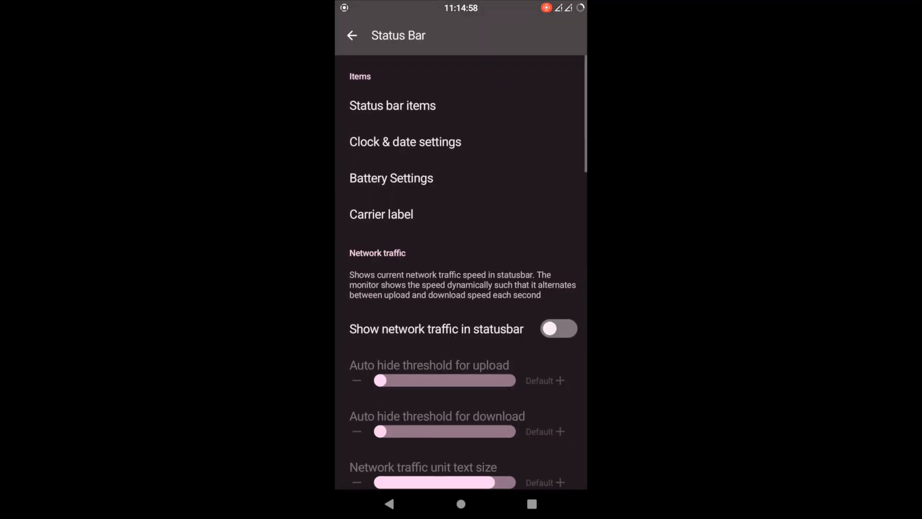
Return to Ancient Features, enter Themes and scroll past Background down to the System font and icon options.
click(352, 35)
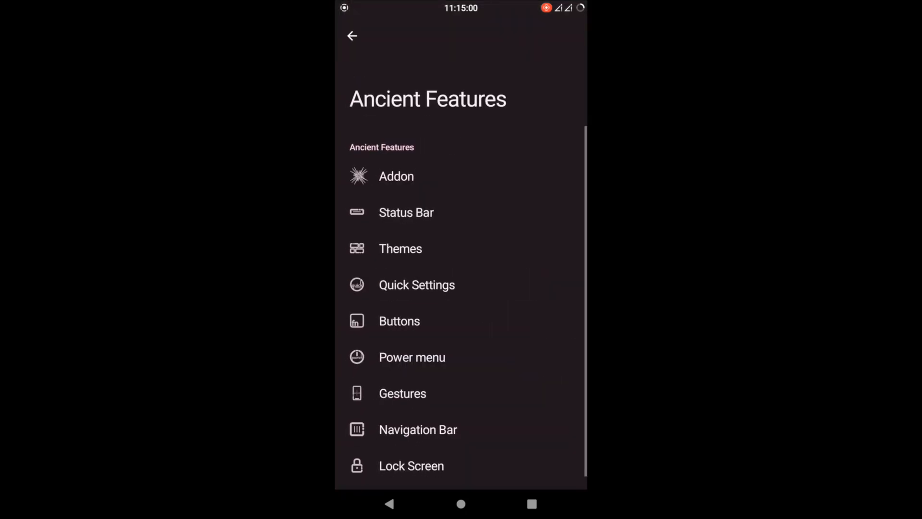
click(401, 247)
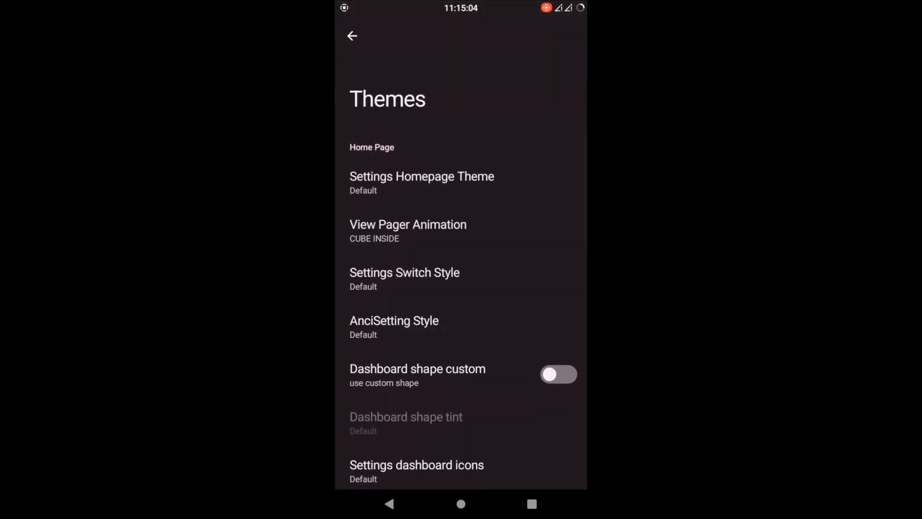
scroll(down, 3)
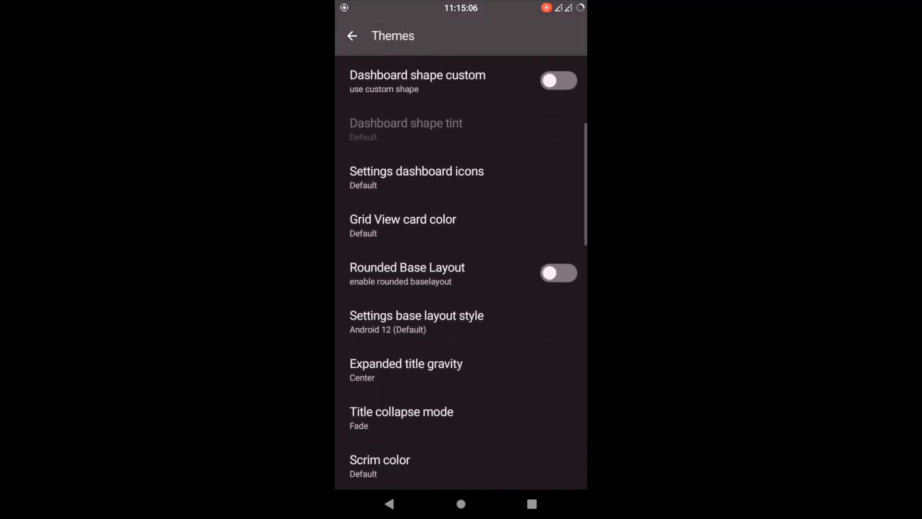
scroll(down, 3)
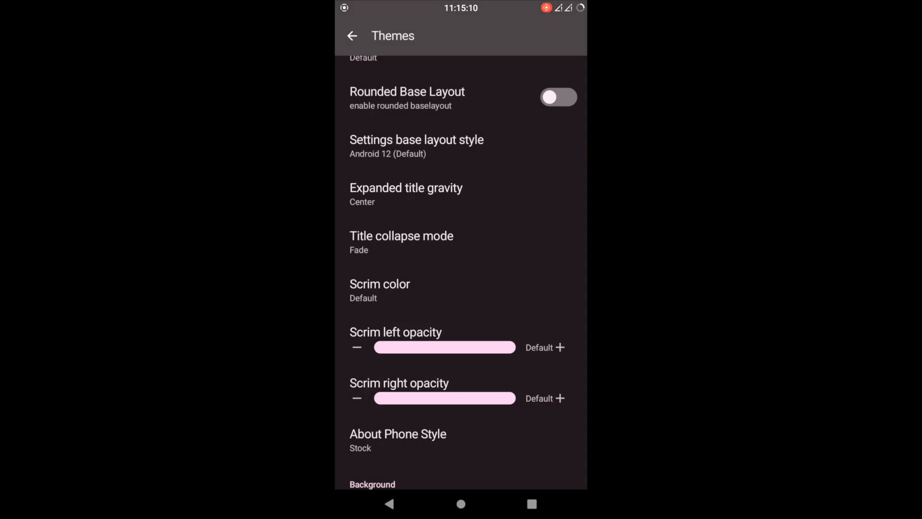
scroll(down, 3)
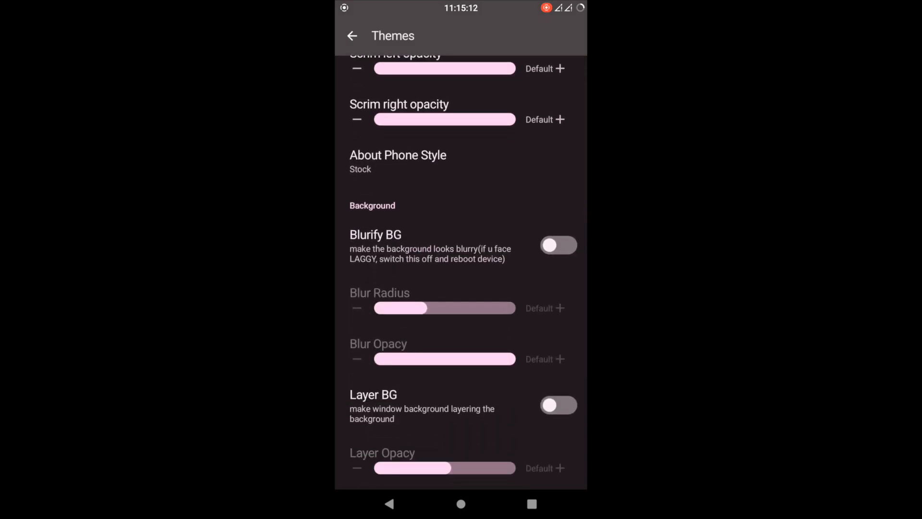
scroll(down, 3)
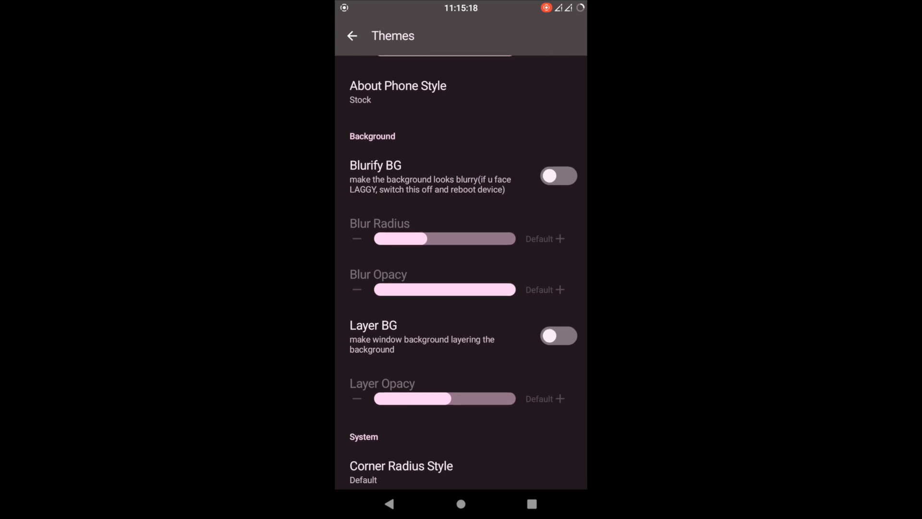
scroll(down, 3)
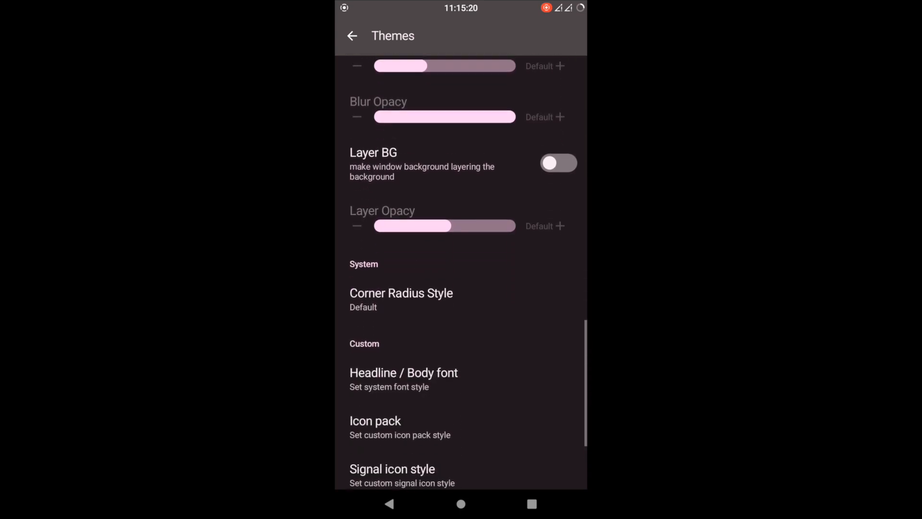
Try Big Corner Radius, then Default, and finally settle Corner Radius Style on No Corner Radius.
click(401, 297)
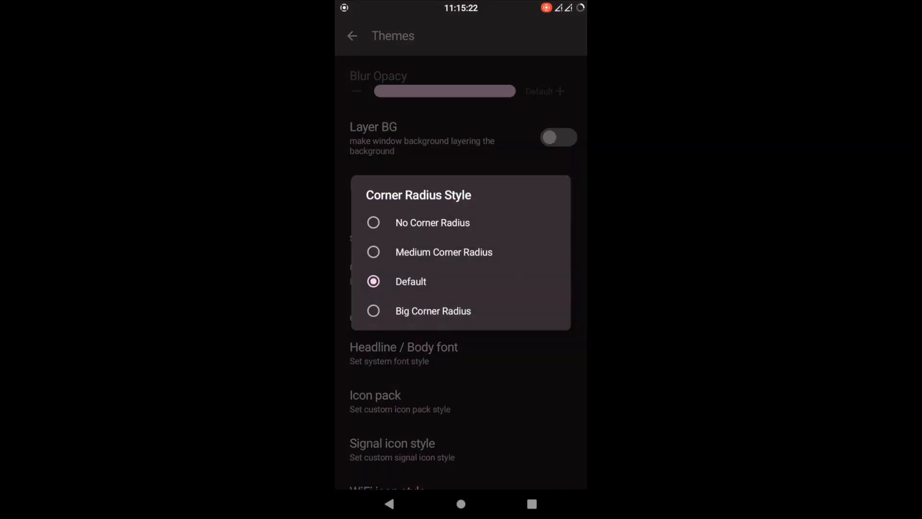
click(432, 310)
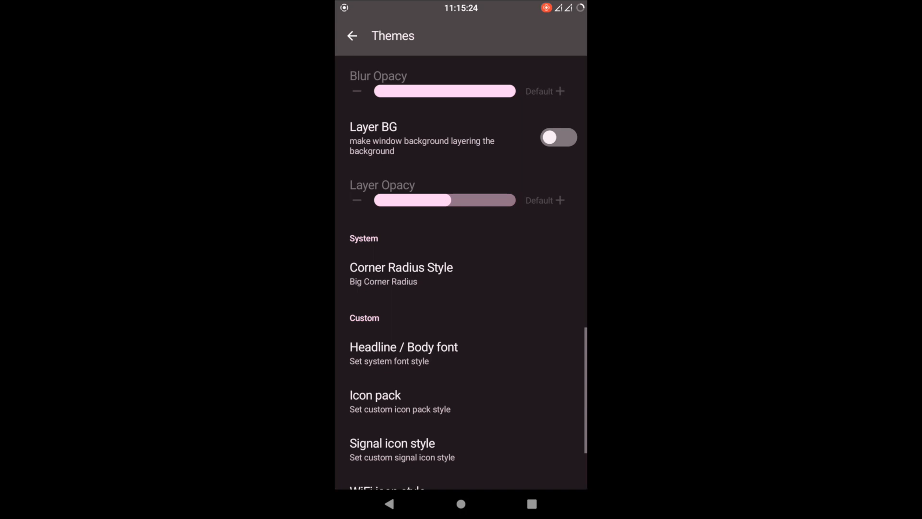
click(401, 274)
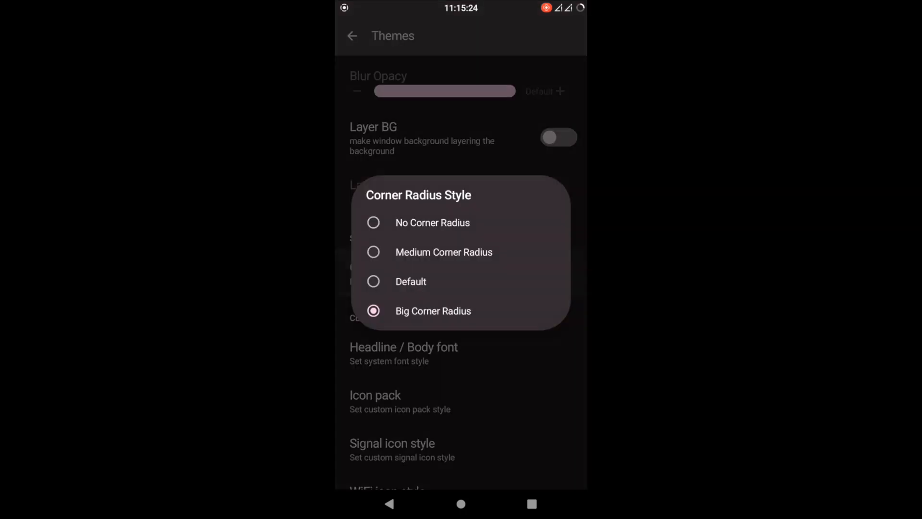
click(410, 282)
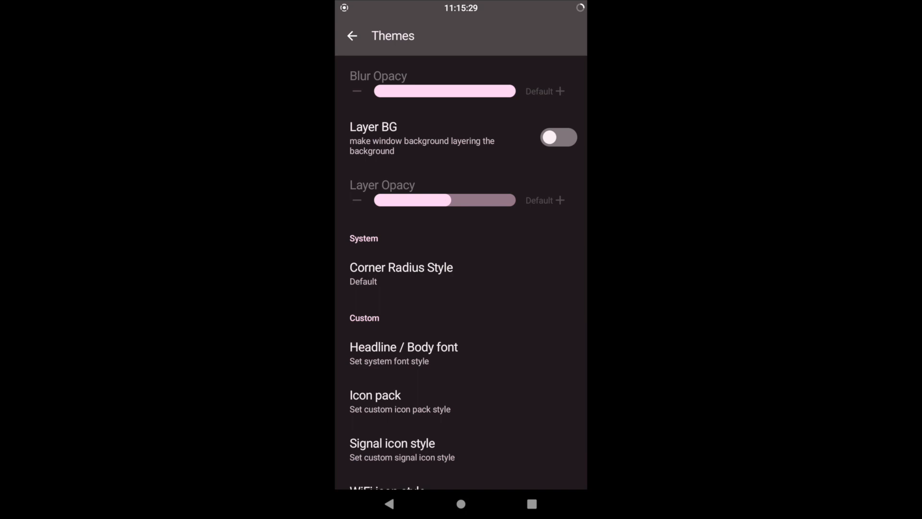
click(401, 272)
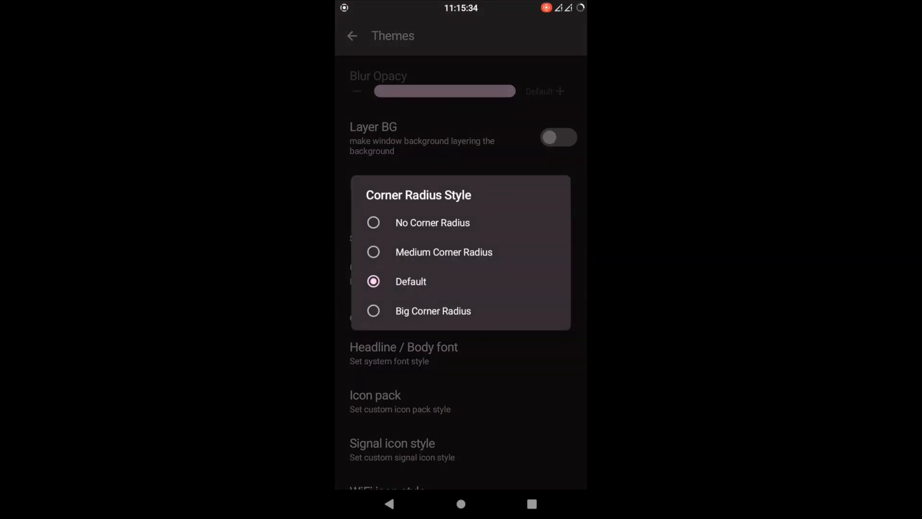
click(432, 222)
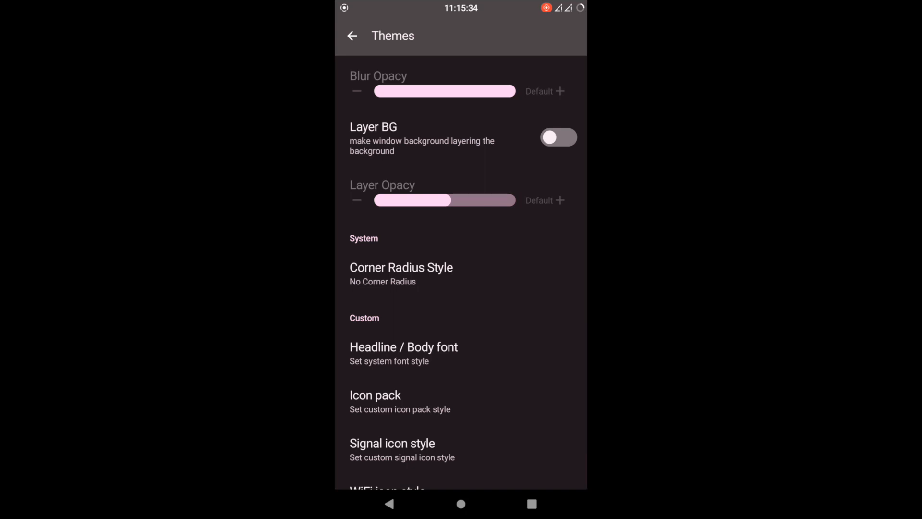
Scroll further and look at the headline/body font options and the Monet engine settings.
scroll(down, 3)
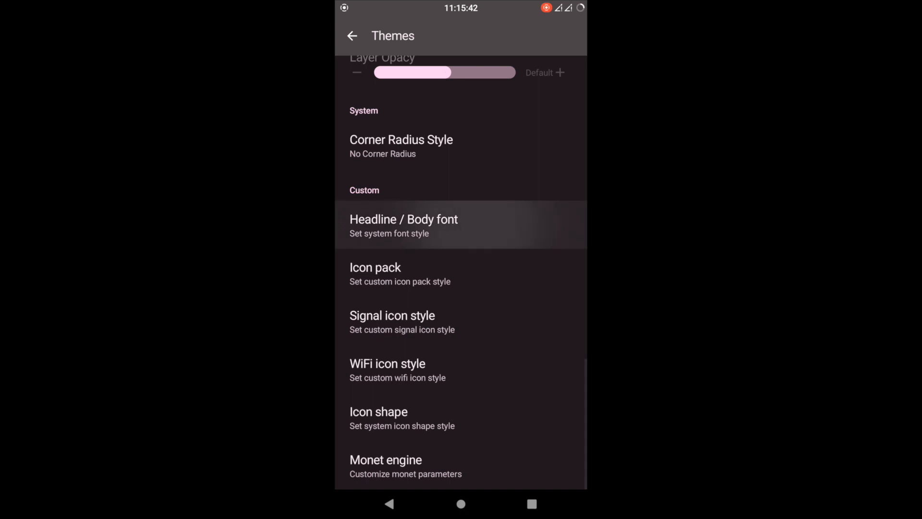
click(461, 224)
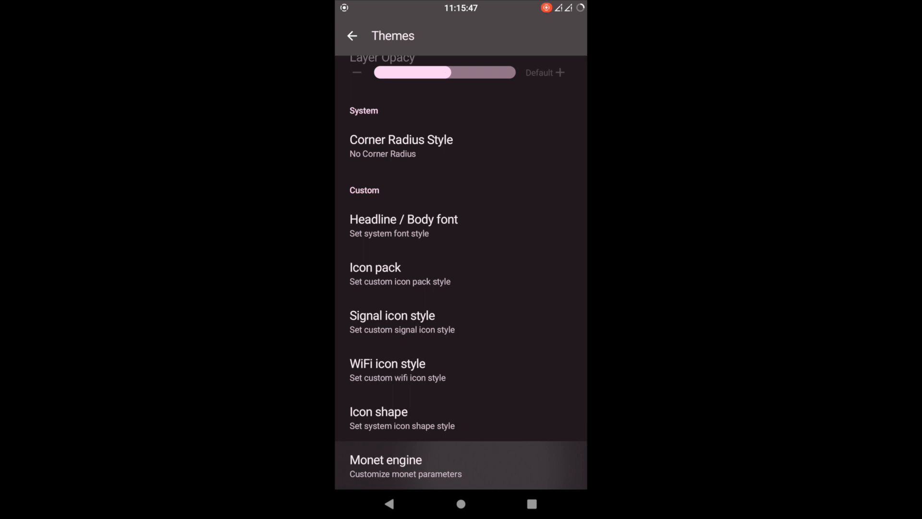
click(404, 465)
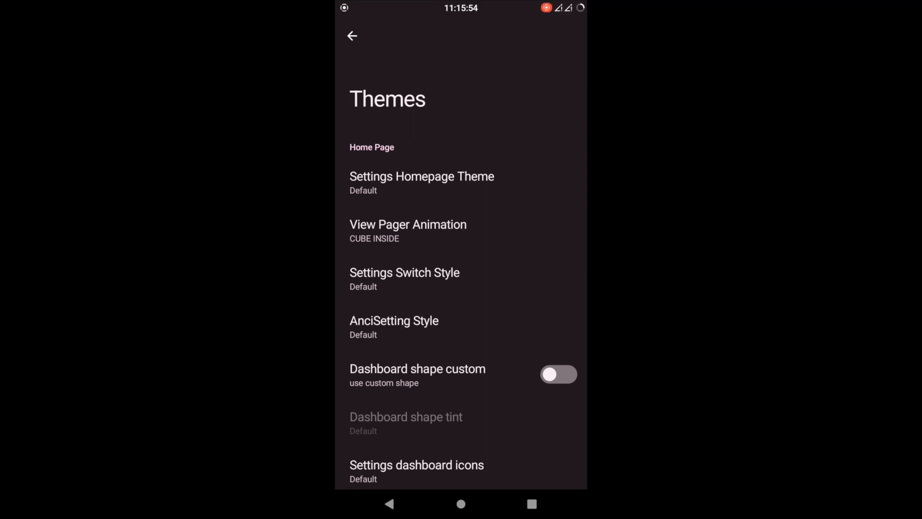
Set the settings switch style to Pikachu and the View Pager Animation to CUBE OUTSIDE.
click(404, 272)
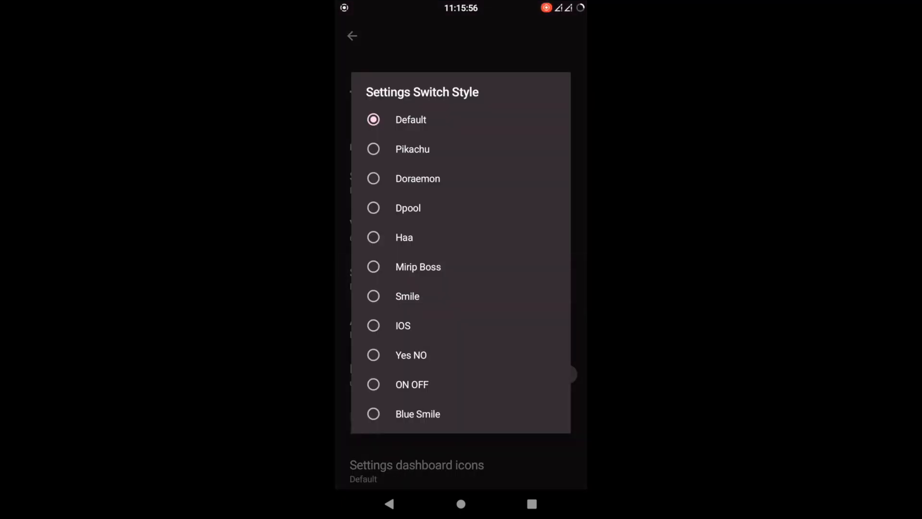
click(412, 149)
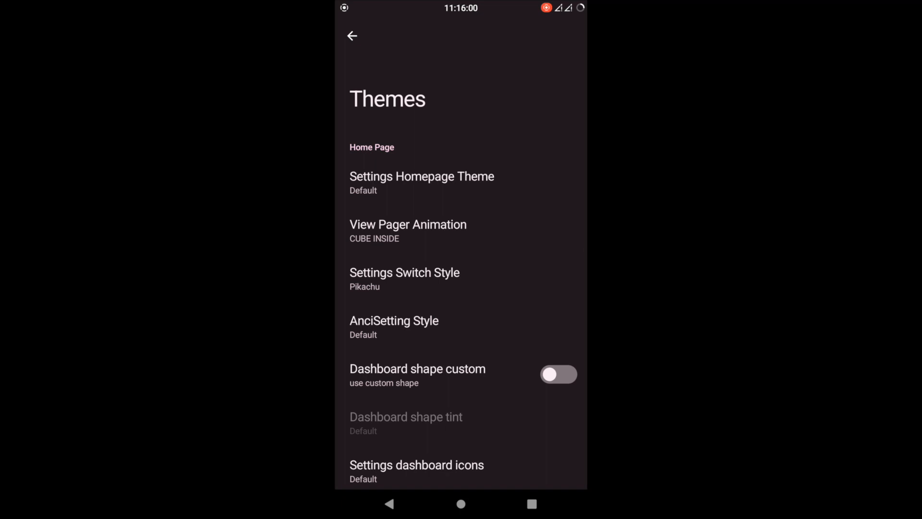
click(351, 35)
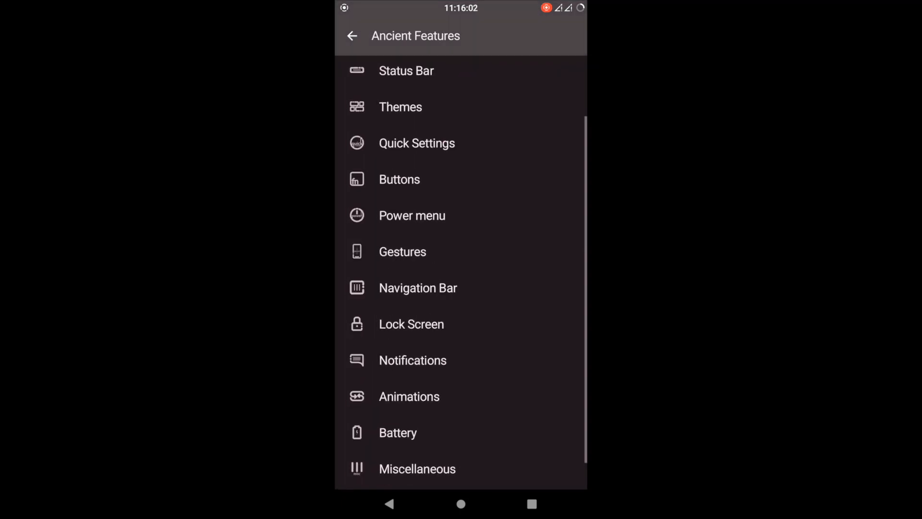
click(400, 107)
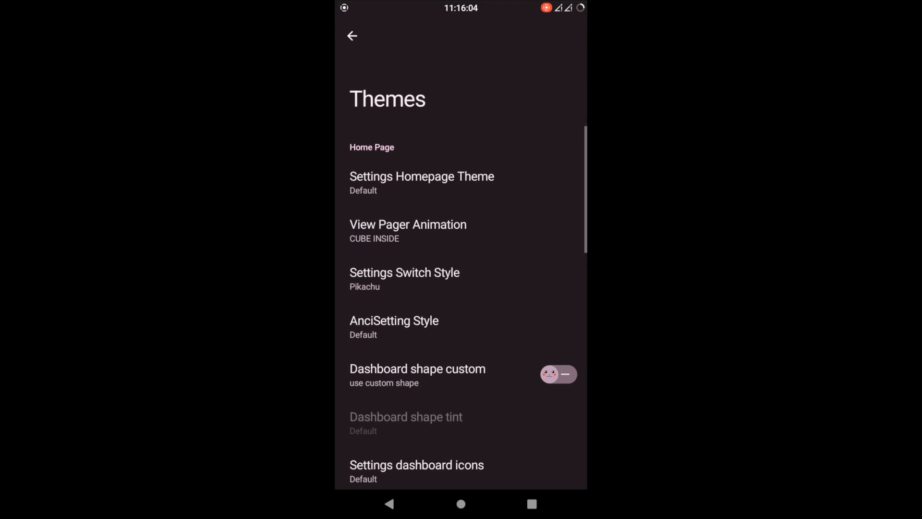
click(407, 229)
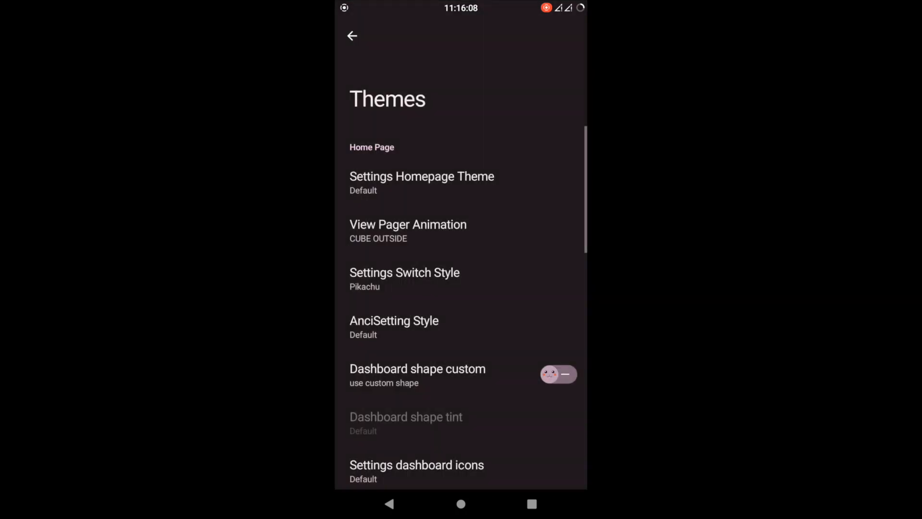
Re-enter Themes and set the Settings Homepage Theme to Collapse A12.
click(352, 36)
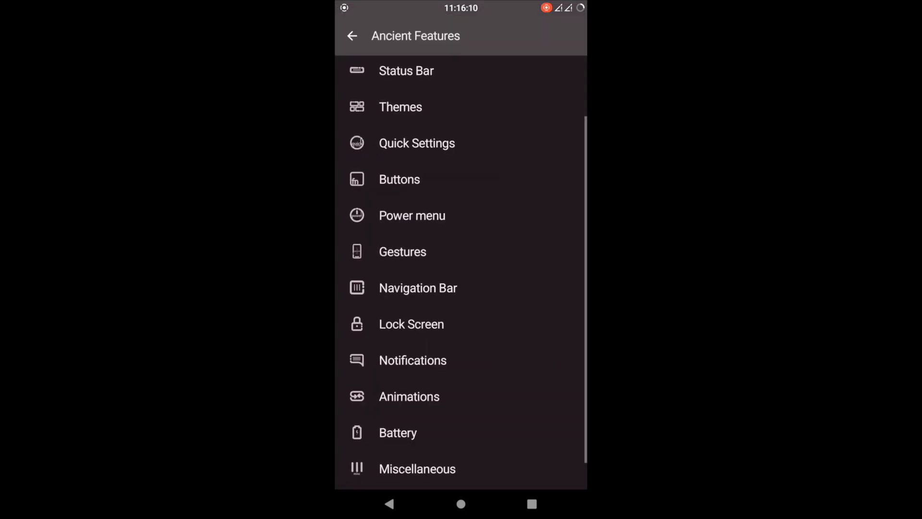
click(400, 107)
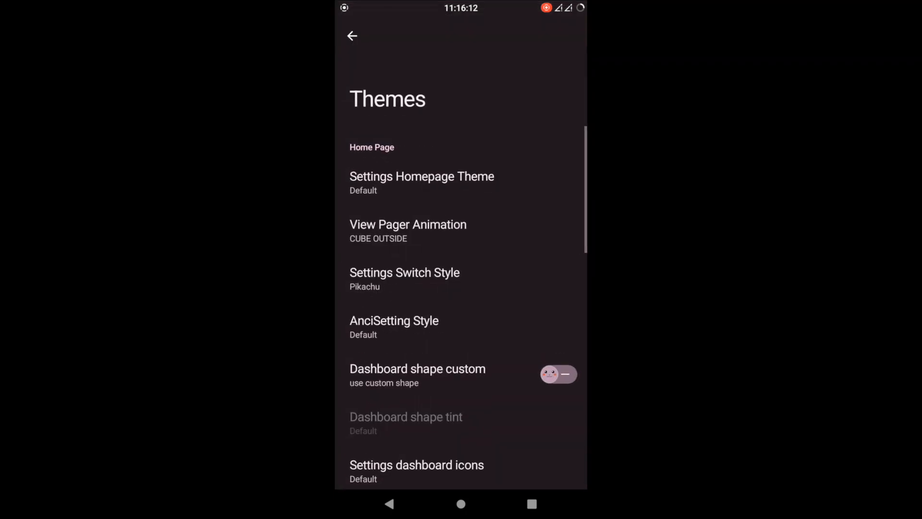
click(421, 177)
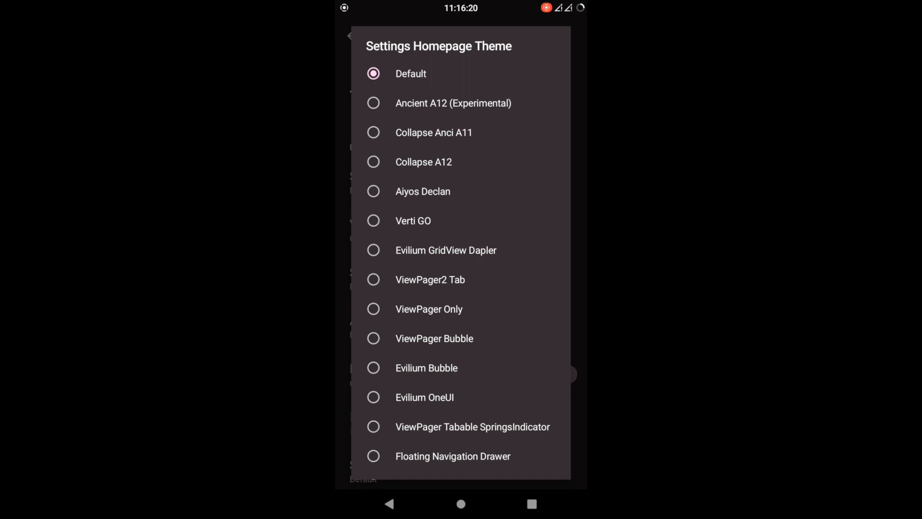
click(422, 162)
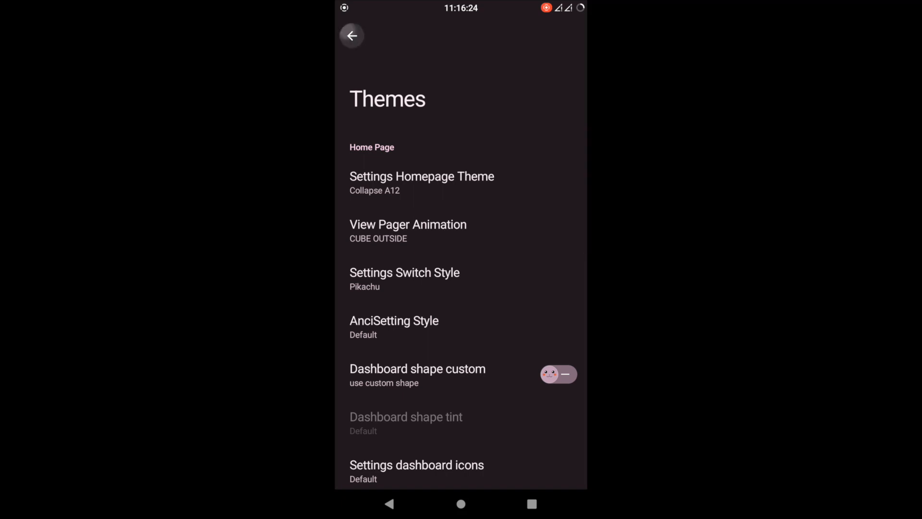
Go to CraftWithHeart > Quick Settings and change Brightness Slider Style to Style 4, dismissing the QS preview.
click(352, 36)
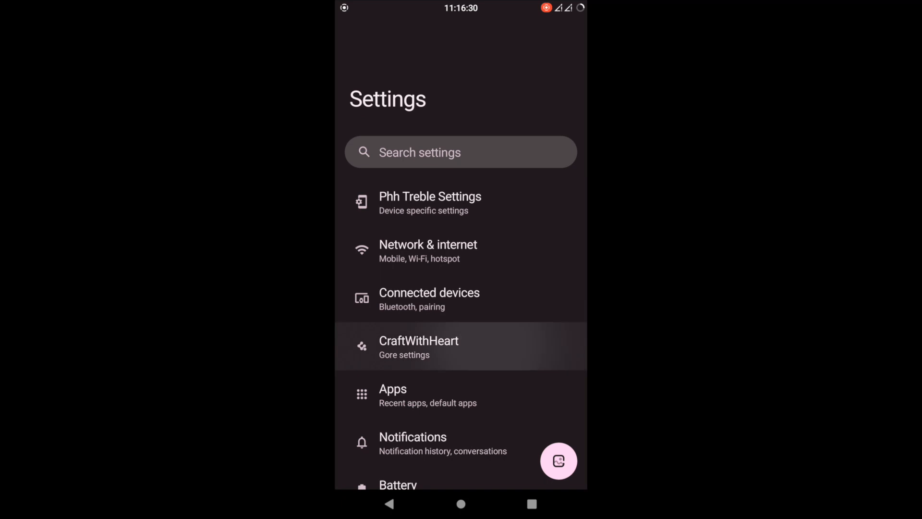
click(417, 345)
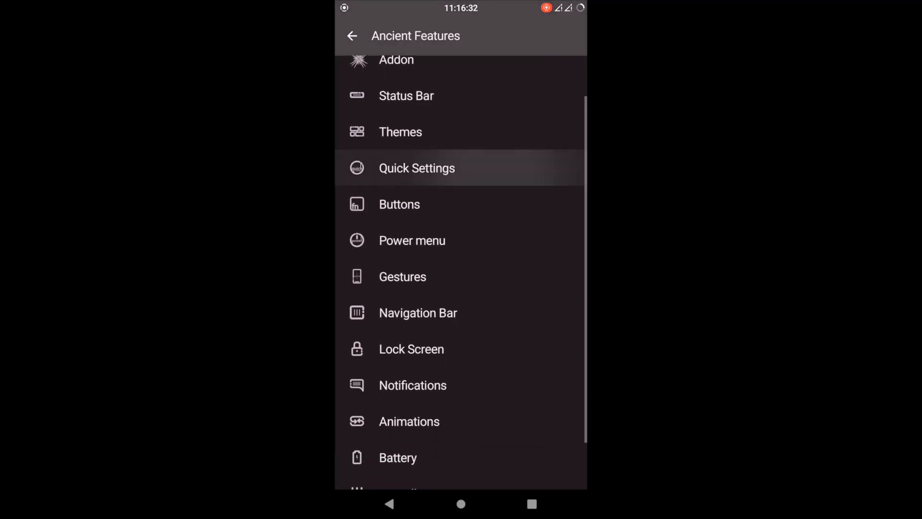
click(416, 167)
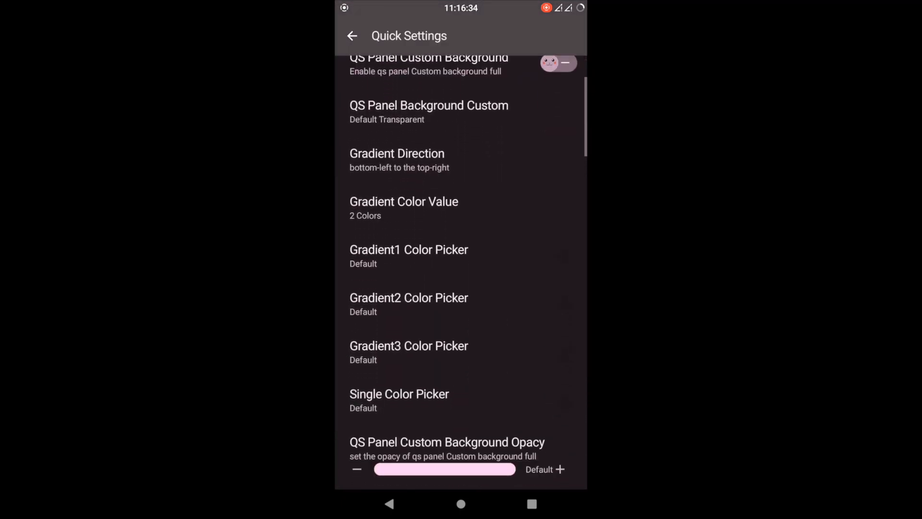
scroll(down, 3)
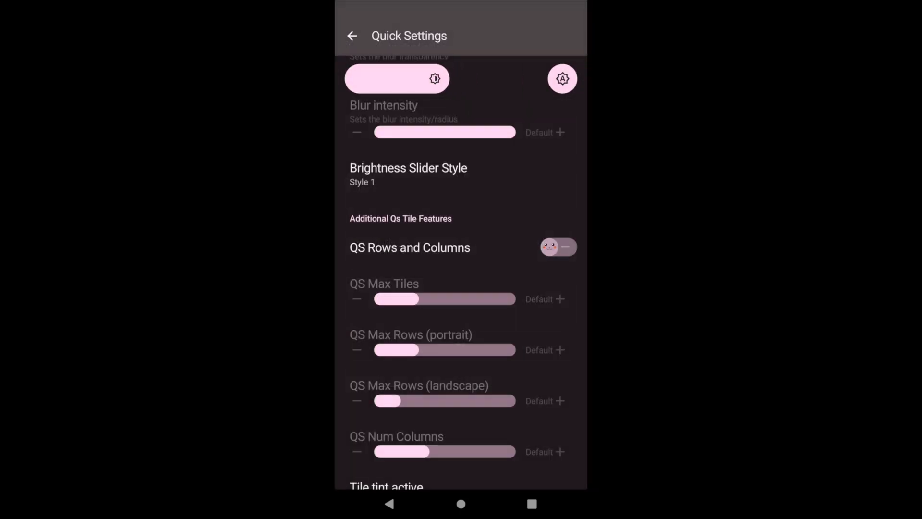
click(408, 168)
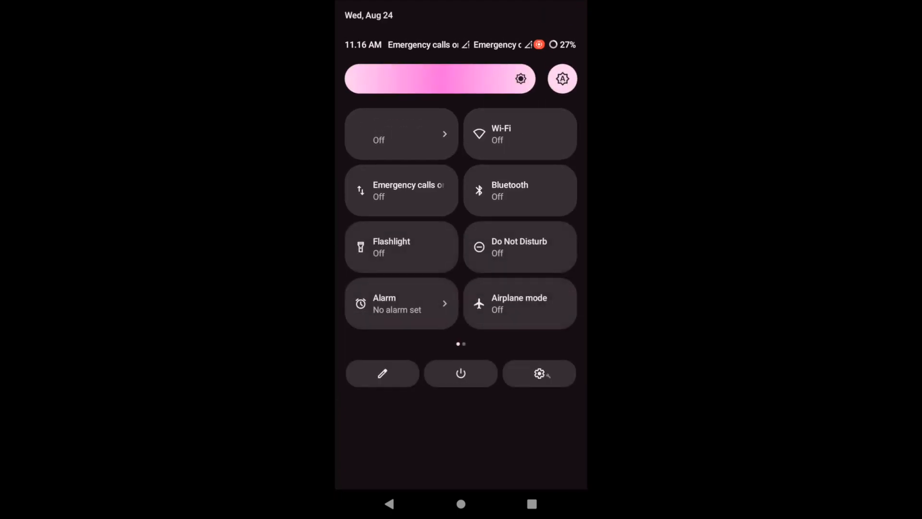
click(538, 374)
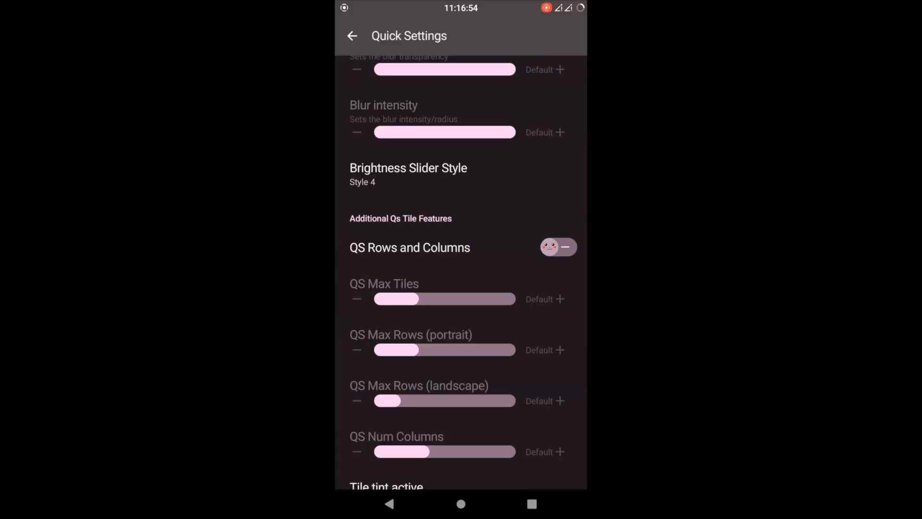
Enable Vibrate on touch for QS tiles (duration 138), then return and enter the Buttons feature page.
scroll(down, 3)
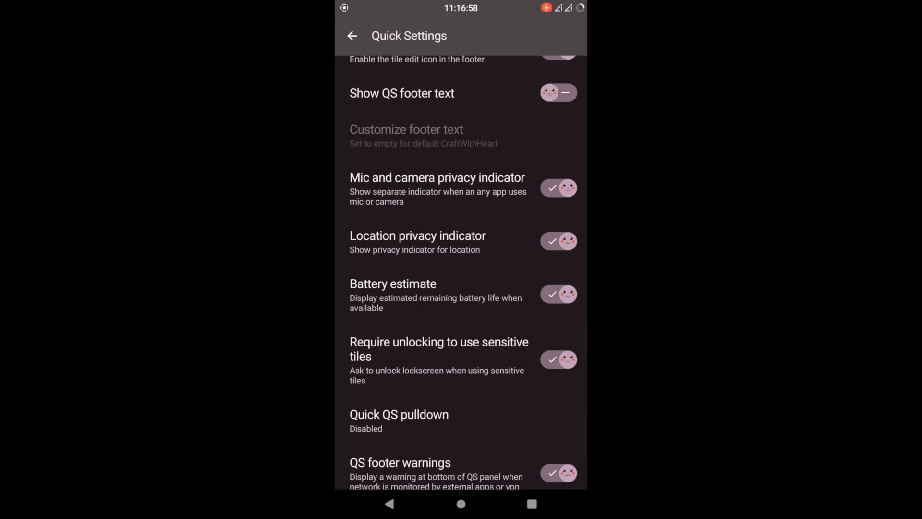
scroll(down, 3)
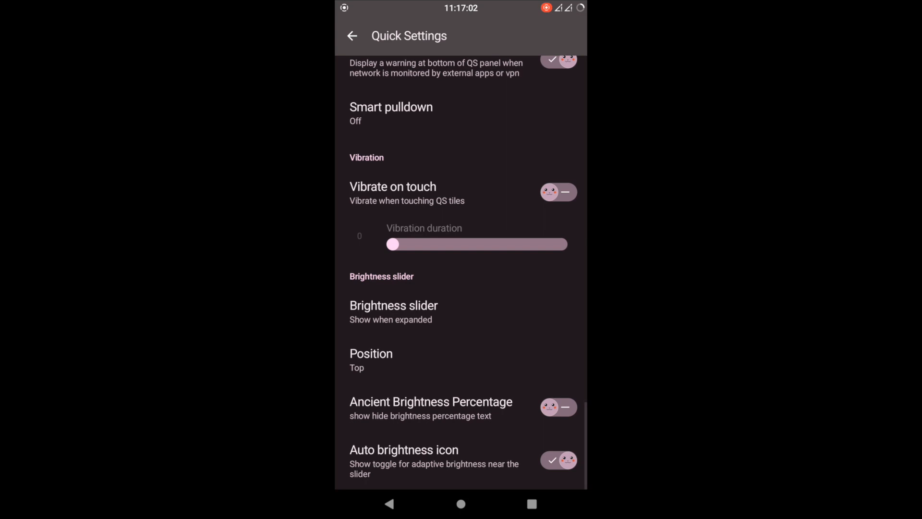
click(557, 192)
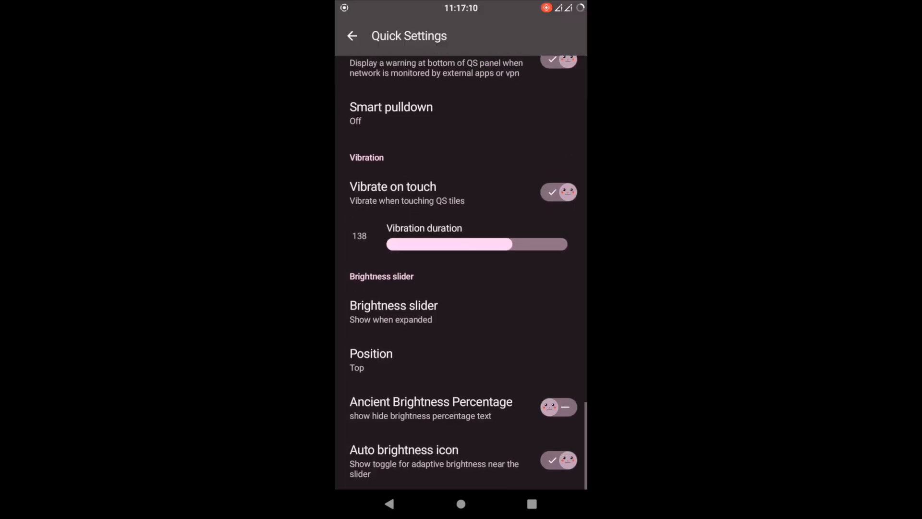
click(352, 36)
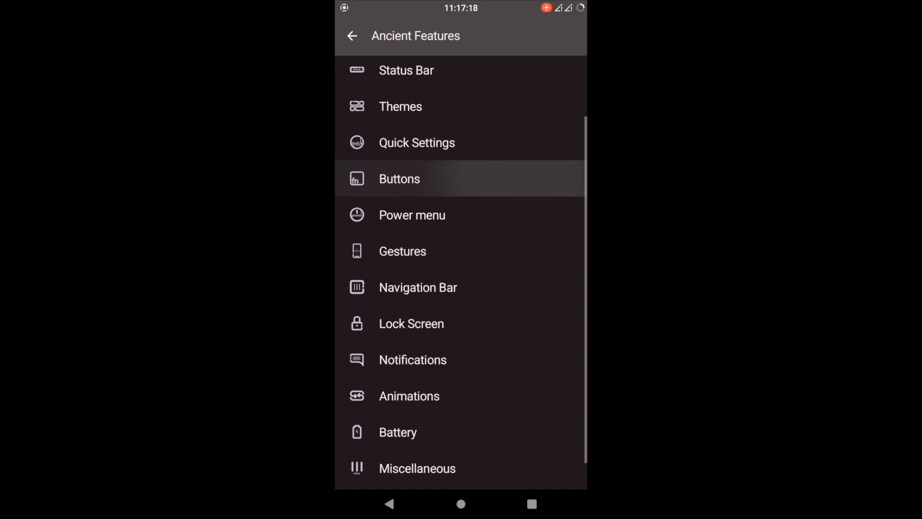
click(399, 179)
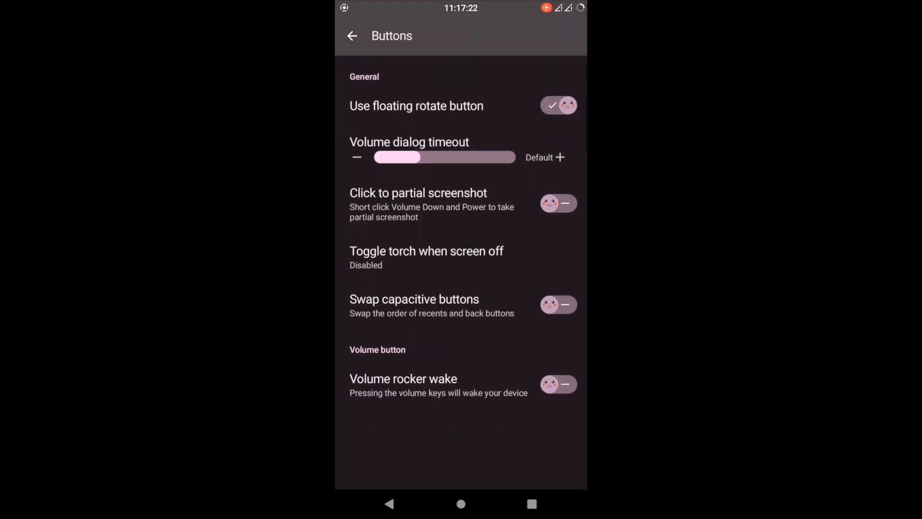
Return from Buttons to Ancient Features and enter the Gestures feature page.
click(352, 36)
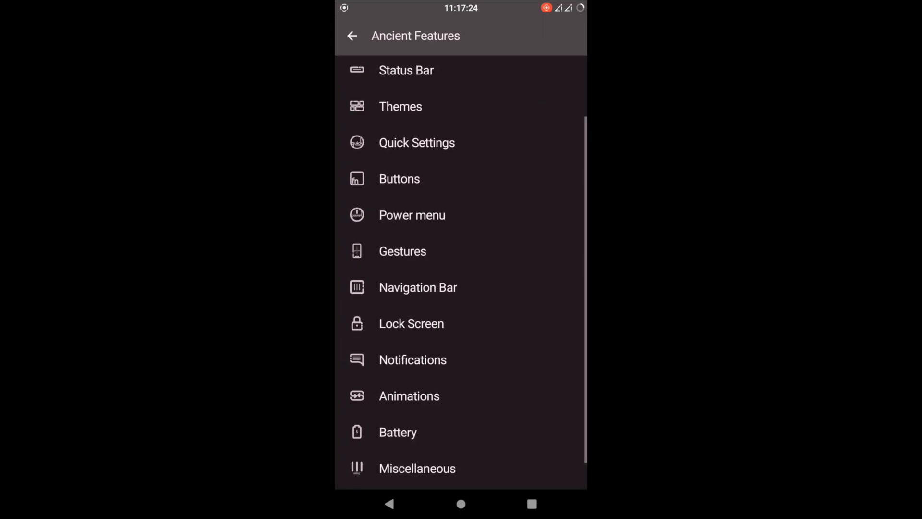
click(412, 214)
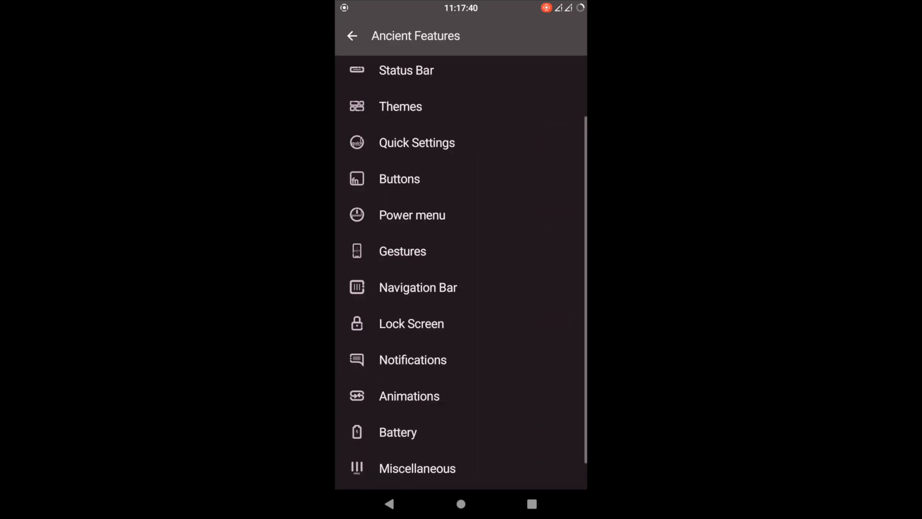
click(402, 251)
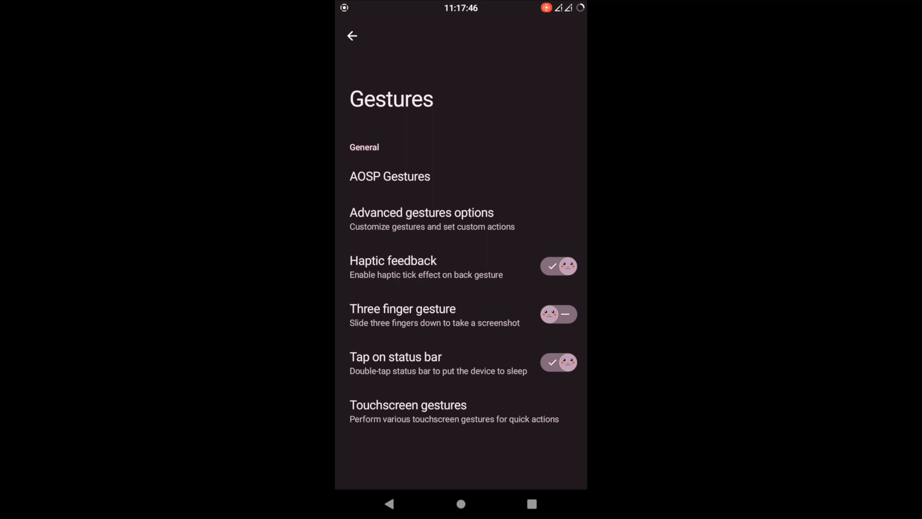
View the advanced gestures options, then scroll down and enter System navigation.
click(420, 212)
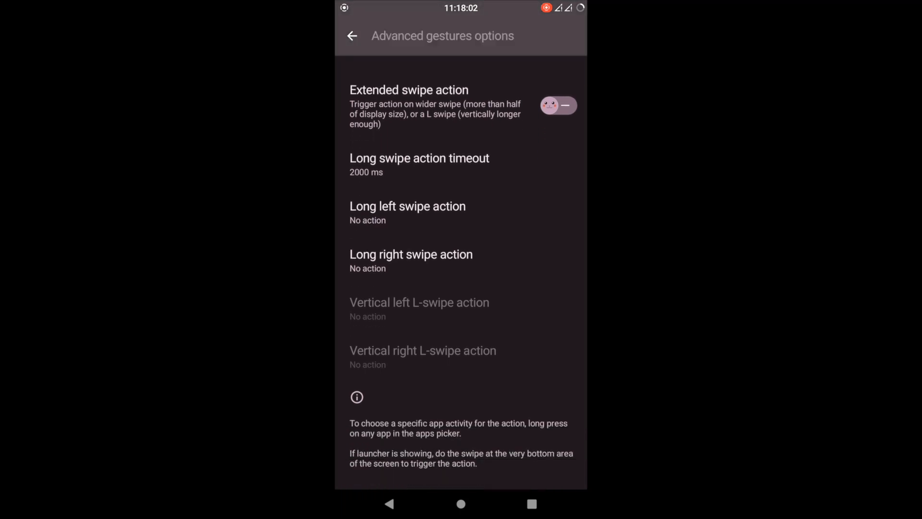
click(352, 36)
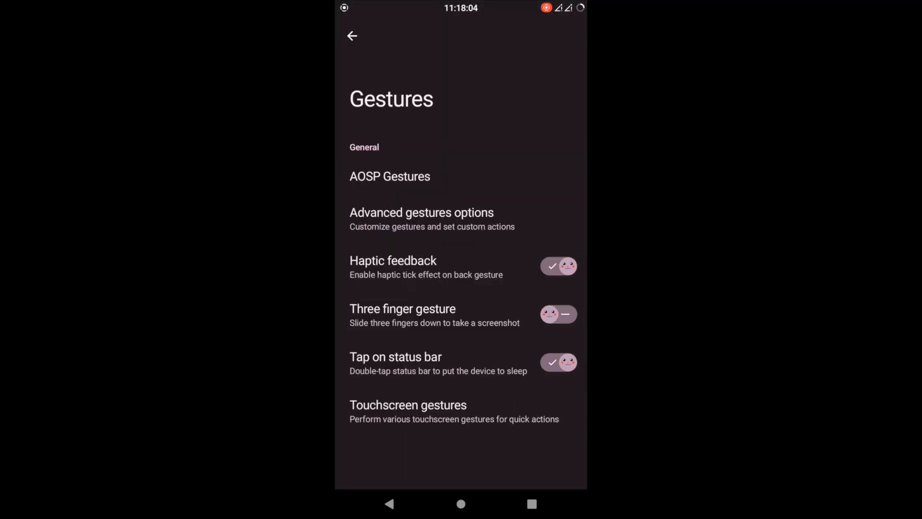
scroll(down, 3)
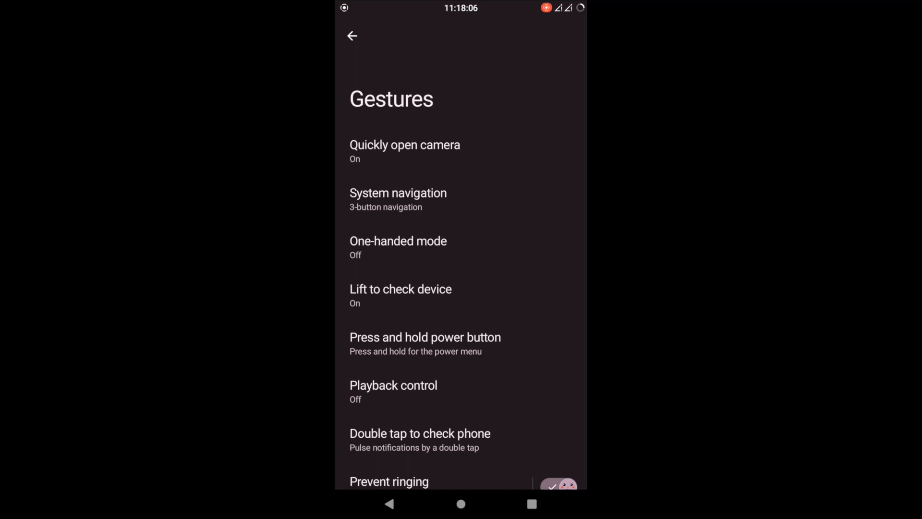
click(404, 151)
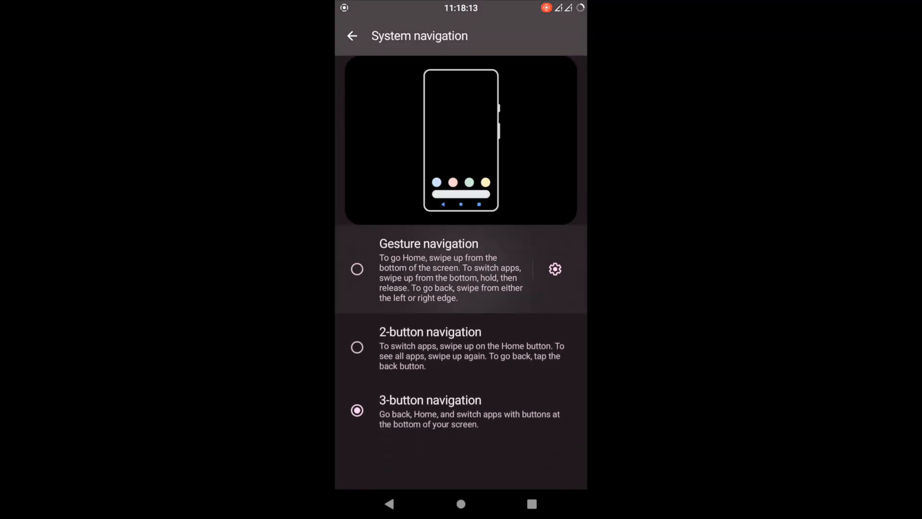
Switch from 3-button to Gesture navigation, glance at its gear settings, and return to Ancient Features.
click(357, 269)
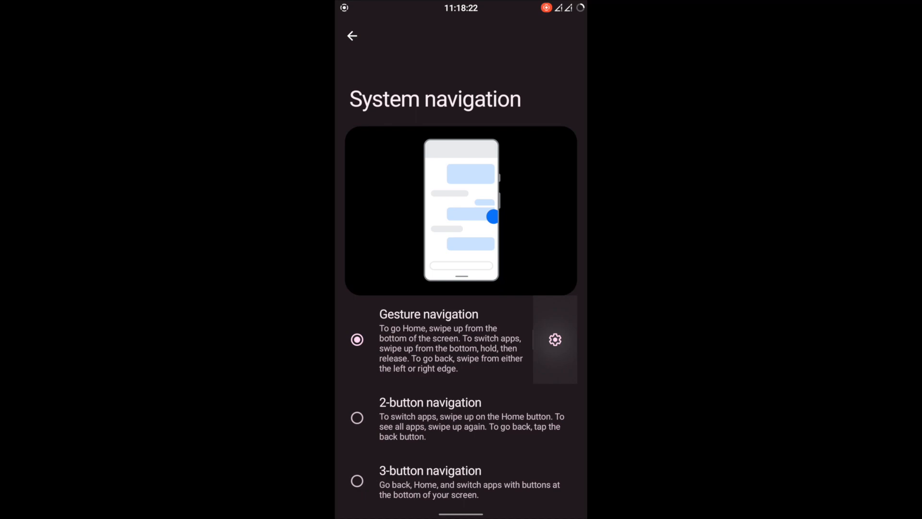
click(554, 339)
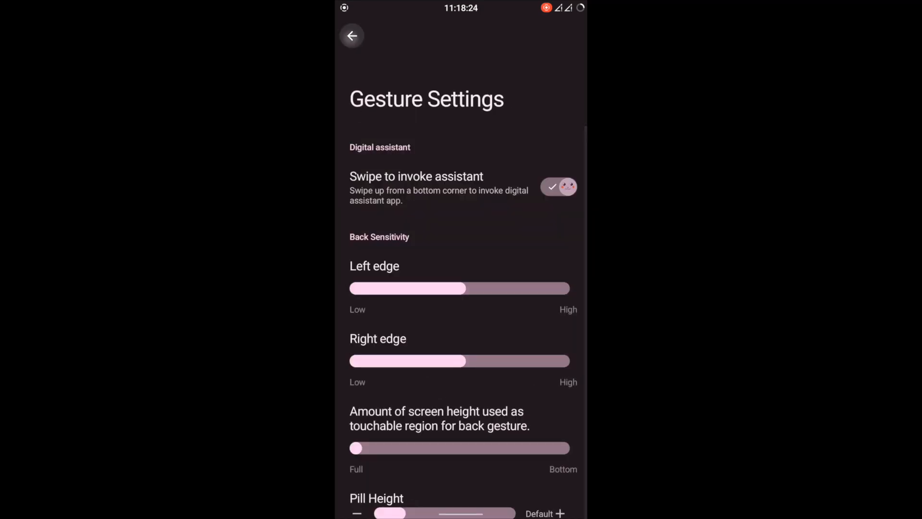
click(352, 35)
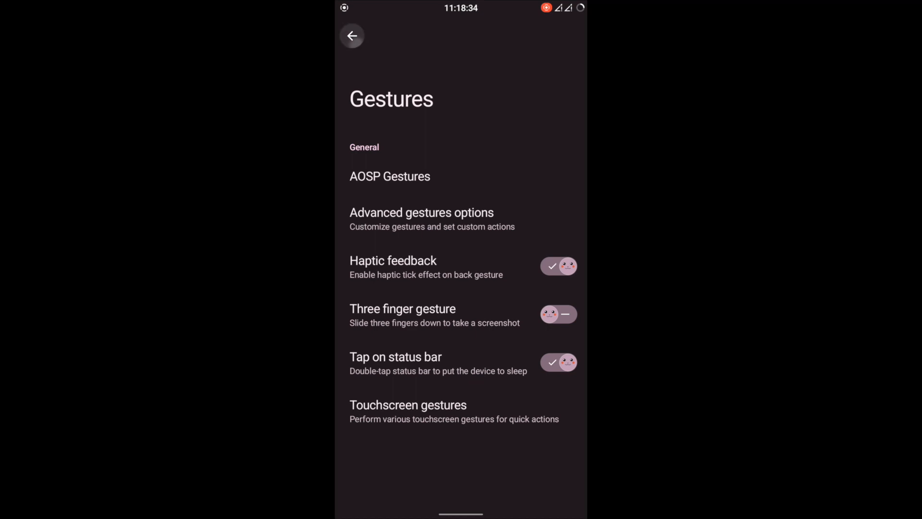
click(351, 35)
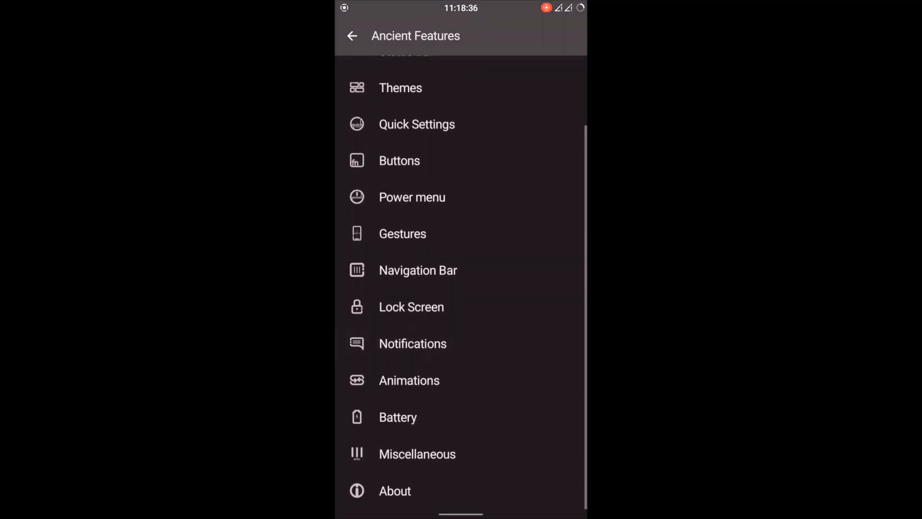
In Lock Screen, toggle Disable ripple effect under Fingerprint on and back off, then return to Ancient Features.
click(411, 306)
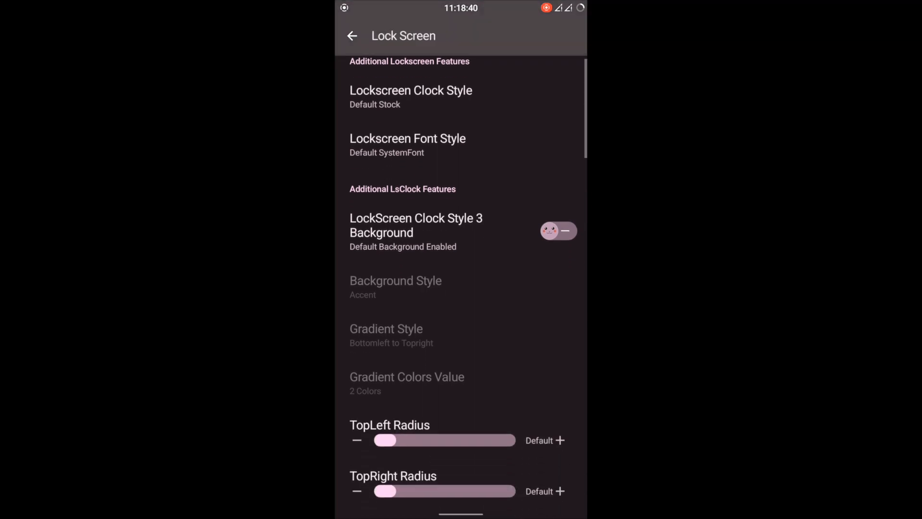
scroll(down, 3)
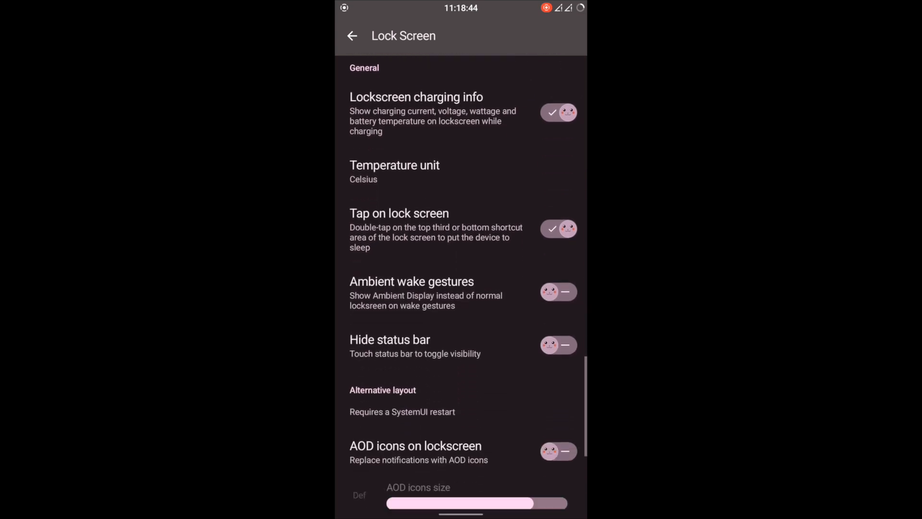
scroll(down, 3)
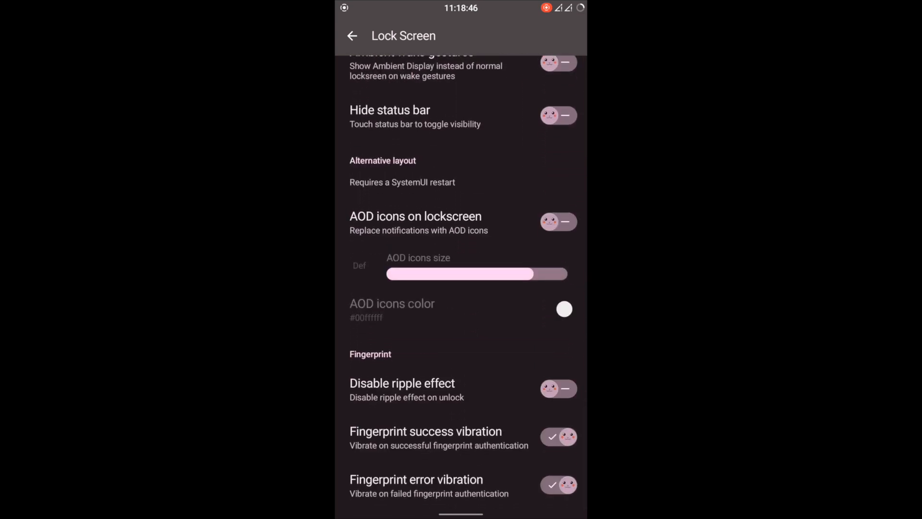
click(557, 388)
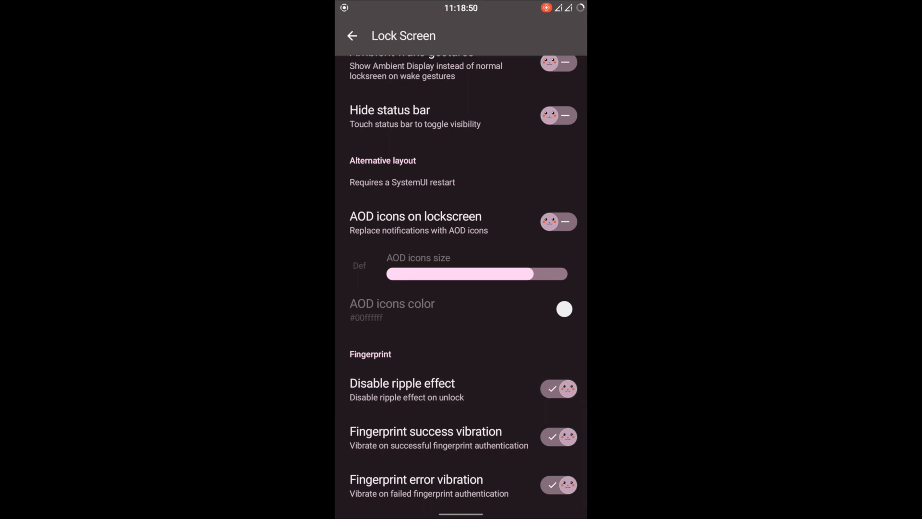
click(558, 389)
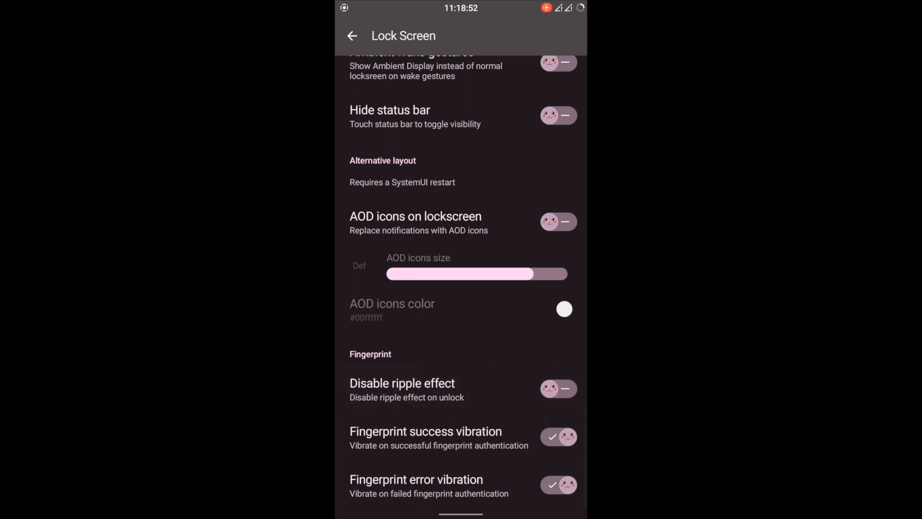
click(351, 35)
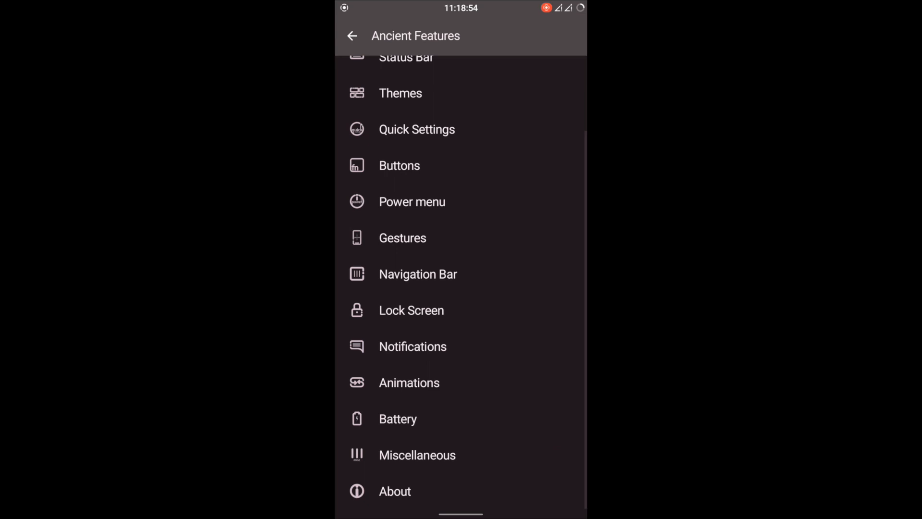
Browse the Navigation Bar and Notifications pages without changes, returning to Ancient Features.
click(417, 273)
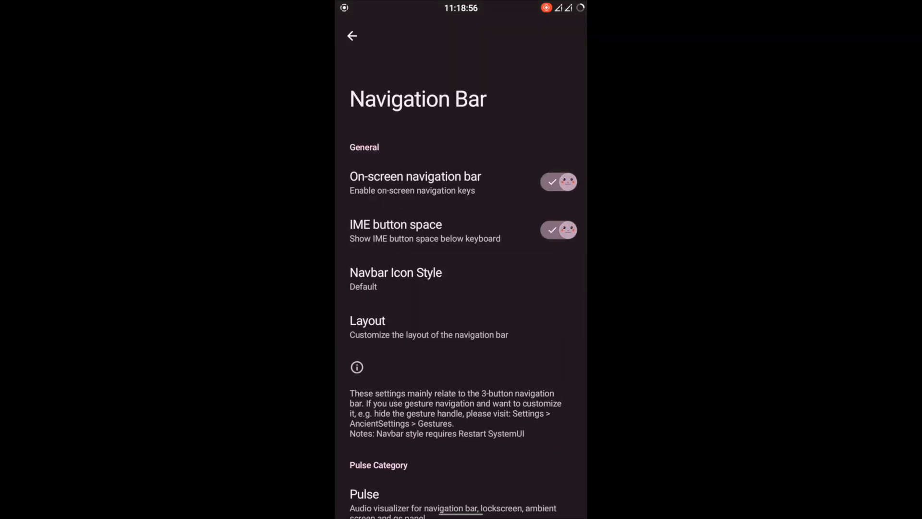
click(351, 35)
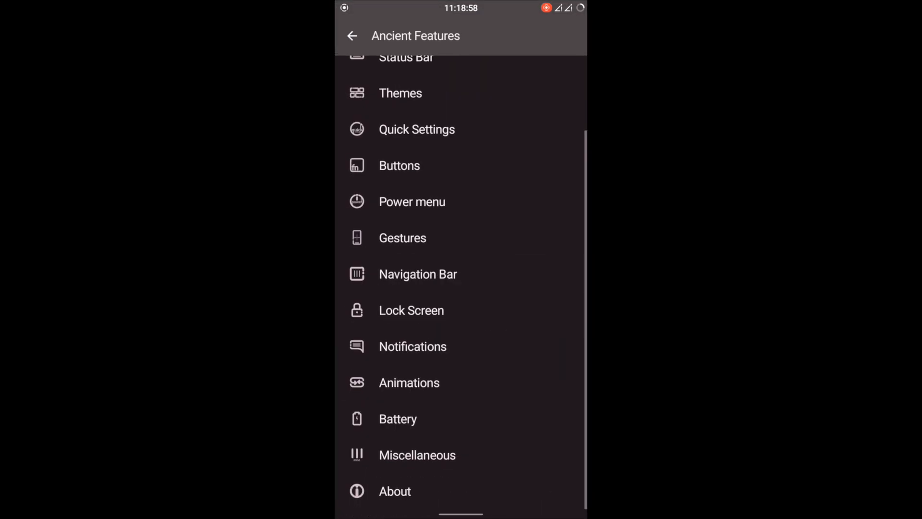
click(412, 346)
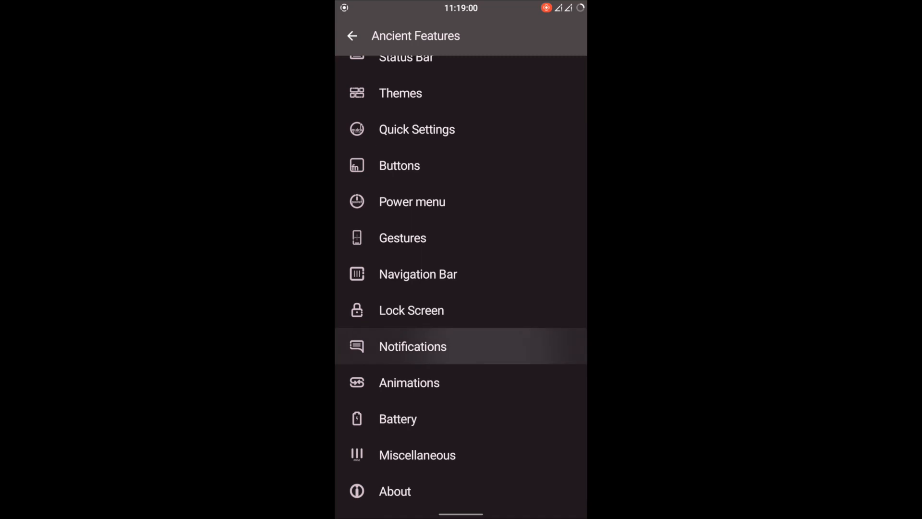
click(412, 346)
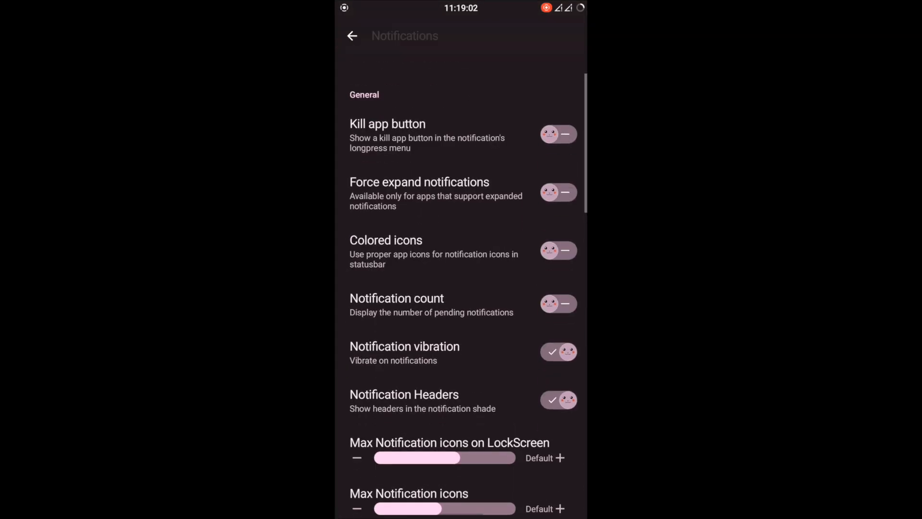
scroll(down, 3)
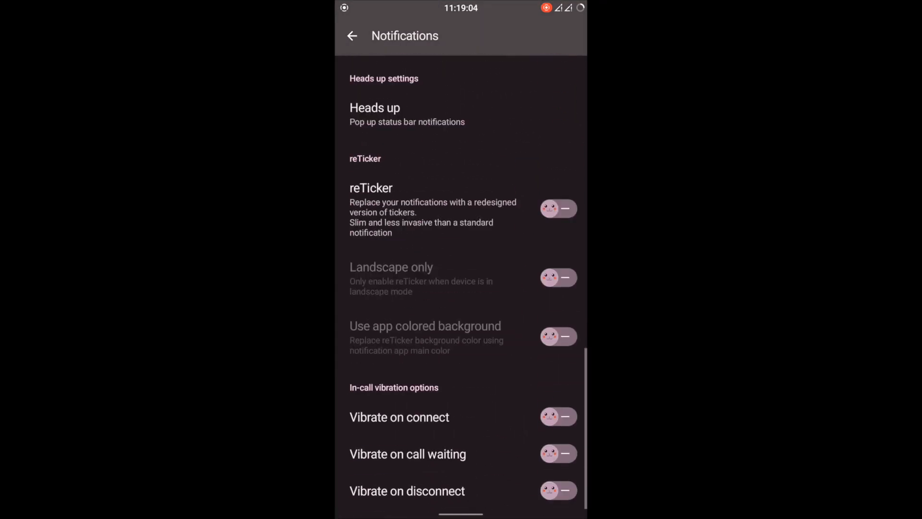
click(351, 35)
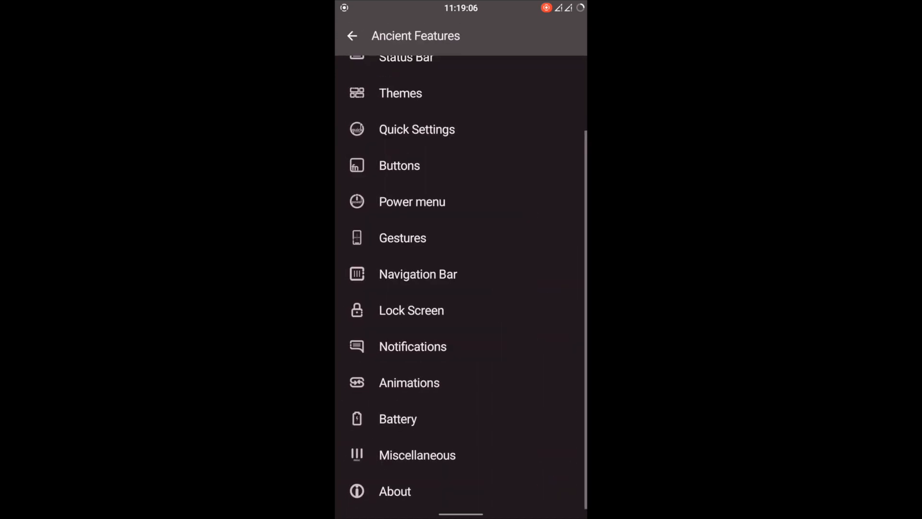
In Animations, set Screen off animation to CRT and return to Ancient Features.
click(409, 382)
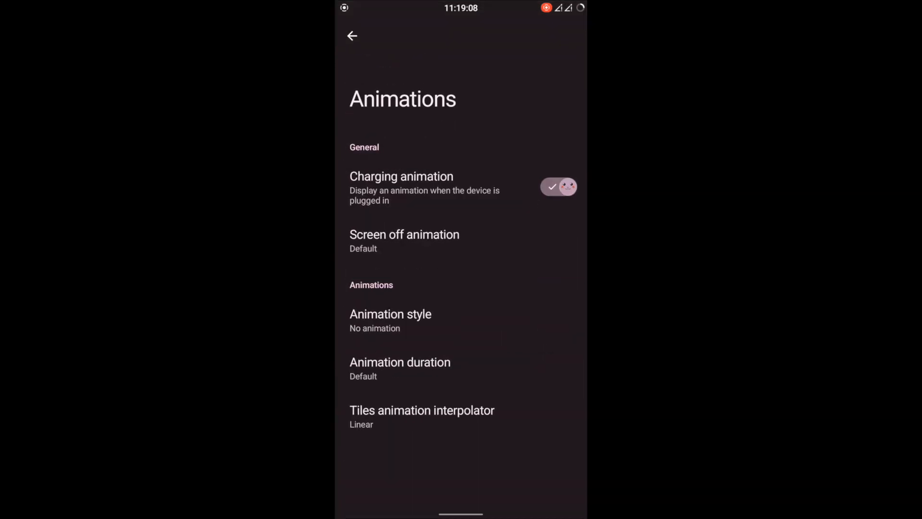
click(405, 240)
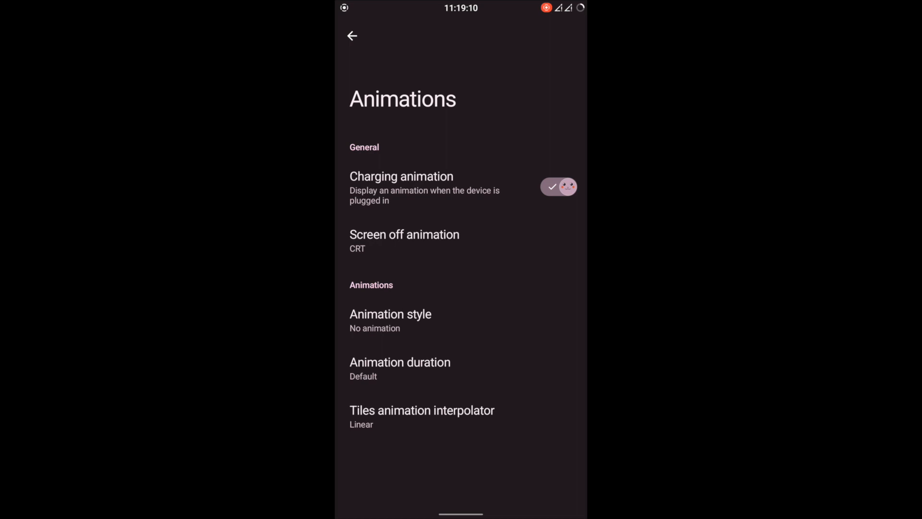
click(351, 35)
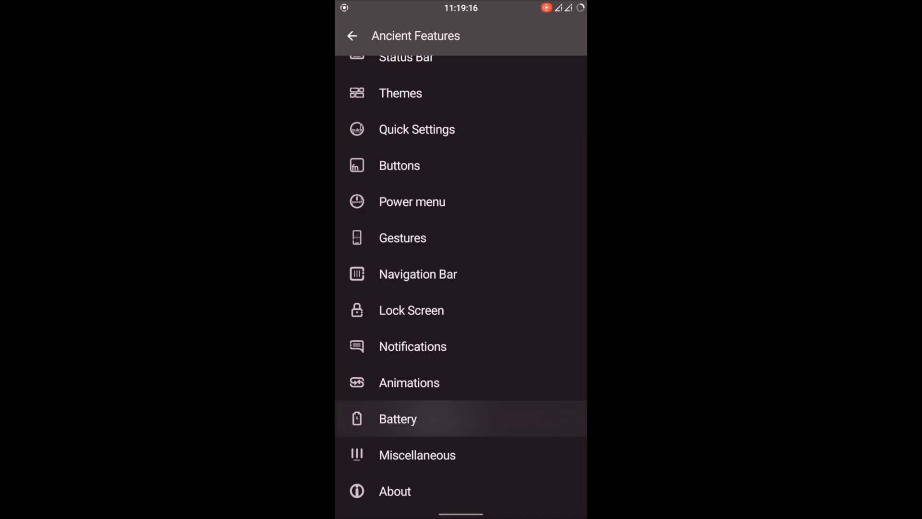
click(397, 418)
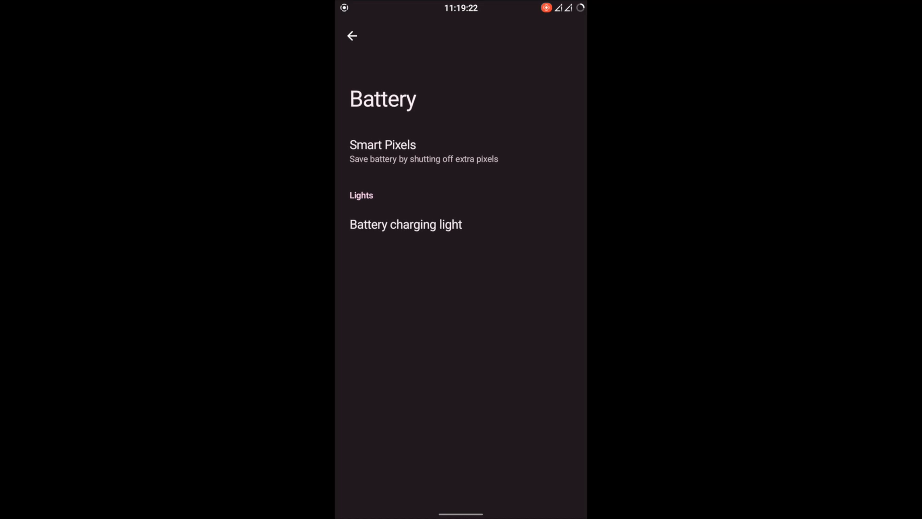
click(382, 151)
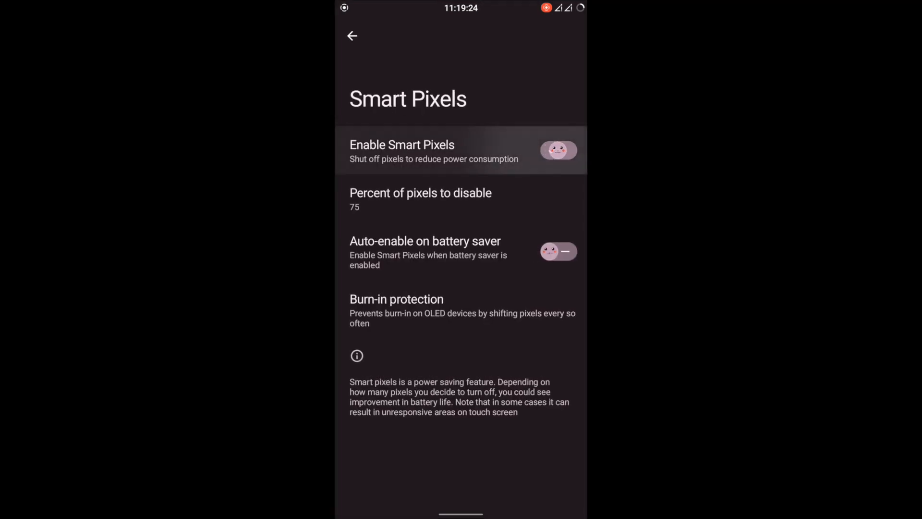
click(557, 150)
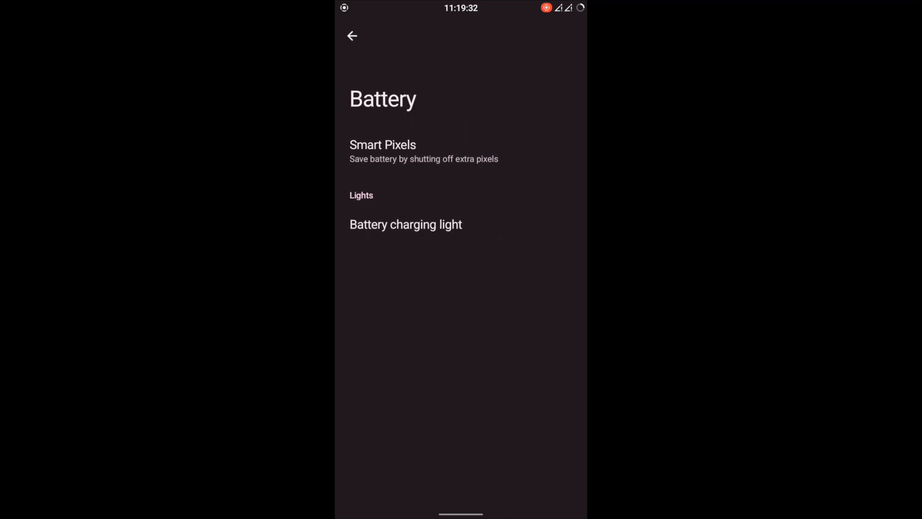
click(352, 36)
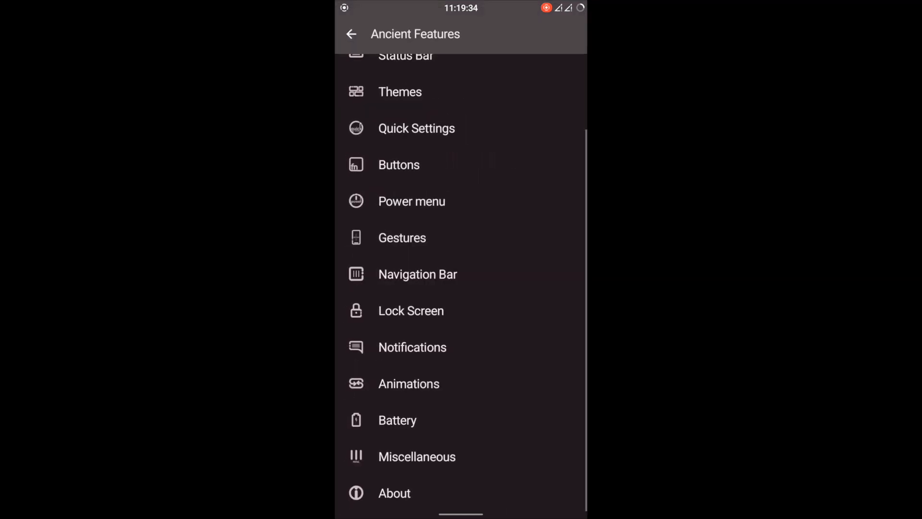
In Miscellaneous, turn on Unlock higher FPS in games, view the USB configuration choices, and return to Ancient Features.
scroll(down, 3)
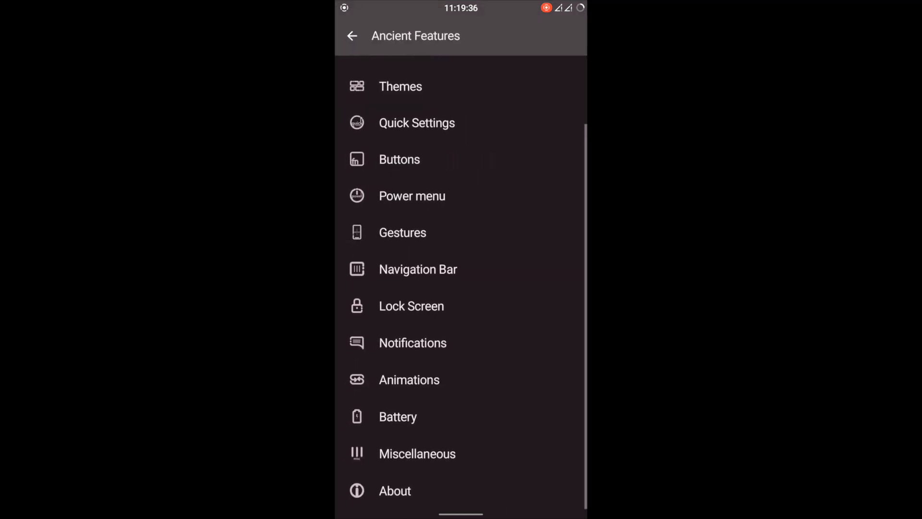
click(416, 454)
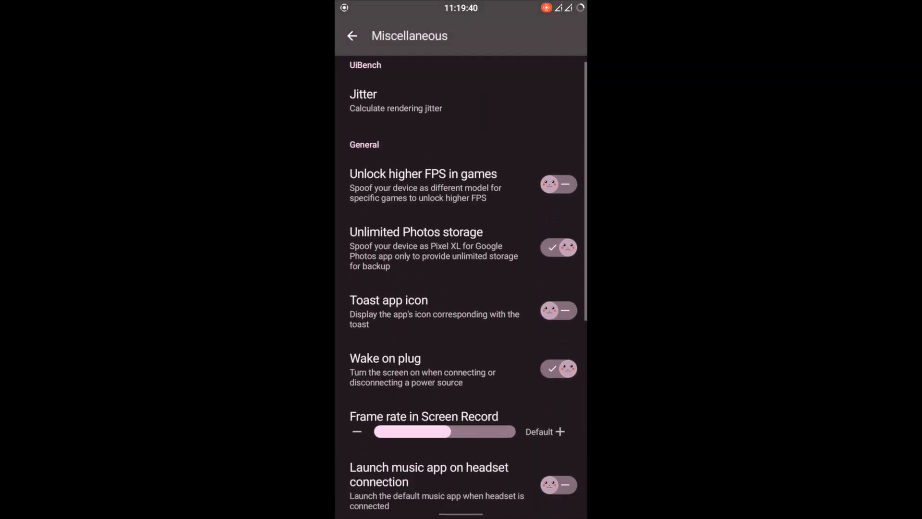
click(557, 182)
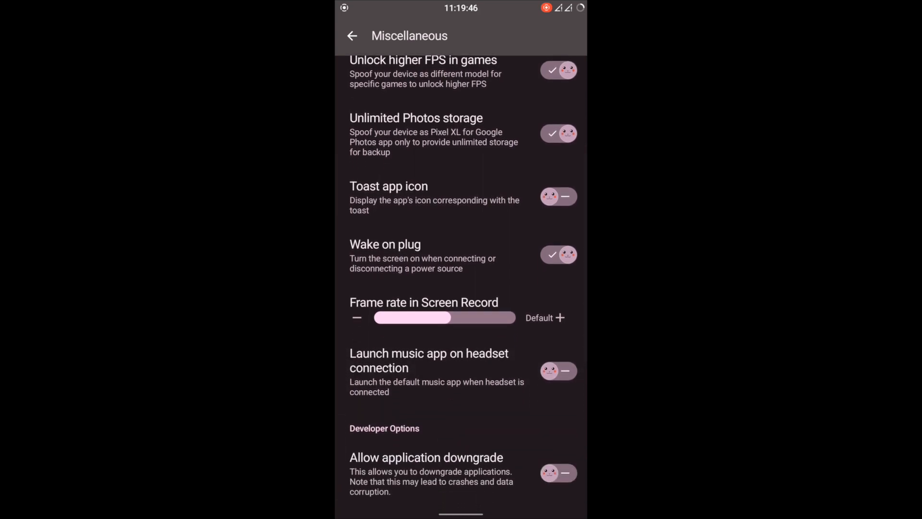
scroll(down, 3)
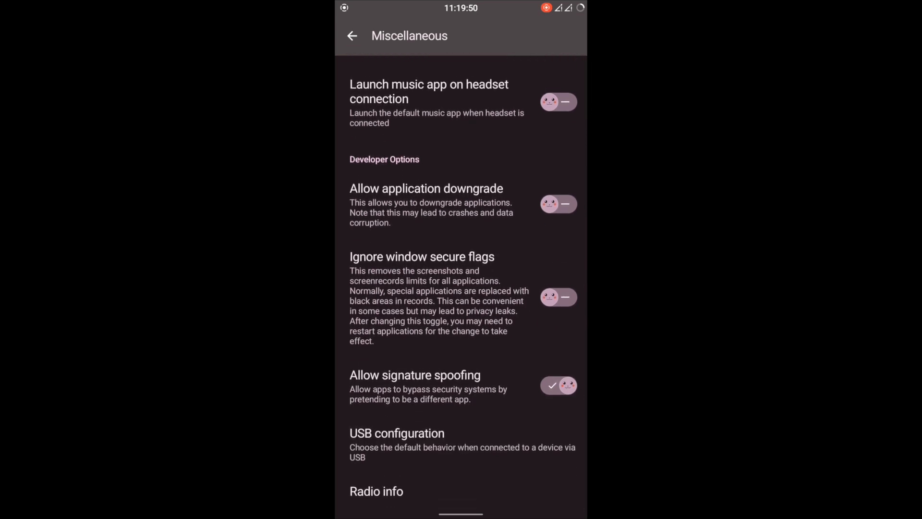
click(397, 433)
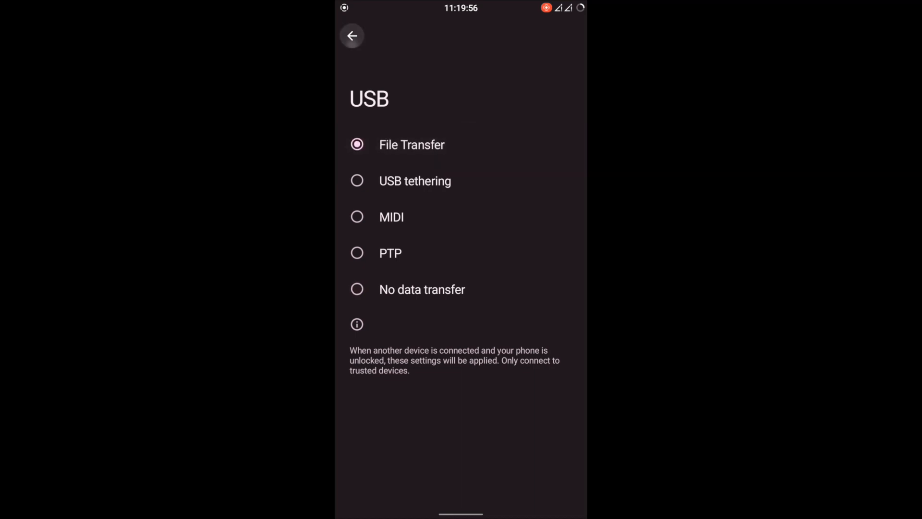
click(352, 35)
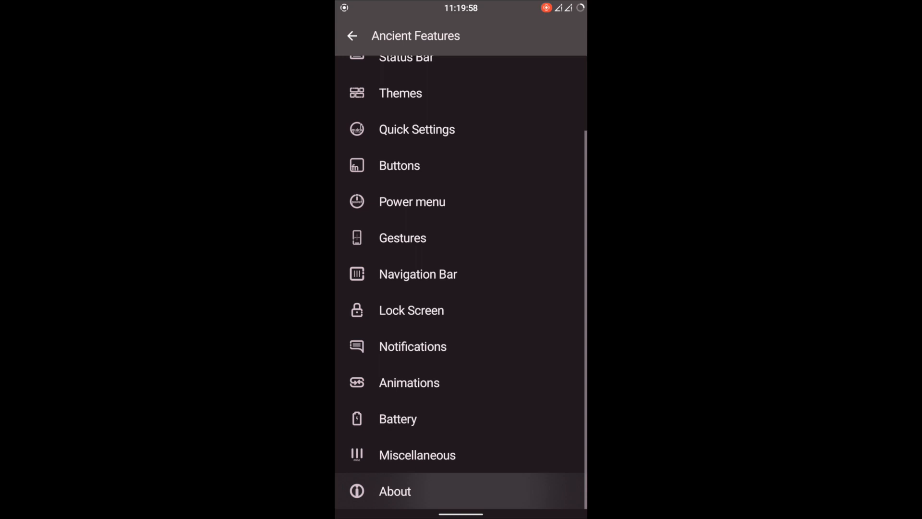
View the About credits for developers and support team, then back out to the main Settings list.
click(393, 491)
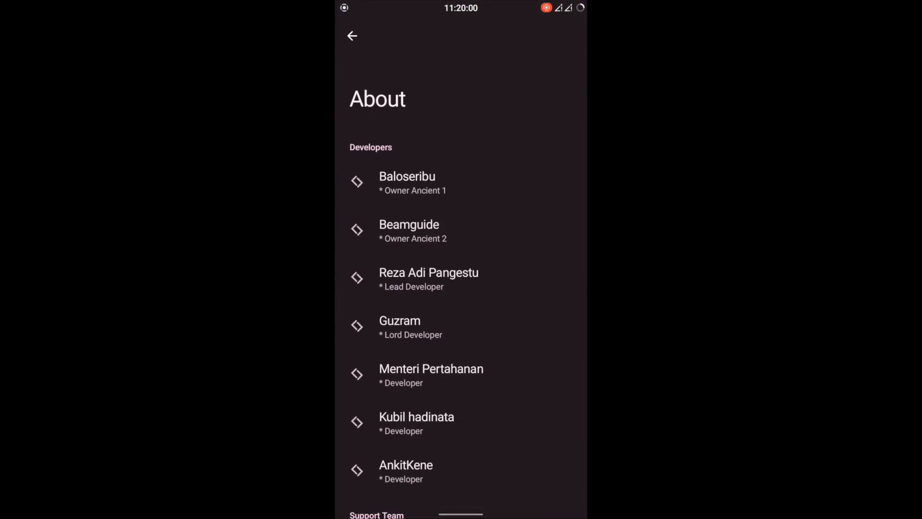
scroll(down, 3)
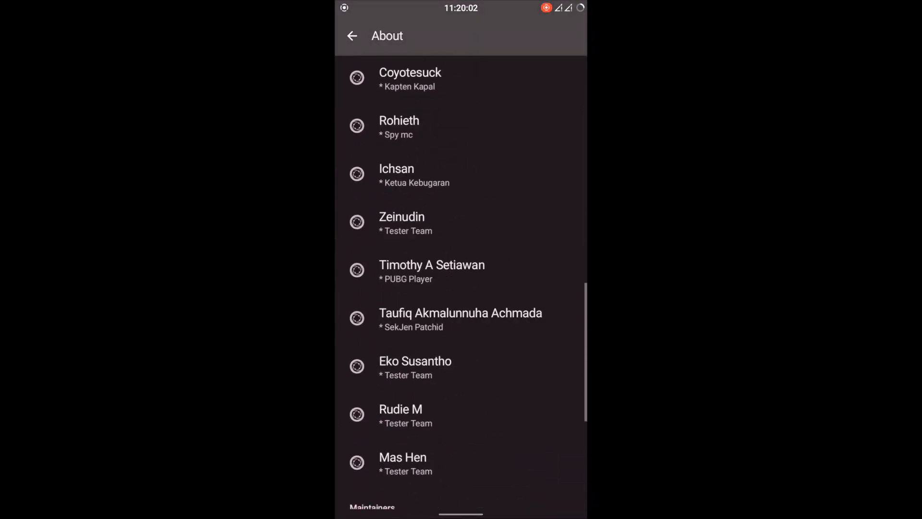
click(351, 36)
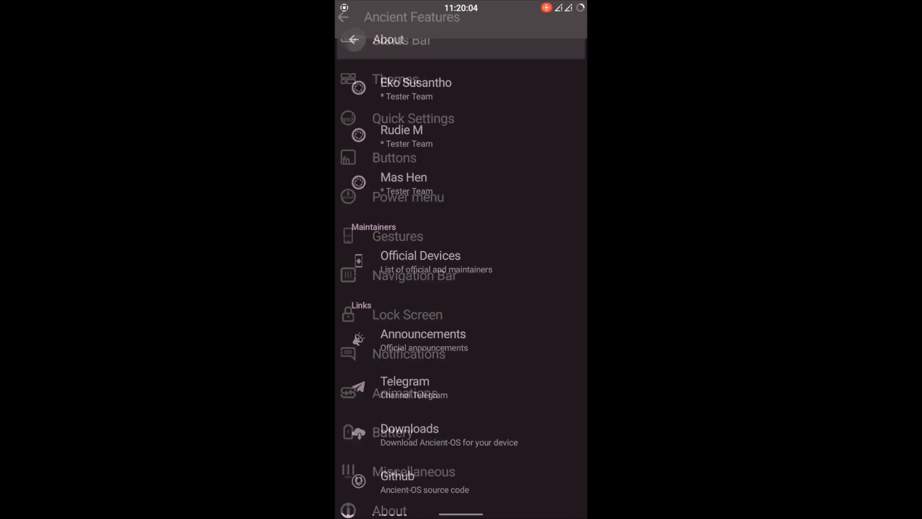
click(351, 36)
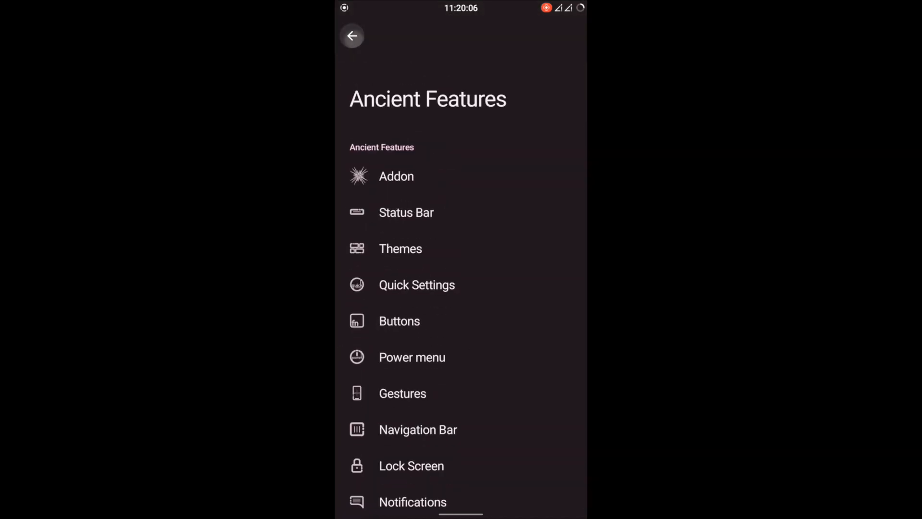
click(351, 36)
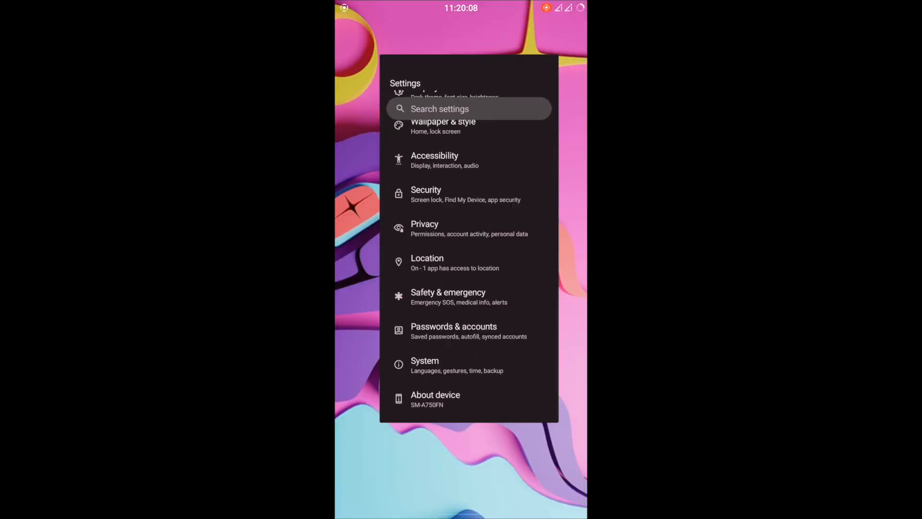